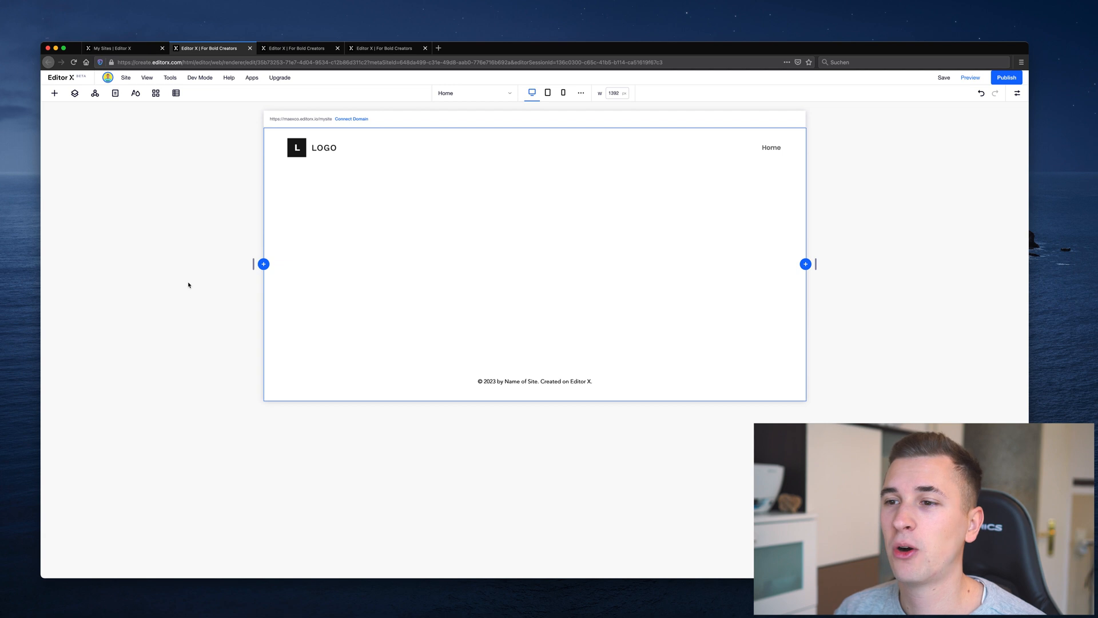
Step: Select the empty middle section between the logo header and copyright footer
click(468, 293)
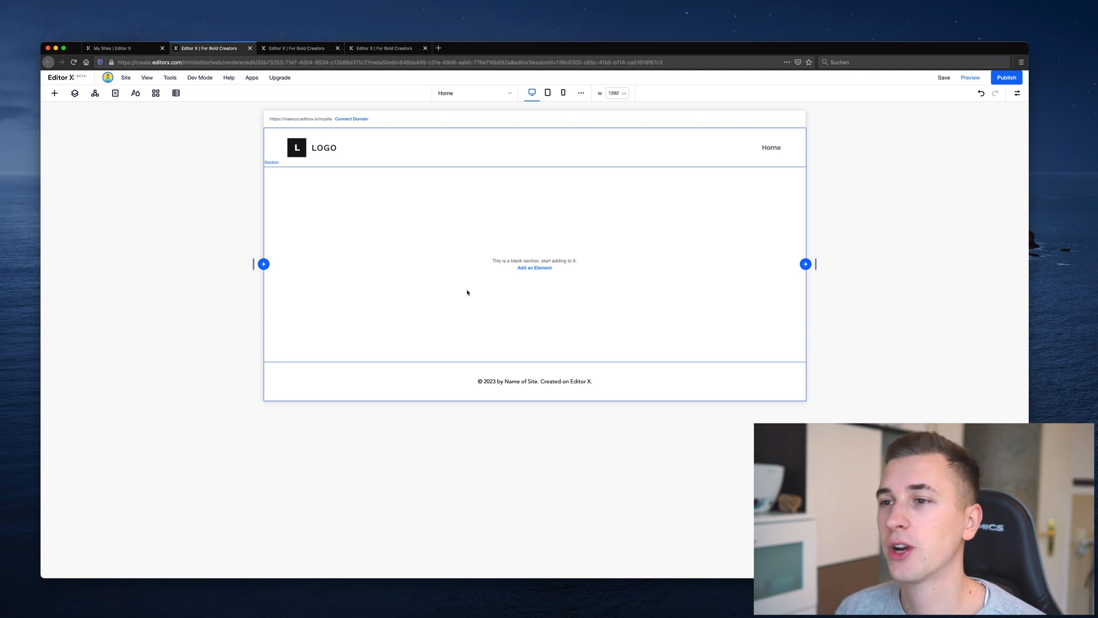
mouse_move(421, 218)
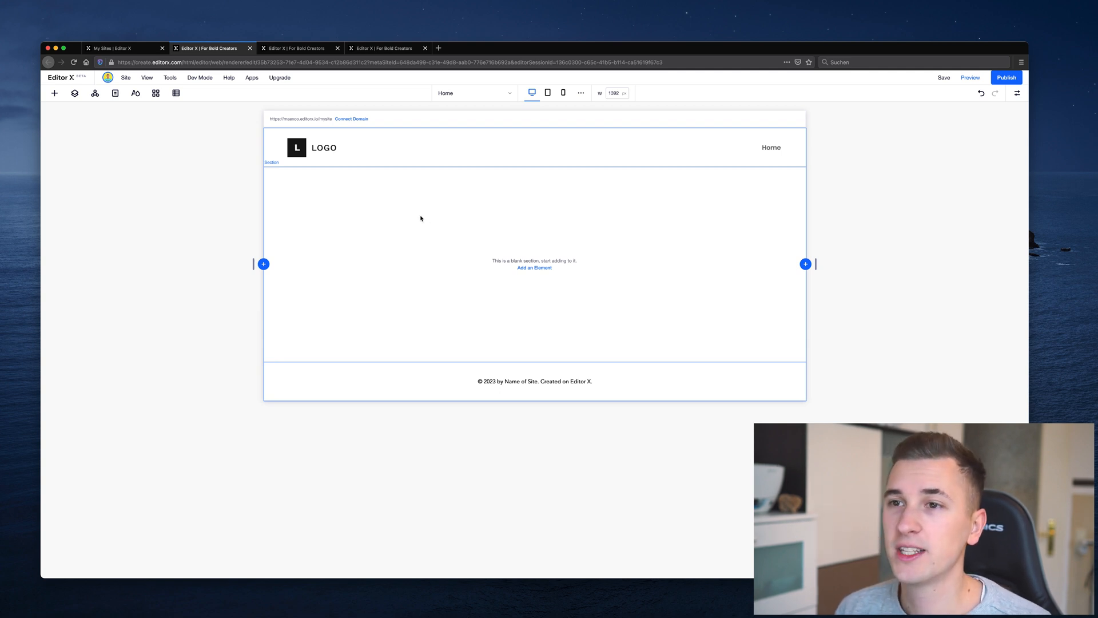
mouse_move(274, 184)
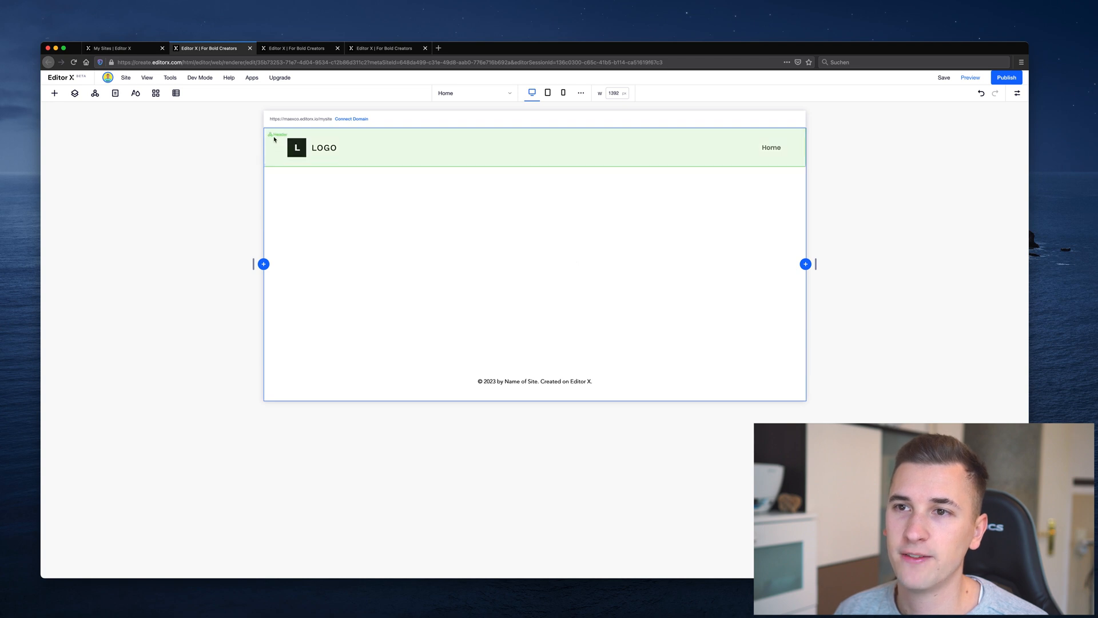
click(484, 284)
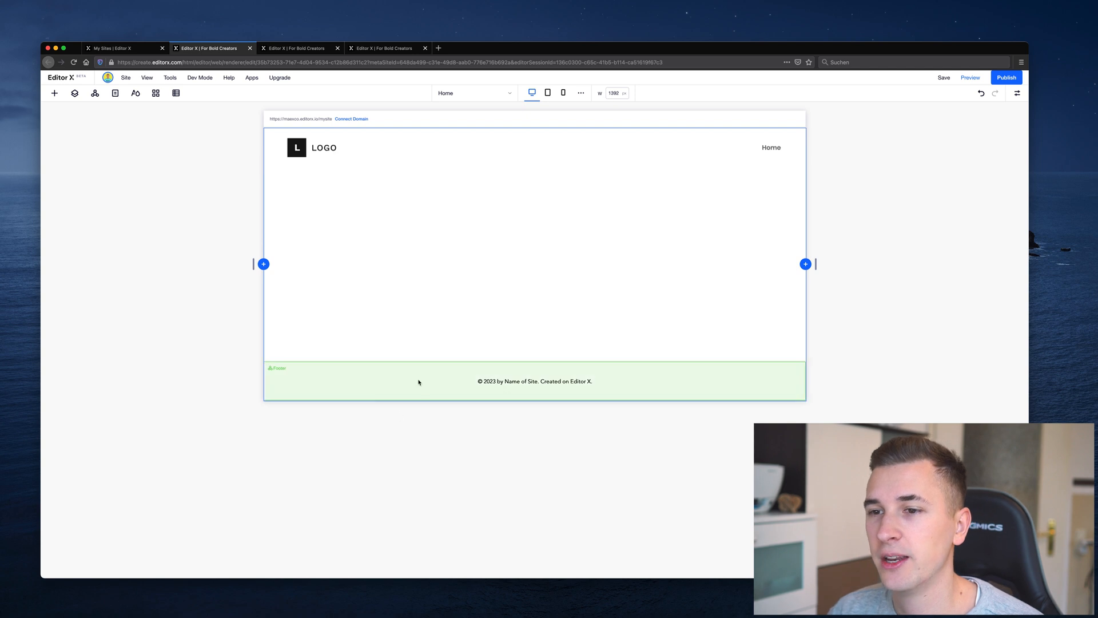
mouse_move(409, 388)
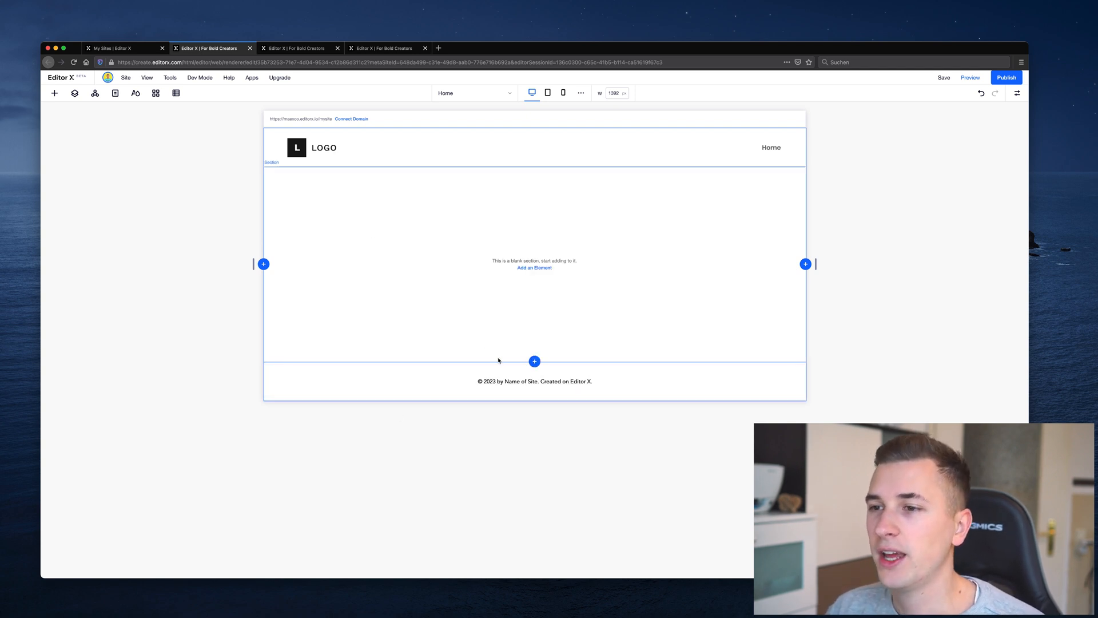
mouse_move(535, 362)
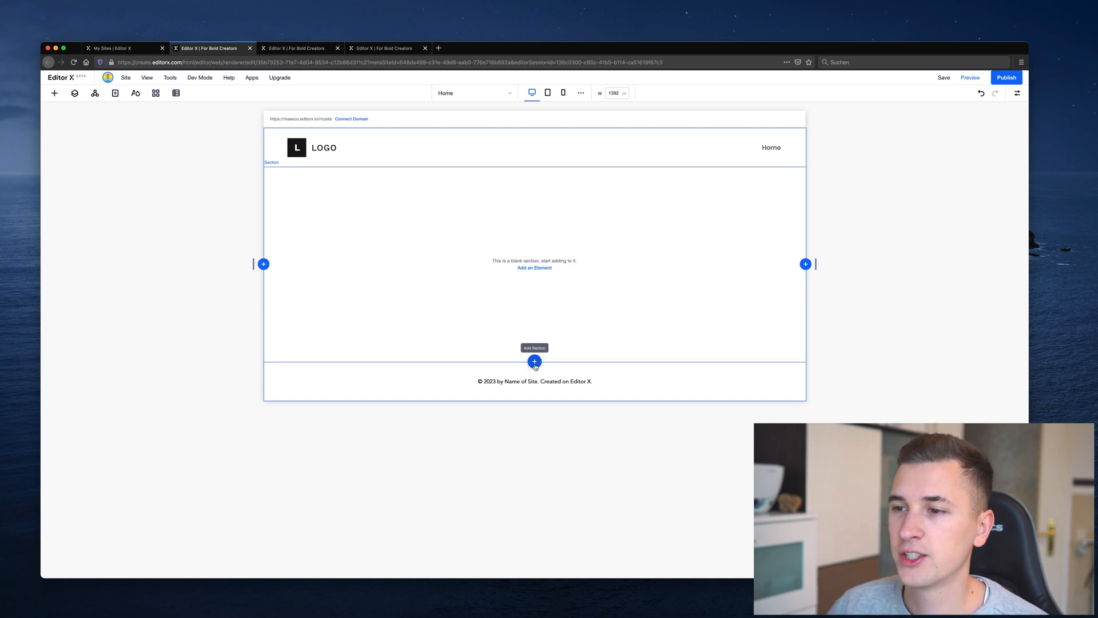
mouse_move(805, 264)
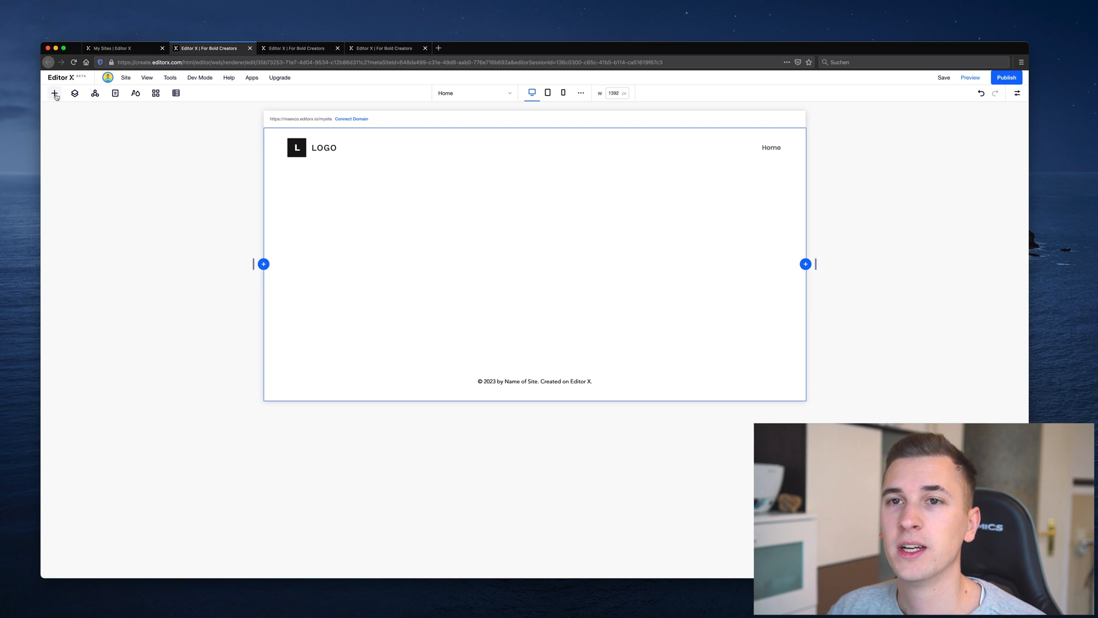
click(55, 93)
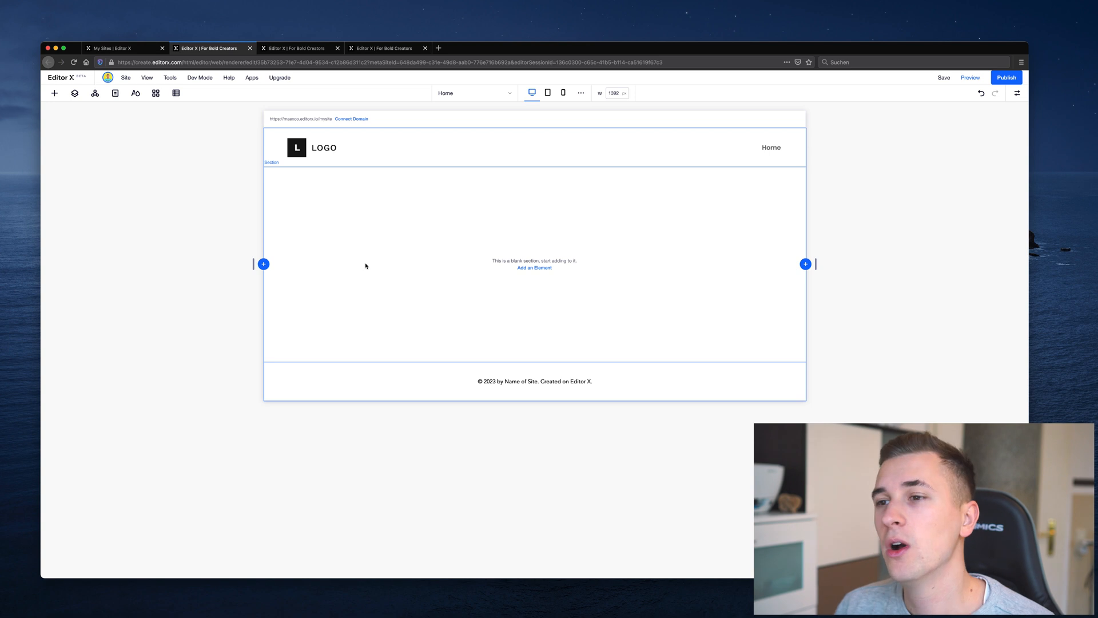
mouse_move(421, 334)
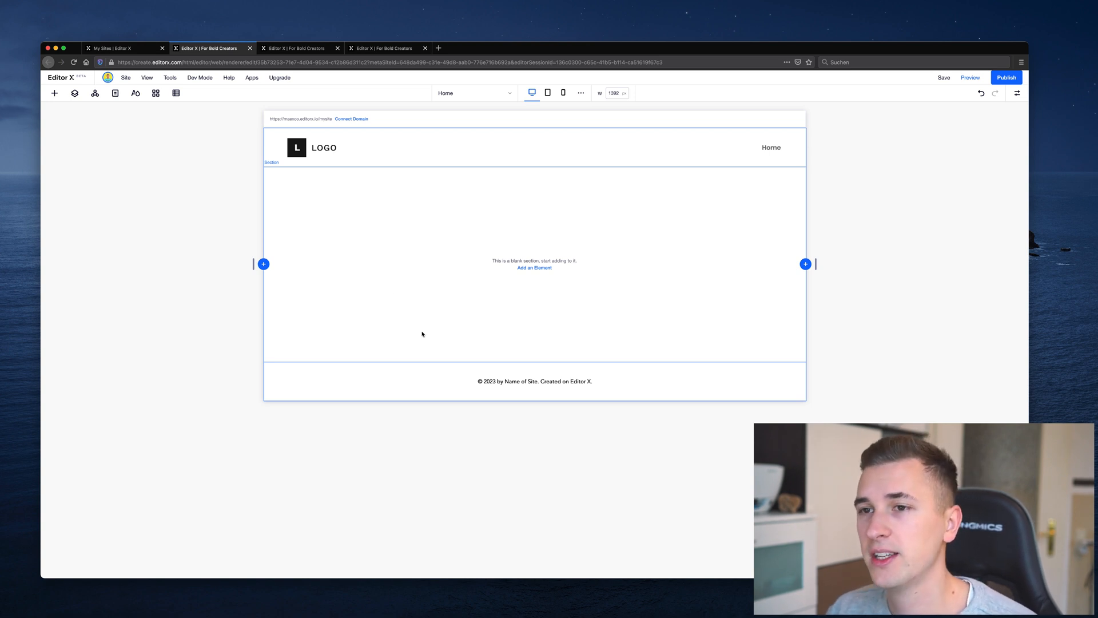
mouse_move(488, 281)
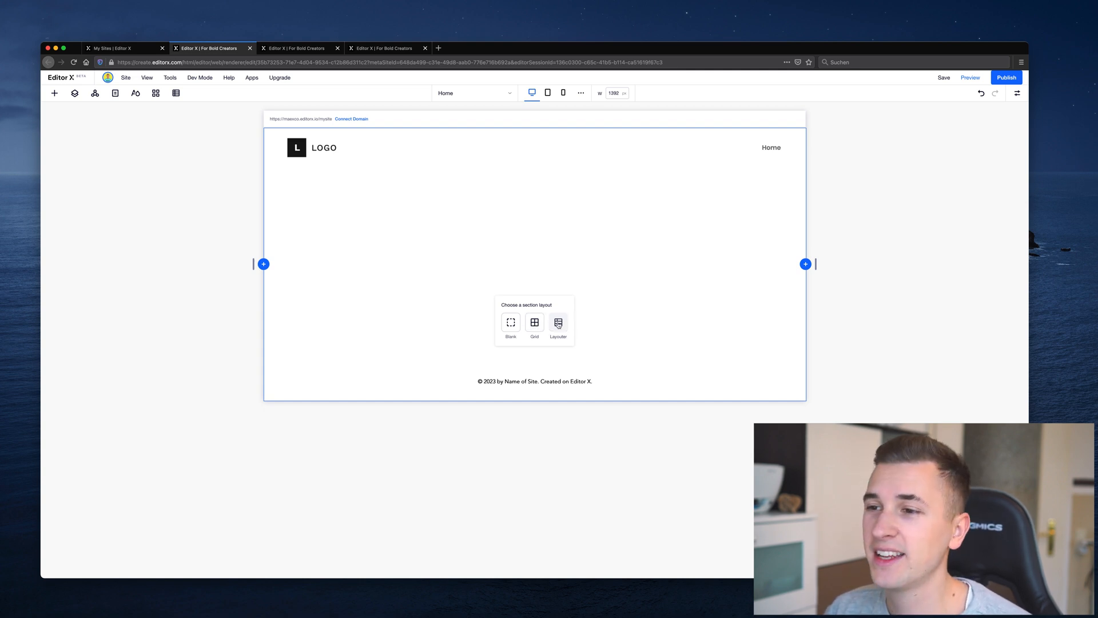
Step: Insert a Blank-layout section directly beneath the existing empty middle section
click(511, 323)
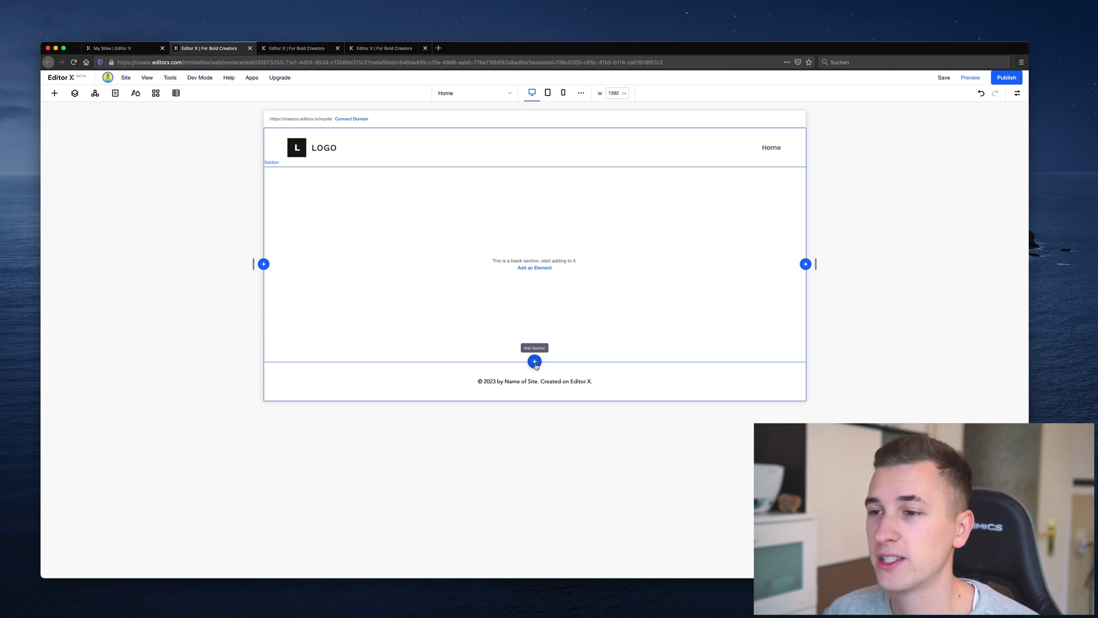
click(534, 362)
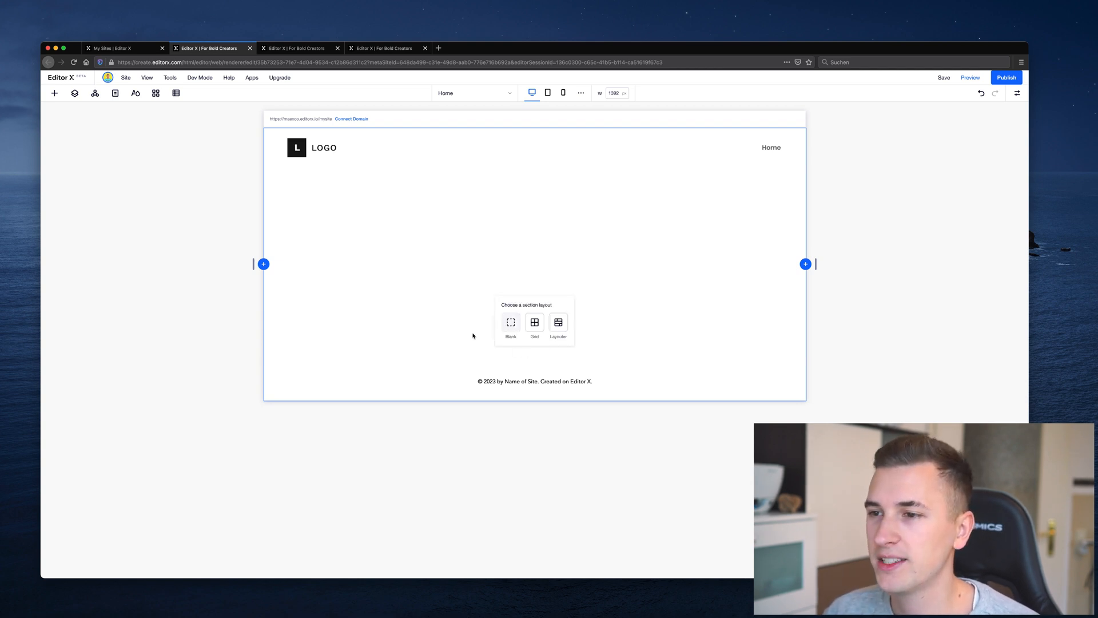
click(511, 323)
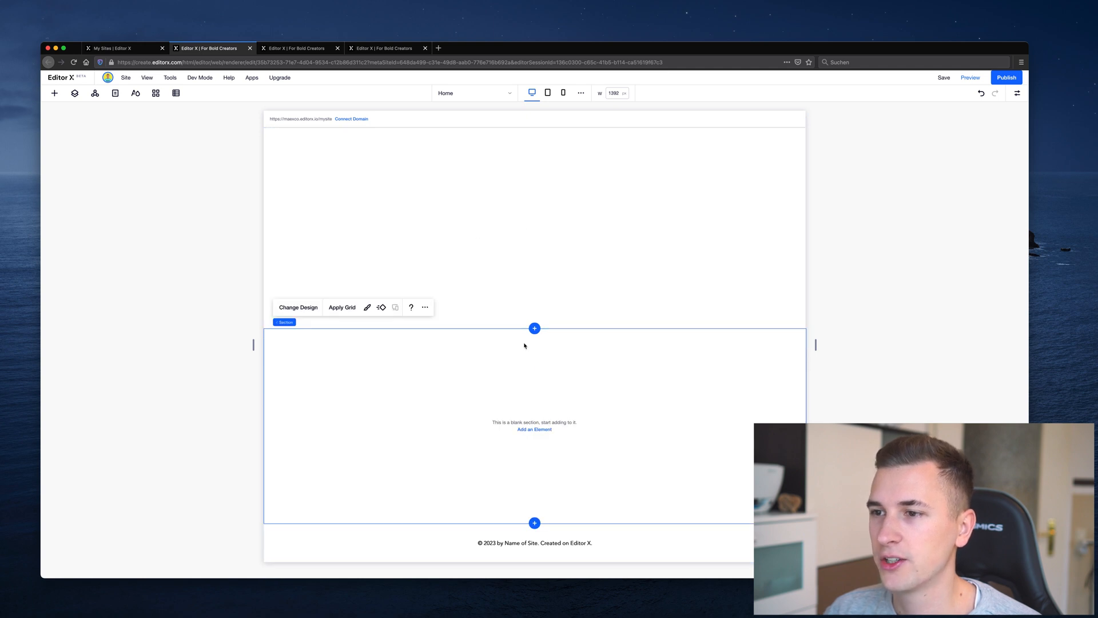
scroll(up, 3)
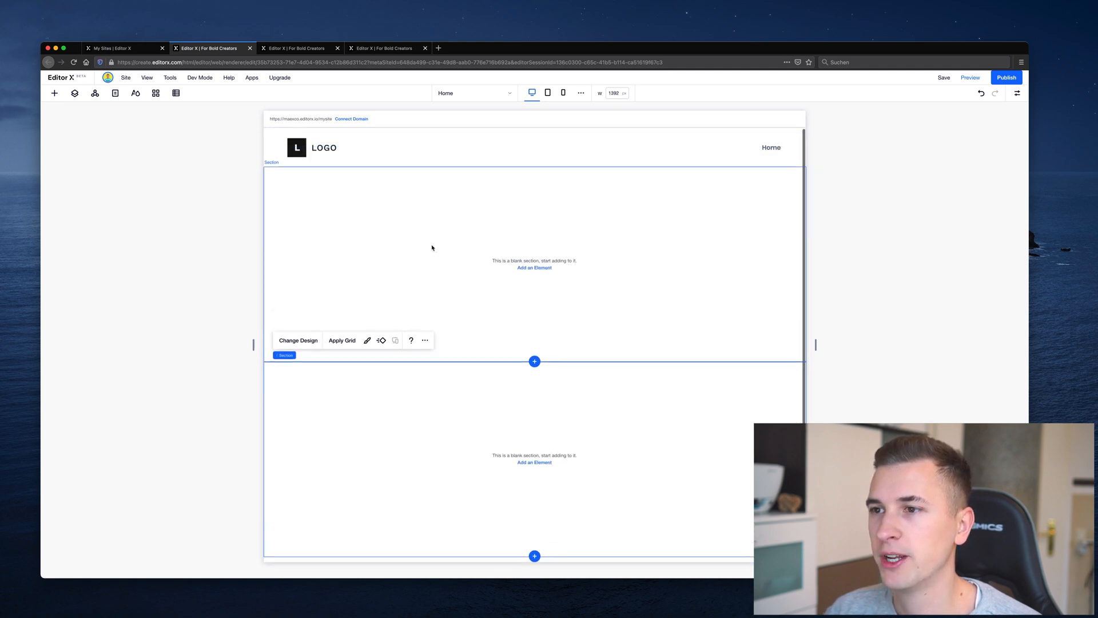
mouse_move(531, 271)
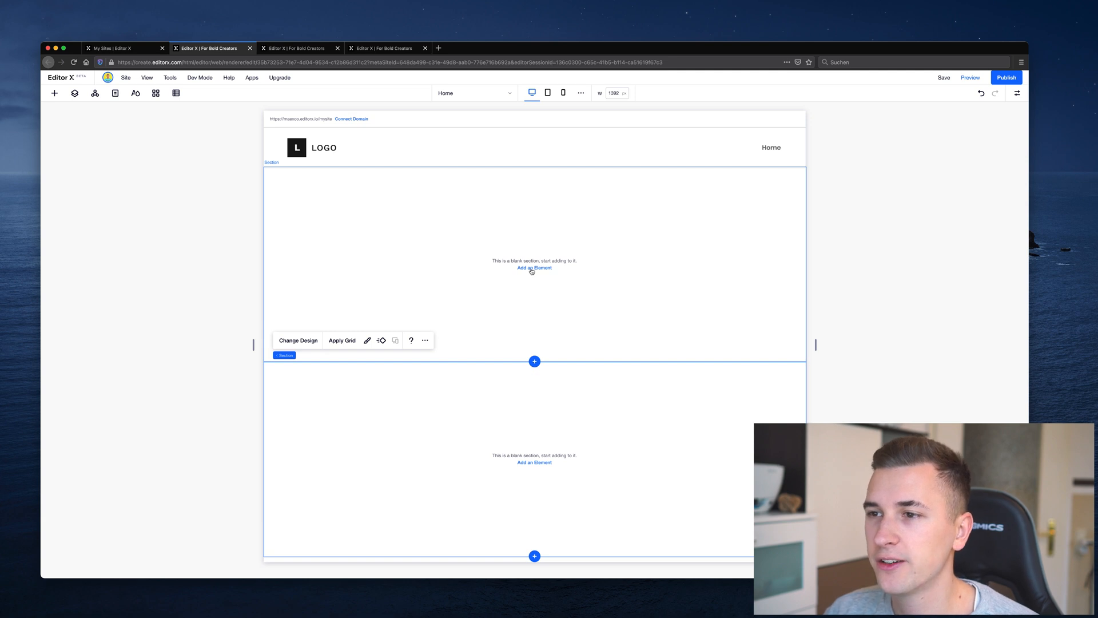
Step: Add a Container from Quick Add and snap it to the upper section's centre
click(54, 92)
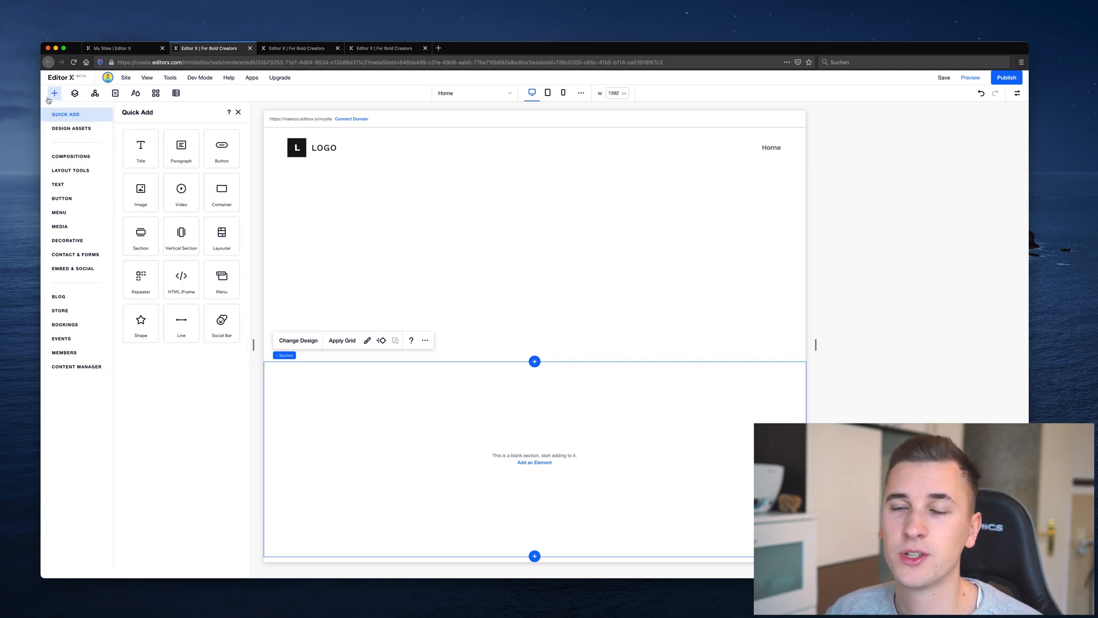
mouse_move(222, 191)
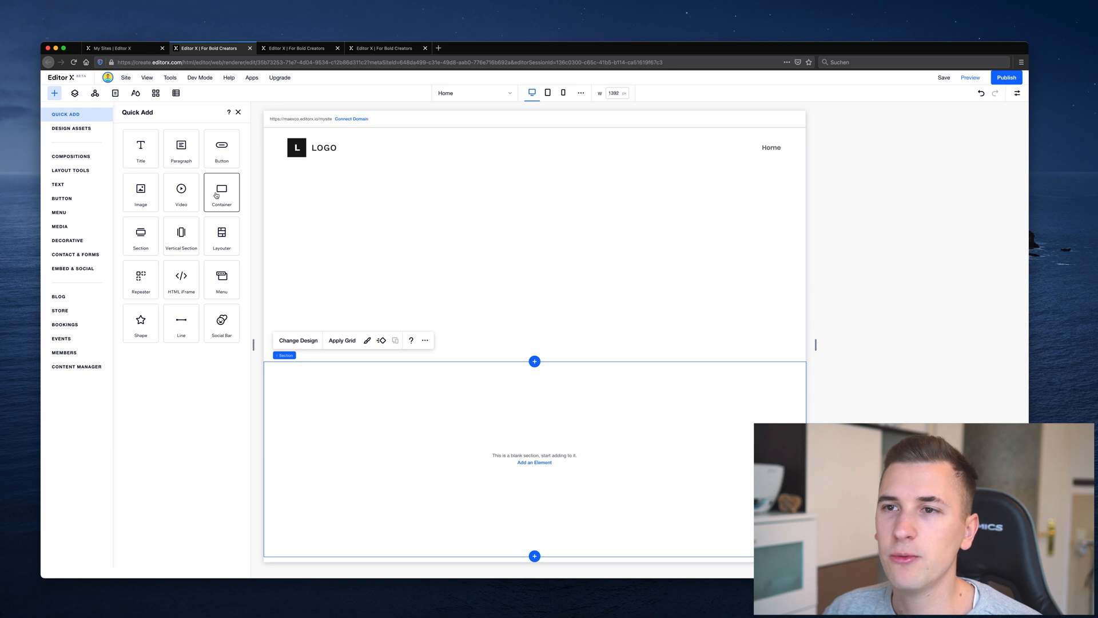
click(221, 193)
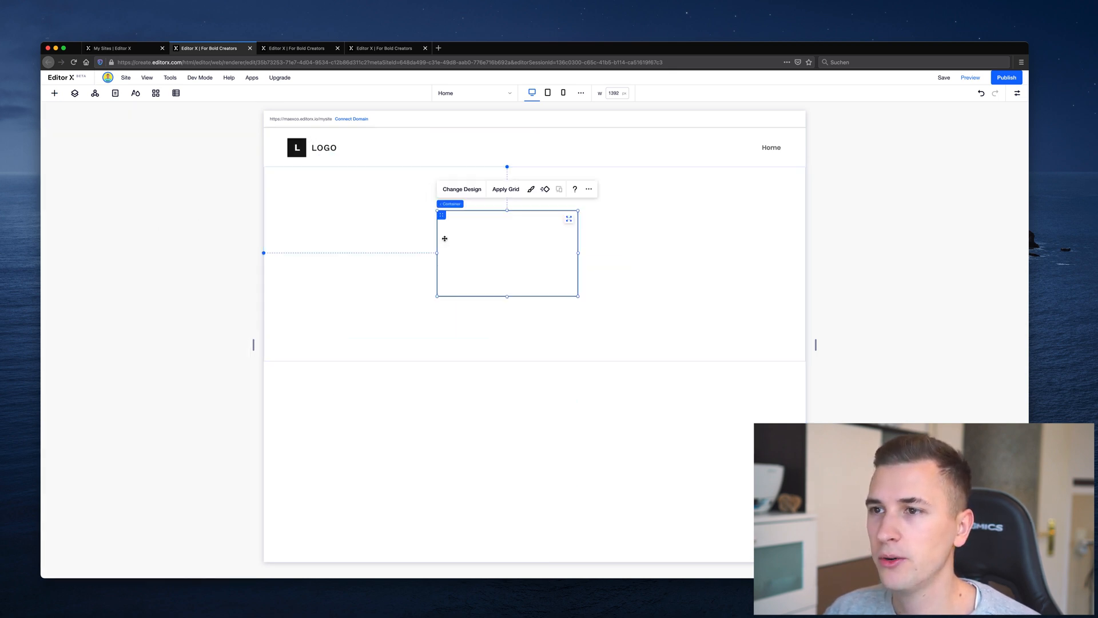
scroll(down, 3)
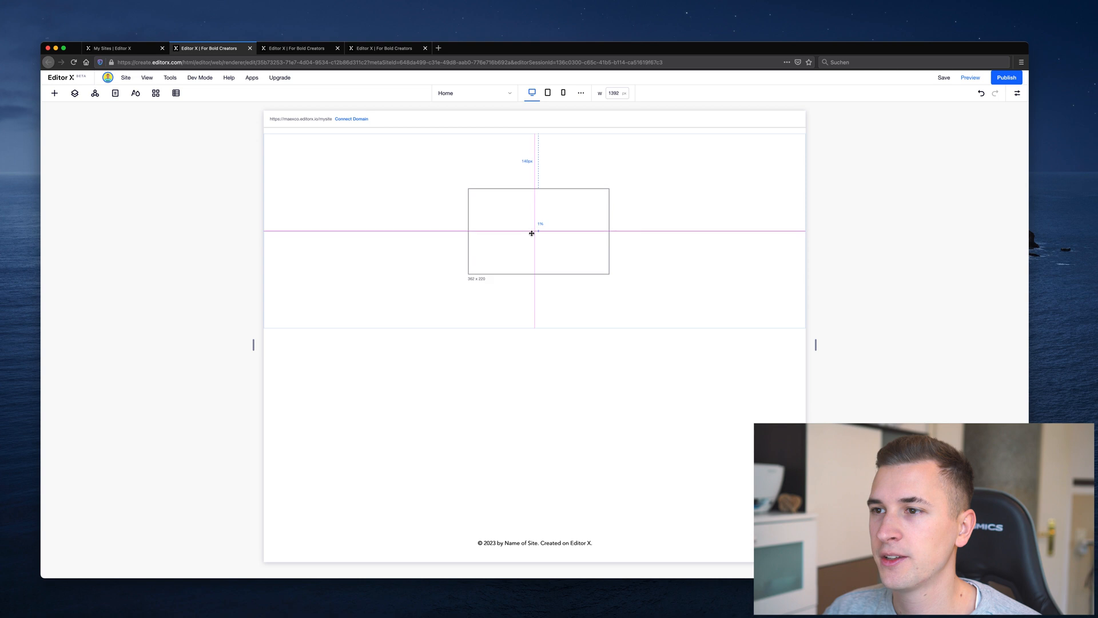
click(537, 231)
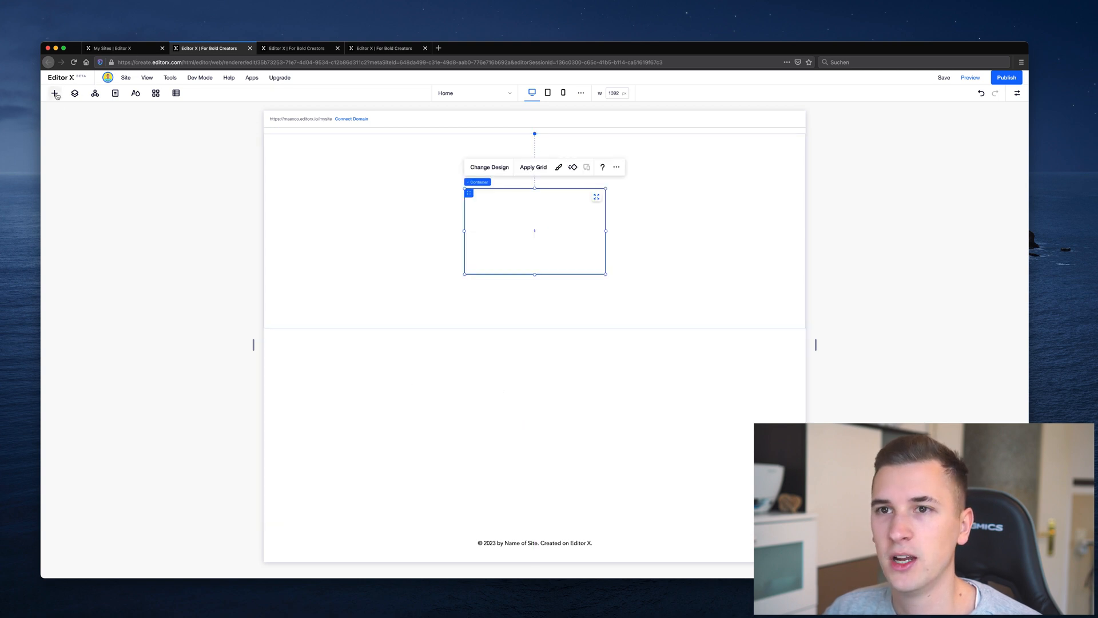
click(54, 93)
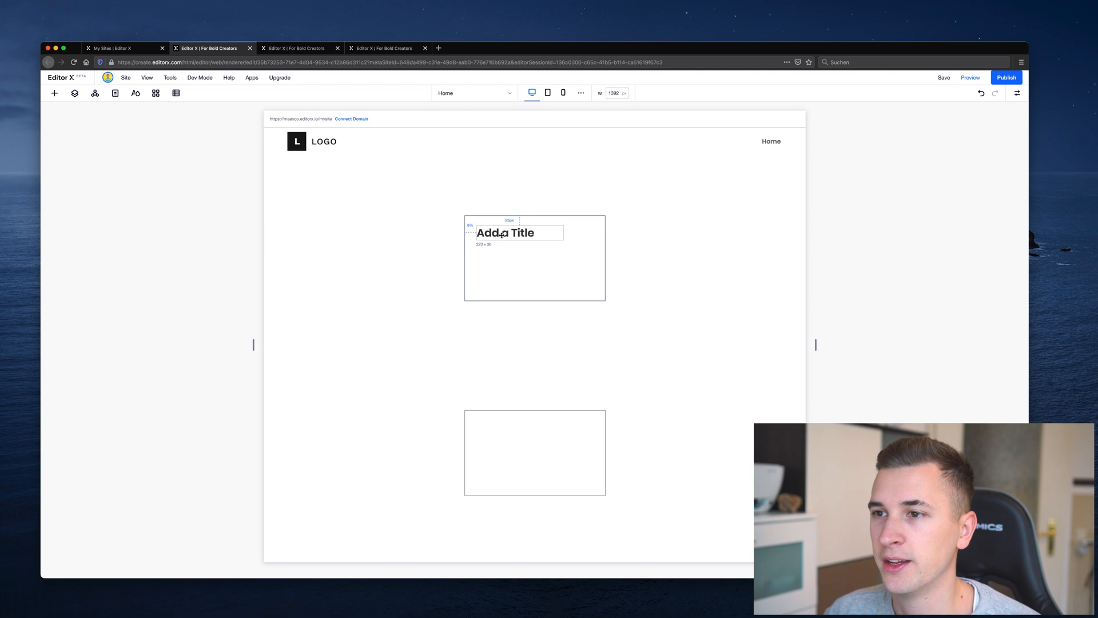
Step: Drop an 'Add a Title' heading into the top container
click(505, 234)
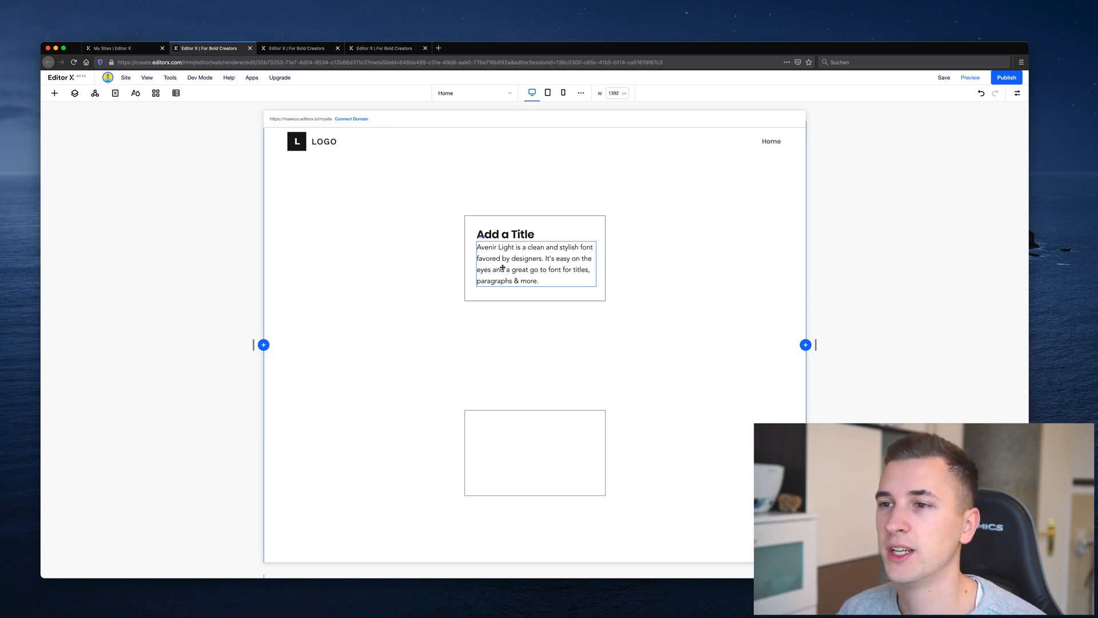
click(469, 222)
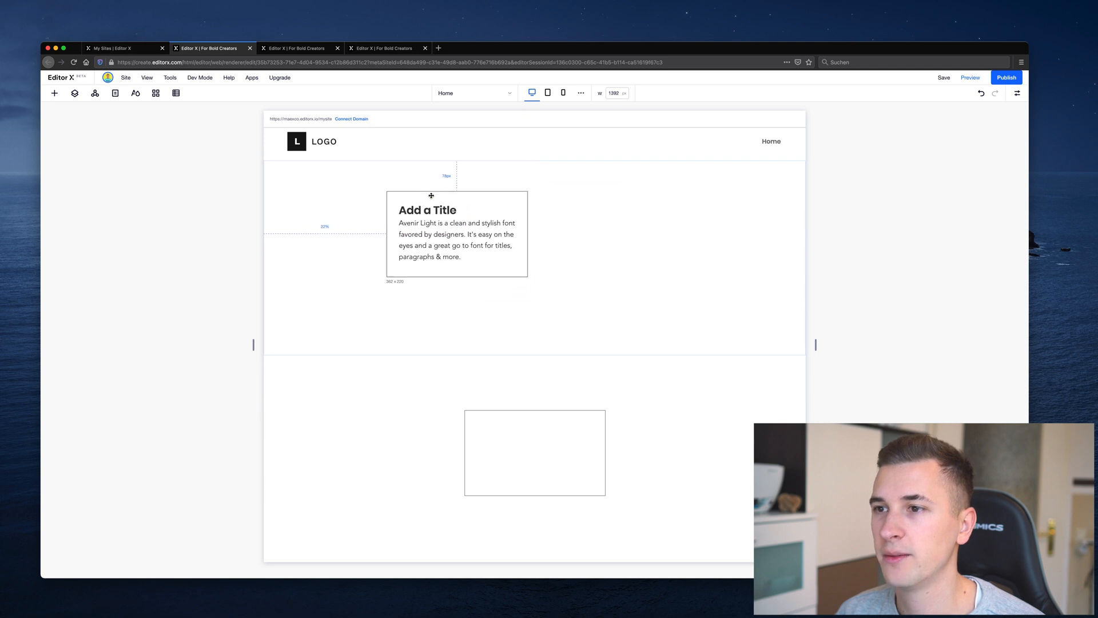
drag(431, 234, 430, 257)
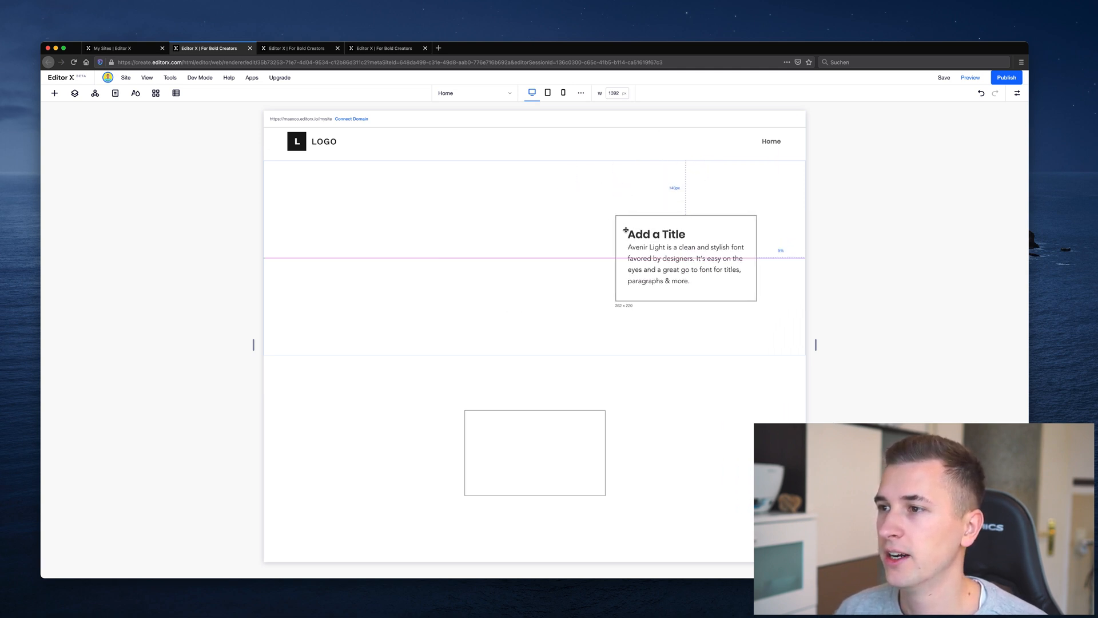
click(685, 258)
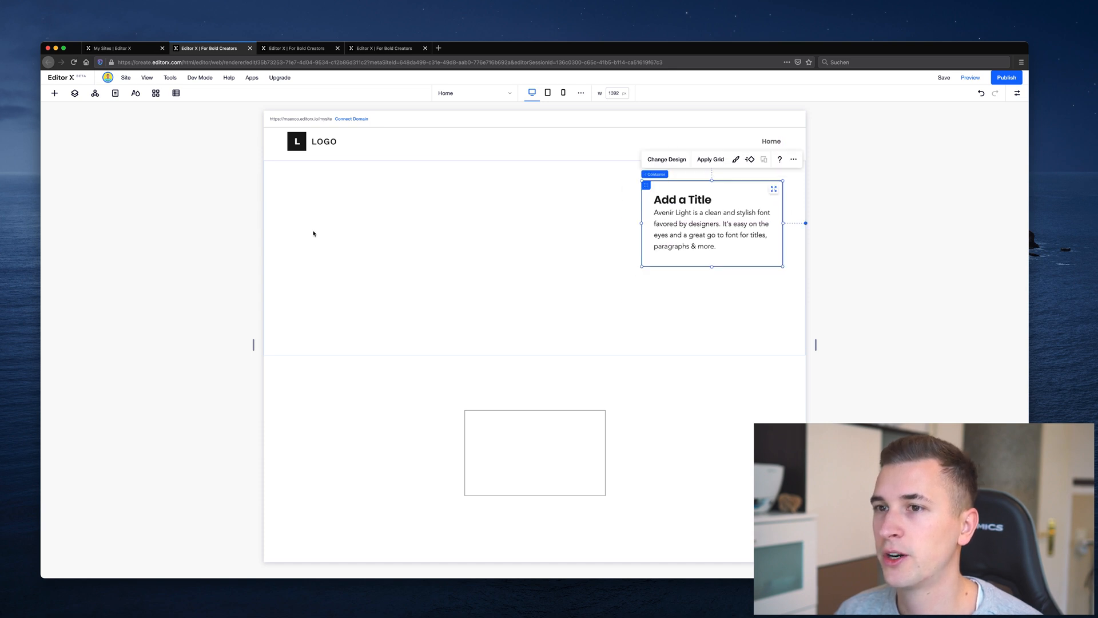
click(168, 290)
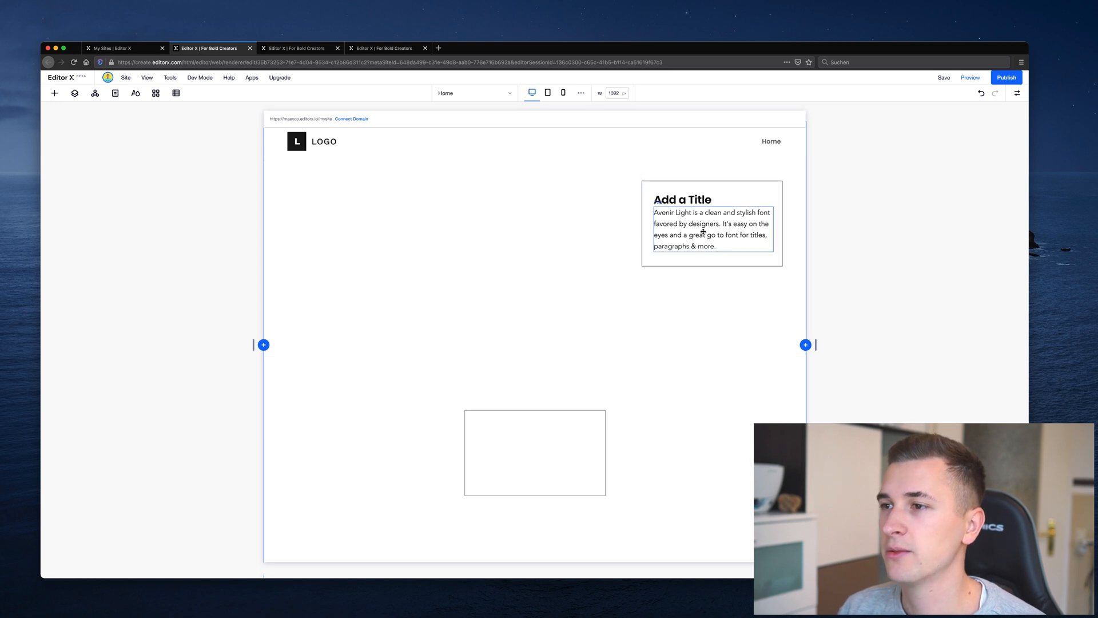
mouse_move(713, 251)
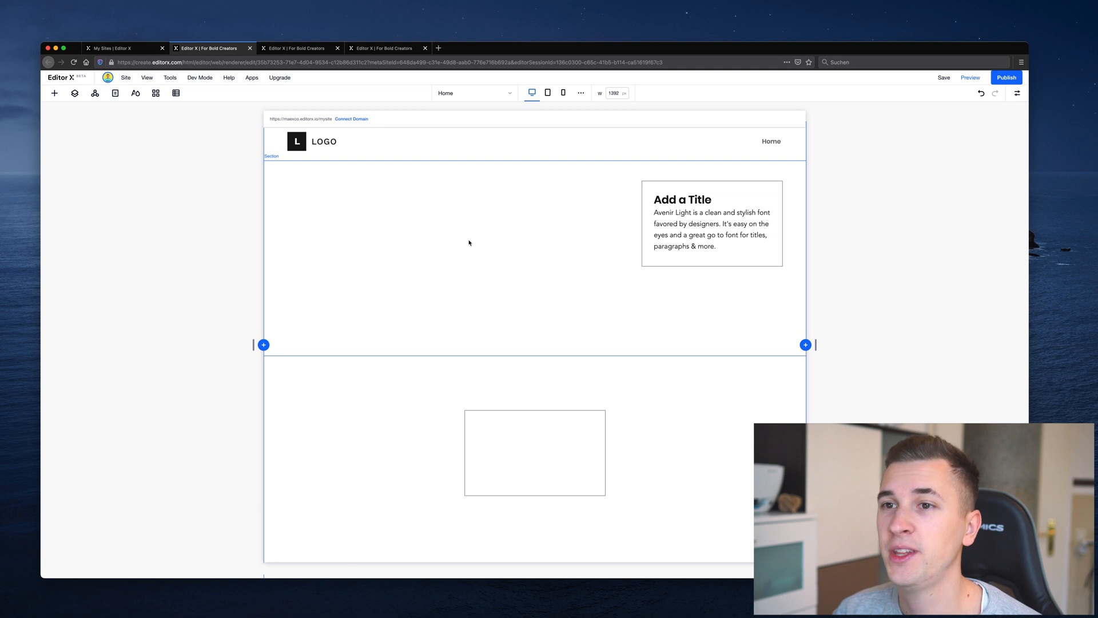
click(278, 78)
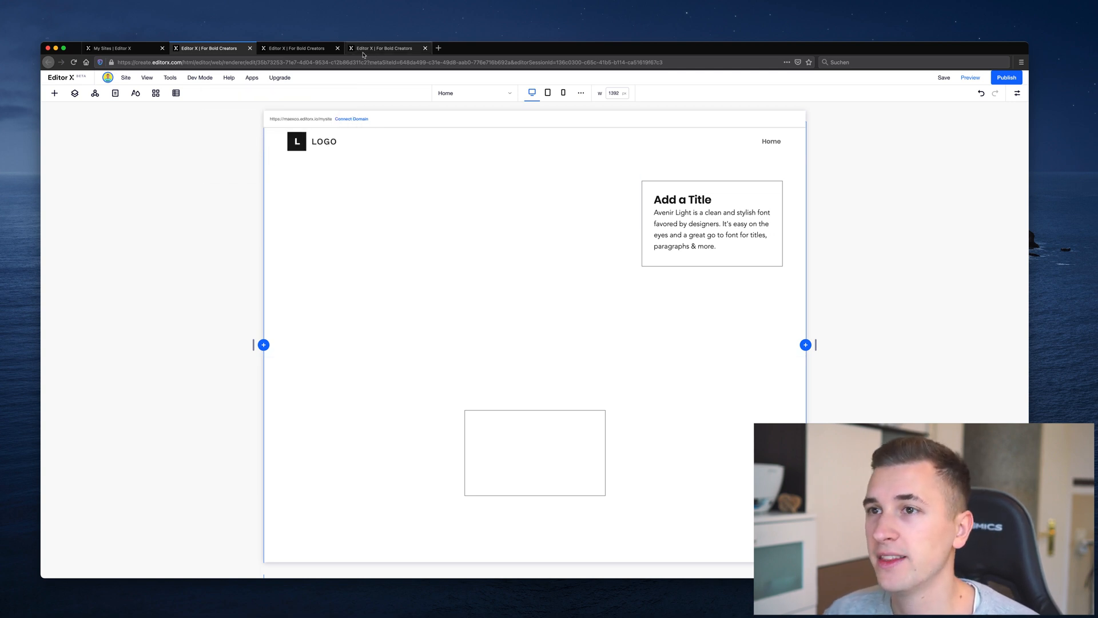
Step: Open the PWR sneaker template tab and select the section under the FEATURES heading
click(299, 47)
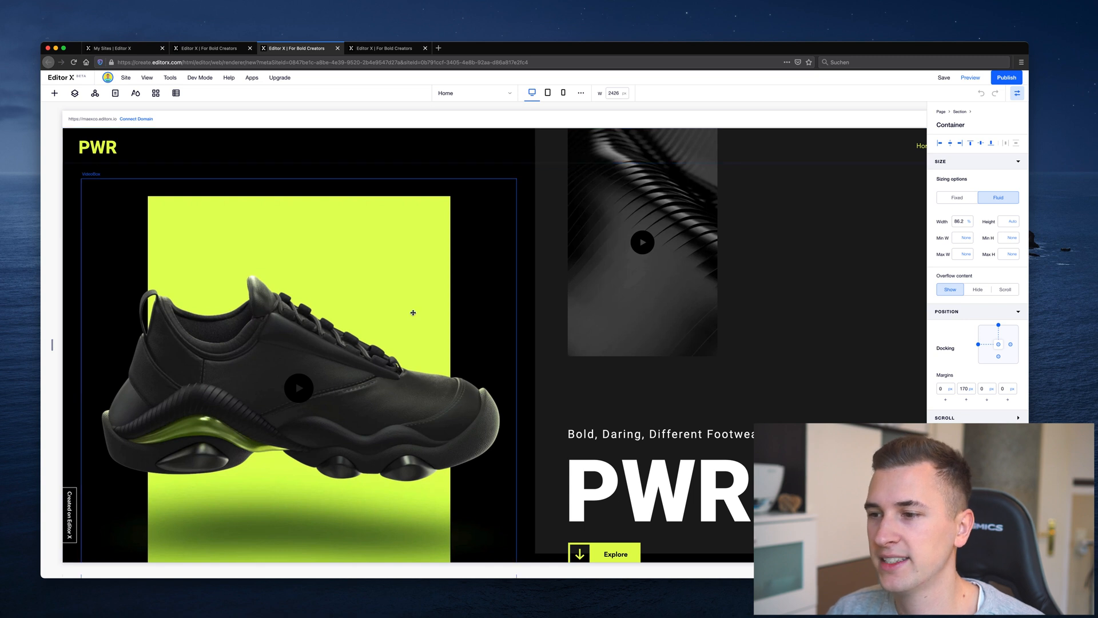
scroll(down, 3)
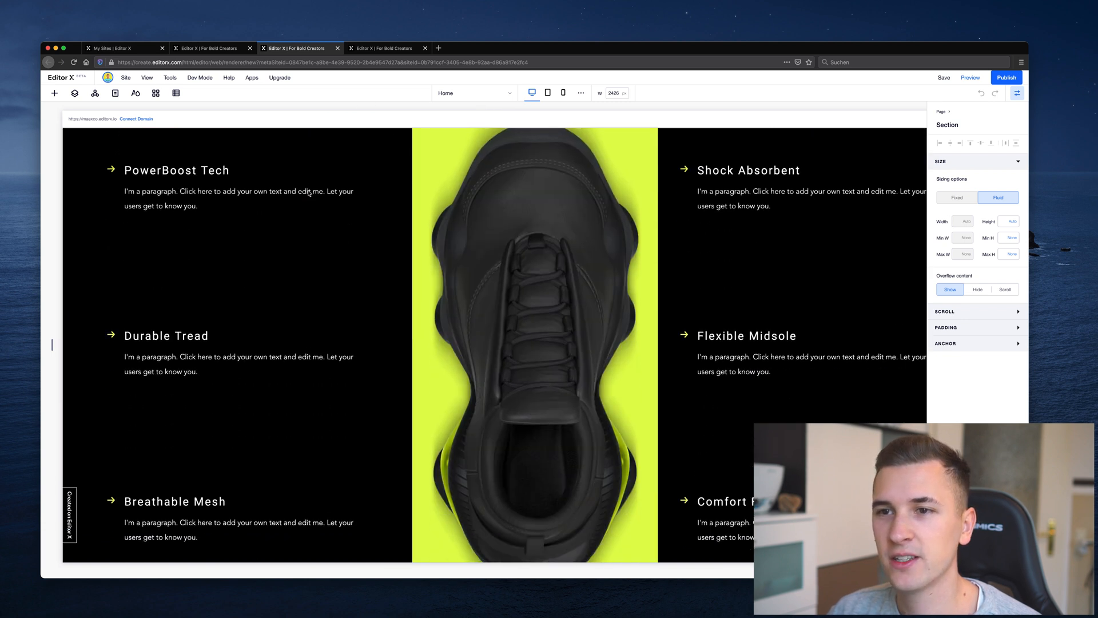
scroll(up, 3)
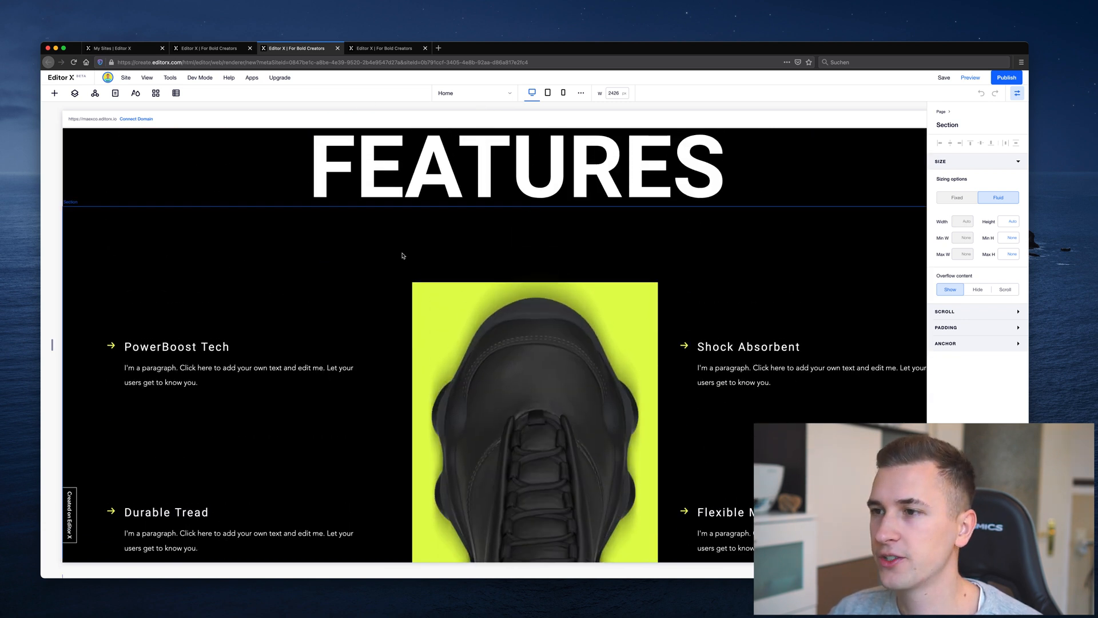
click(403, 256)
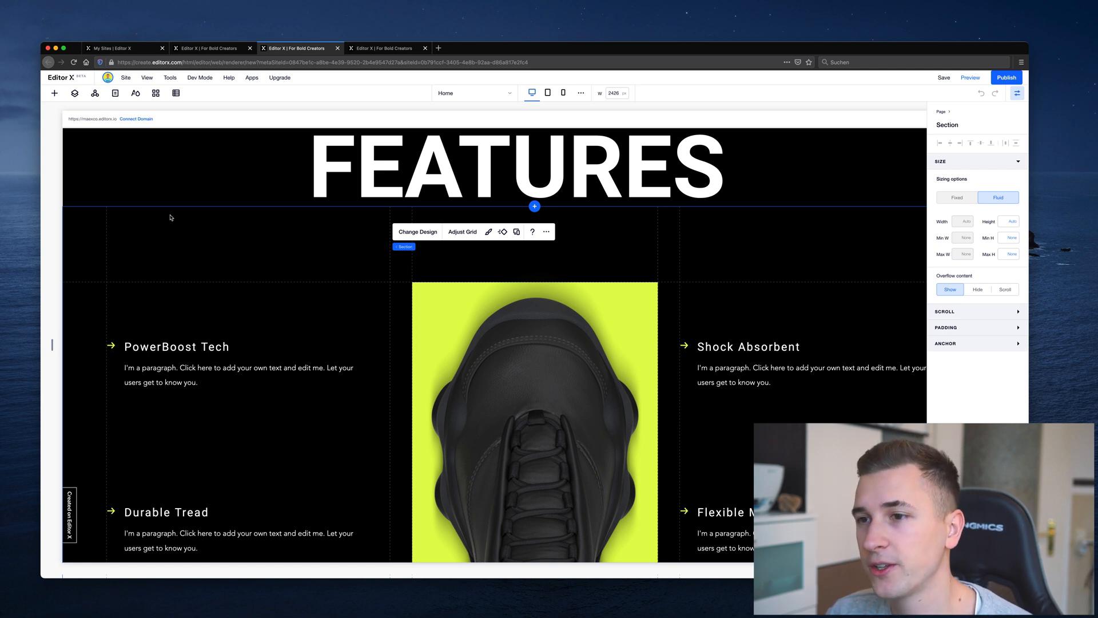
mouse_move(222, 237)
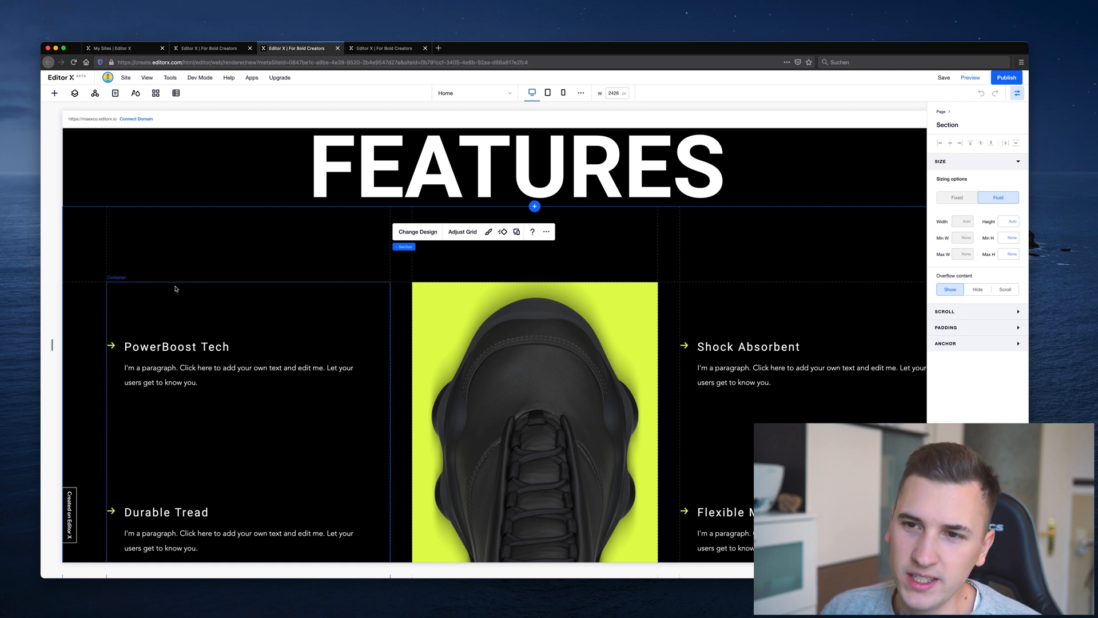
mouse_move(406, 253)
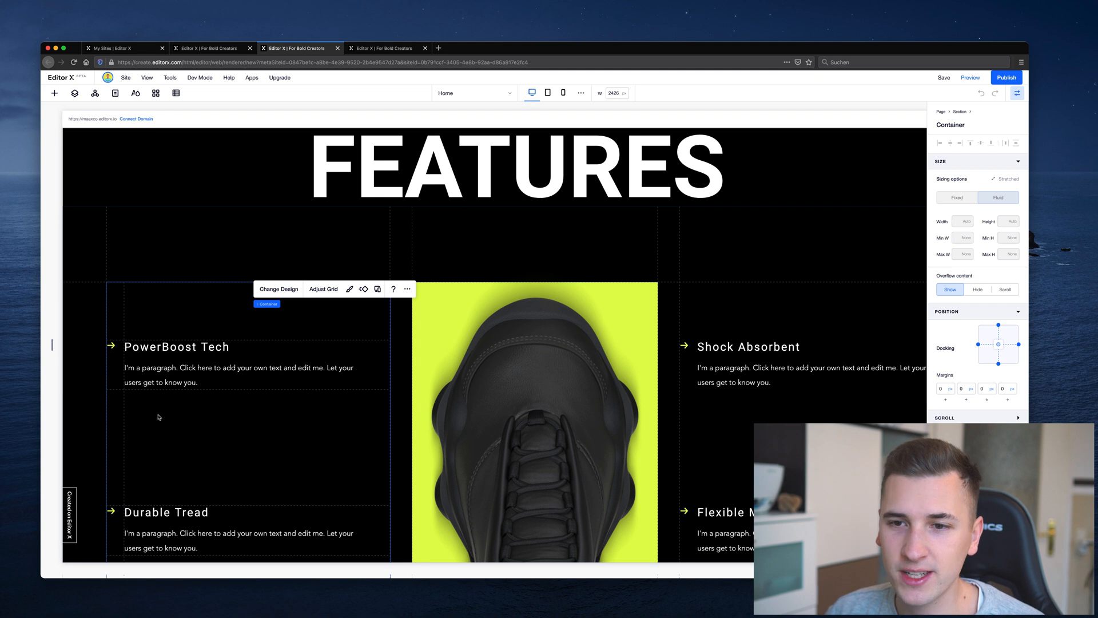
mouse_move(256, 392)
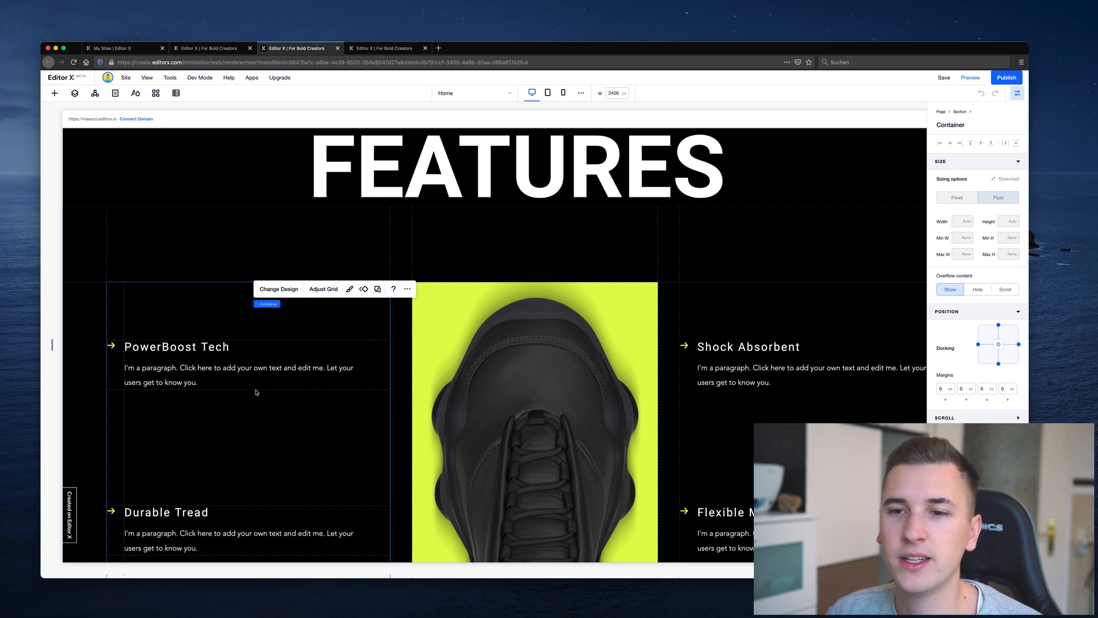
mouse_move(131, 356)
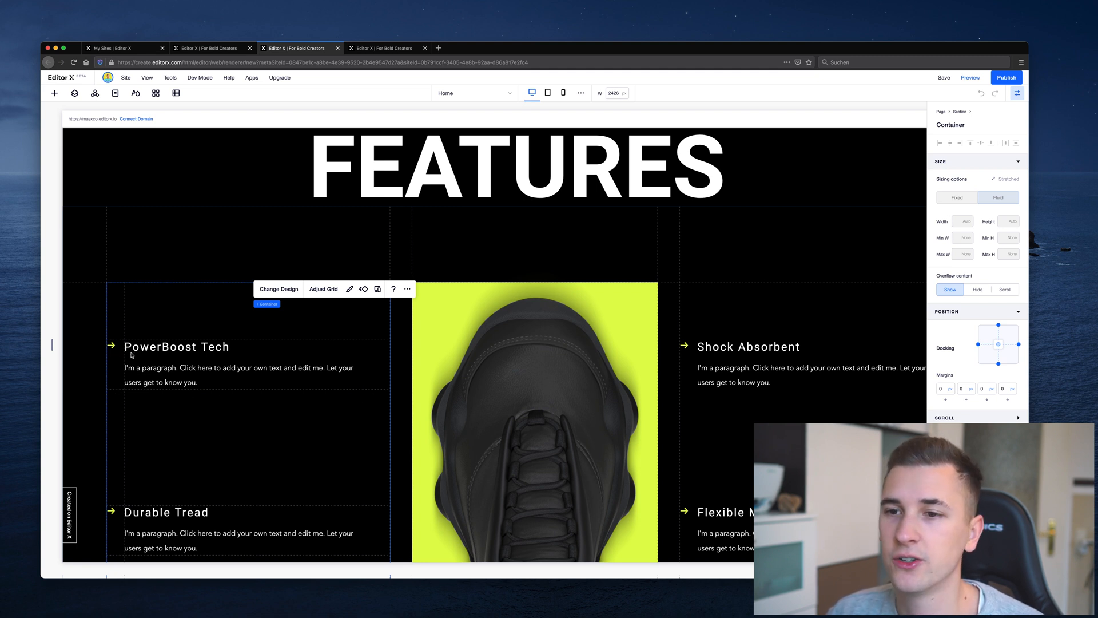
click(177, 346)
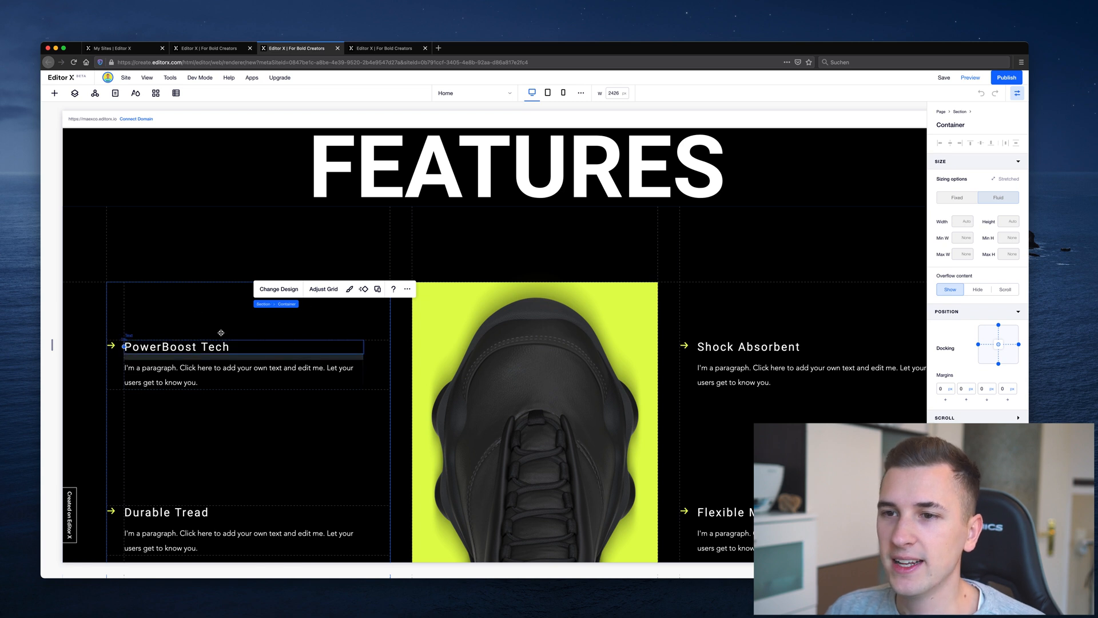
Step: Set the left feature container's first grid column width to 90px
click(322, 288)
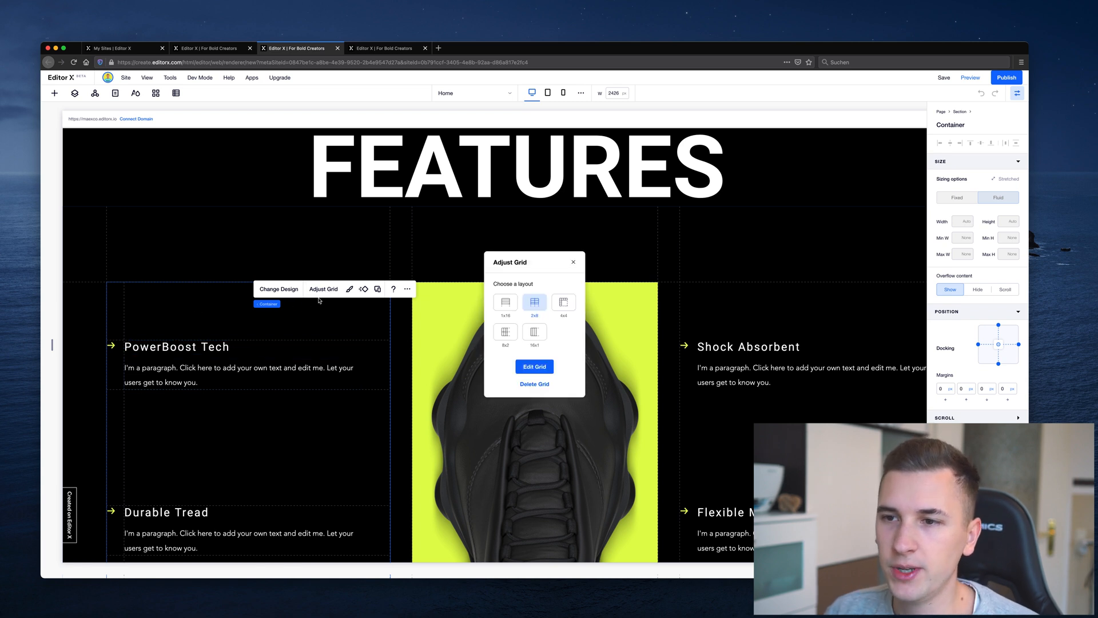
mouse_move(253, 318)
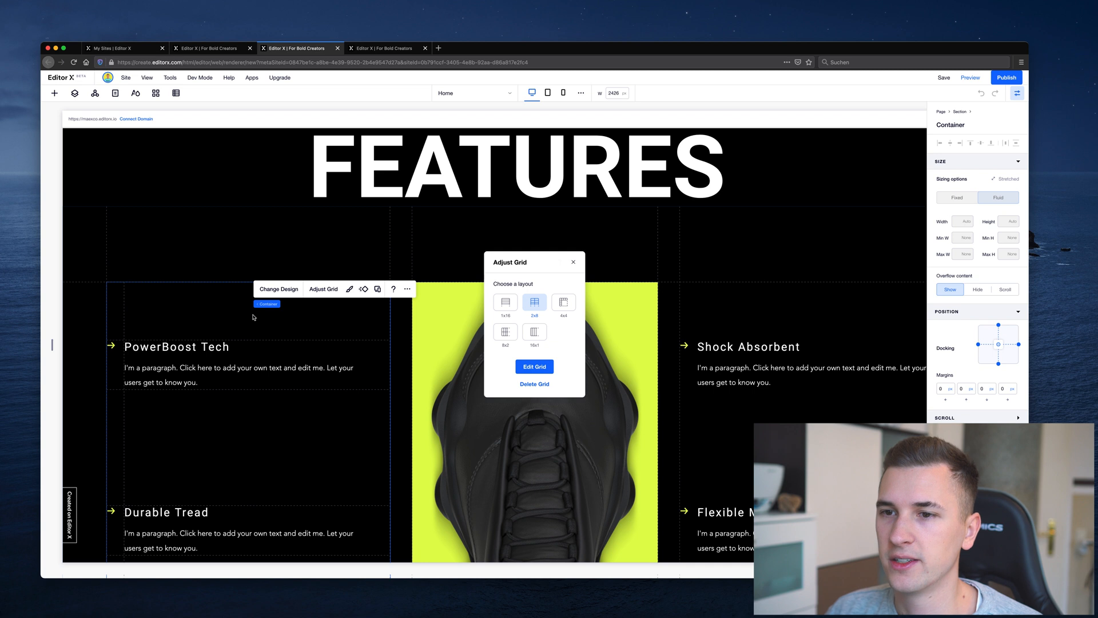
mouse_move(534, 331)
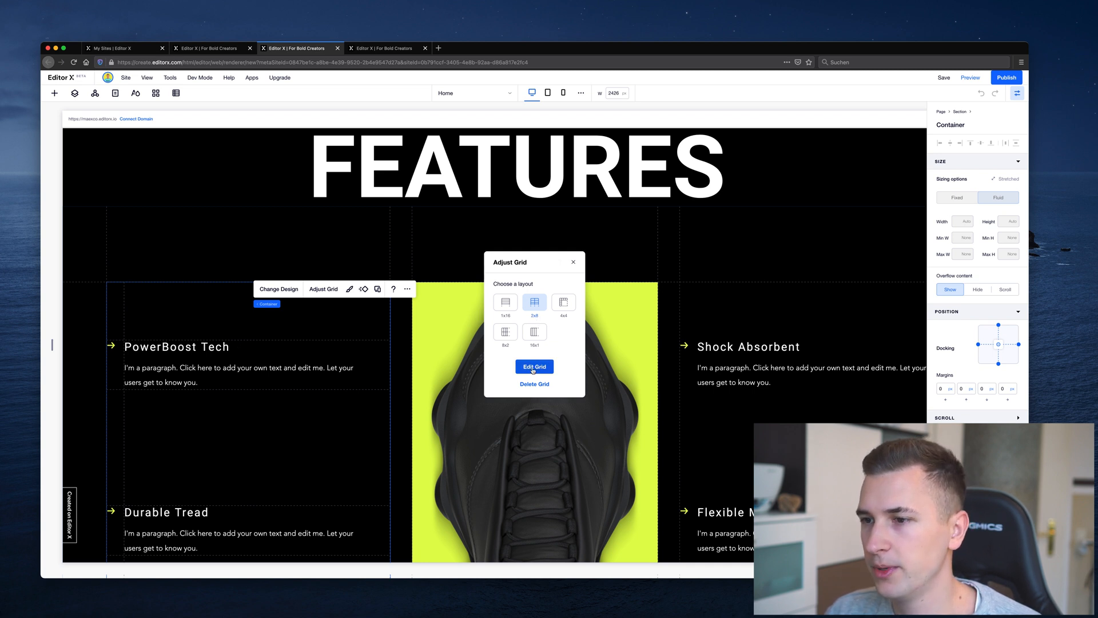
click(534, 366)
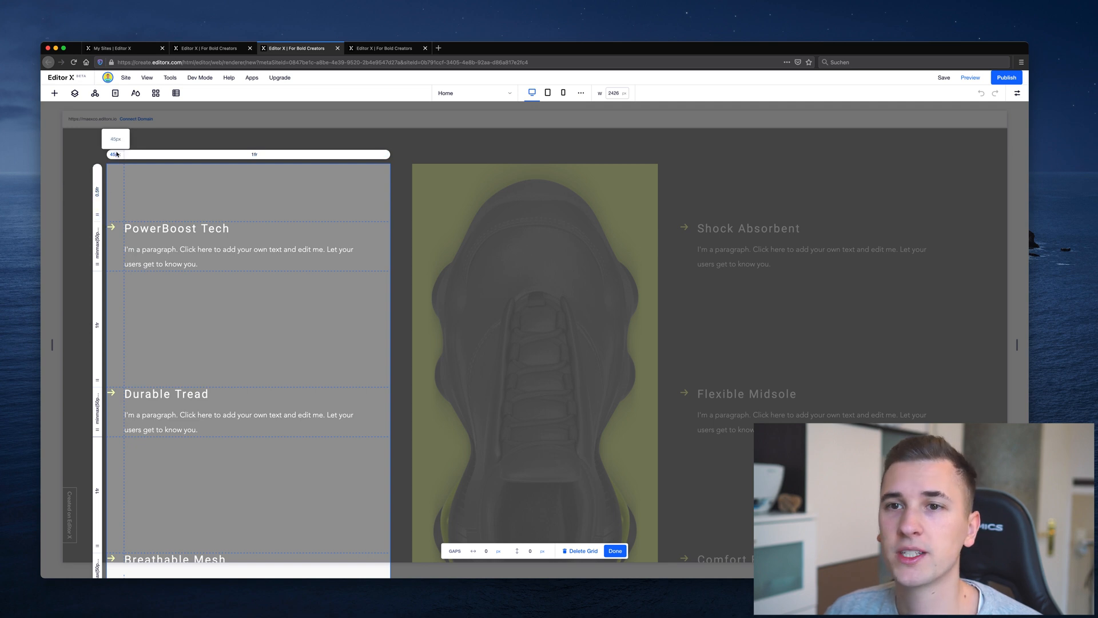
click(115, 154)
text(80)
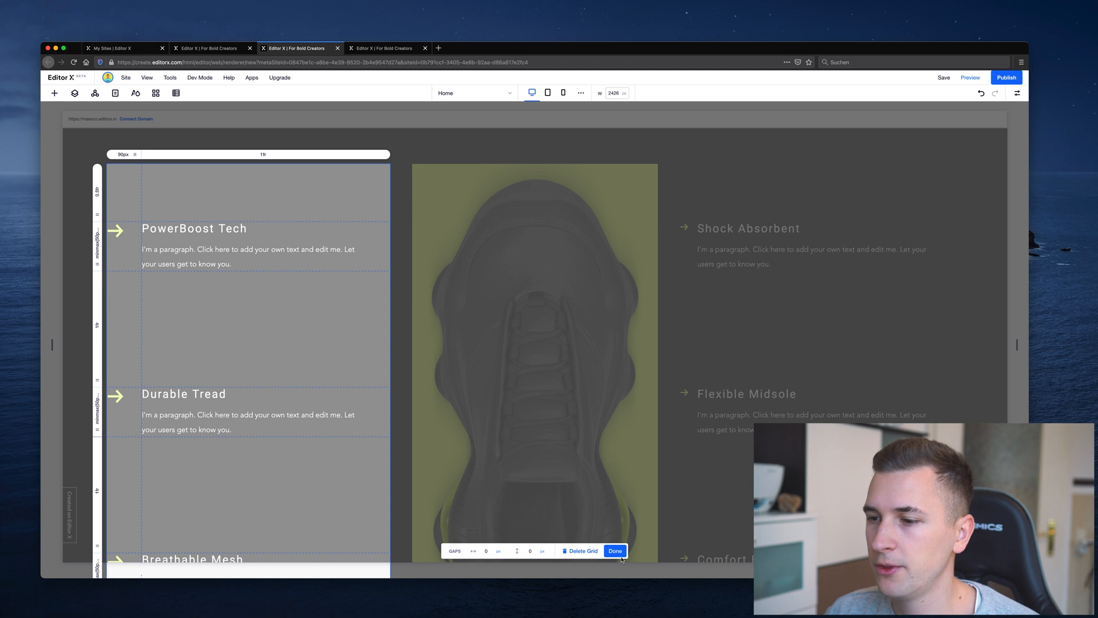
click(614, 550)
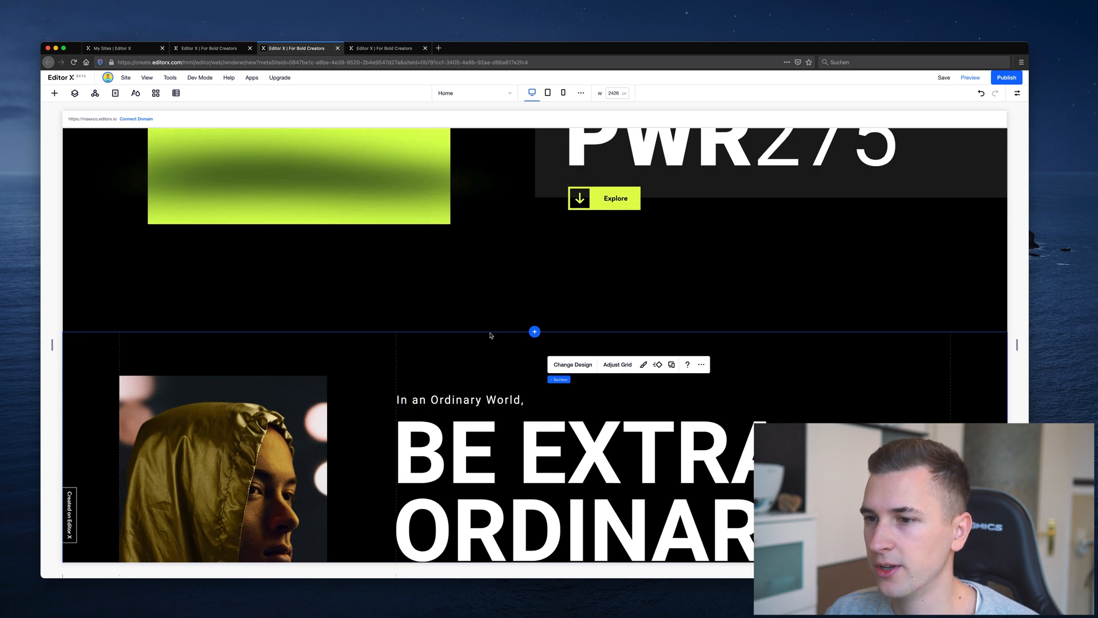
Step: Change the BE EXTRA-ORDINARY photo column width from 0.8fr to 1fr
scroll(down, 3)
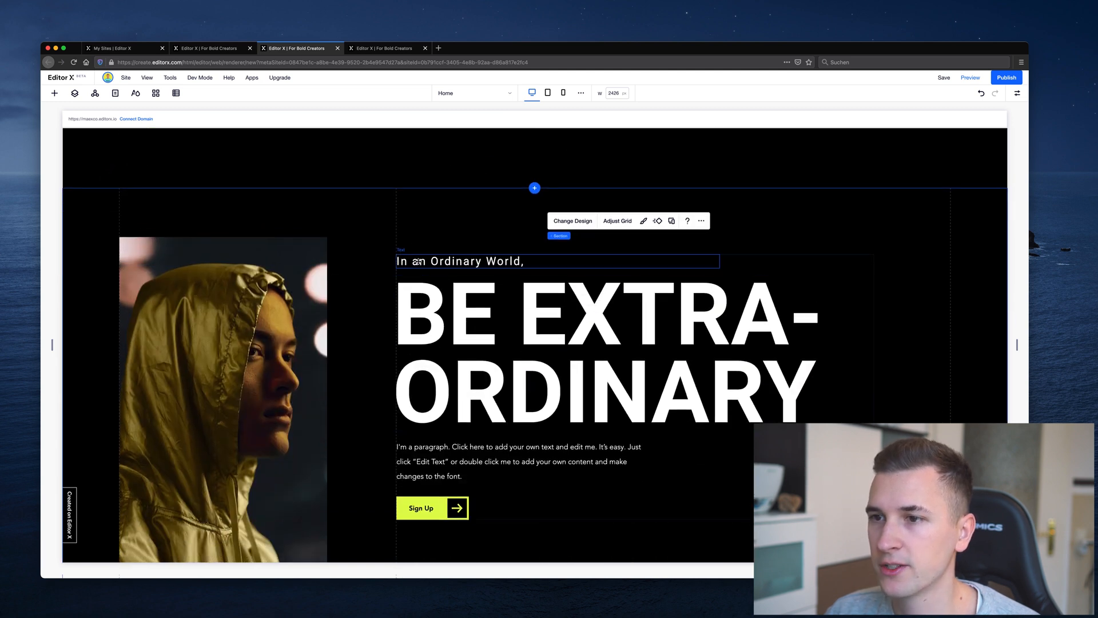
click(617, 221)
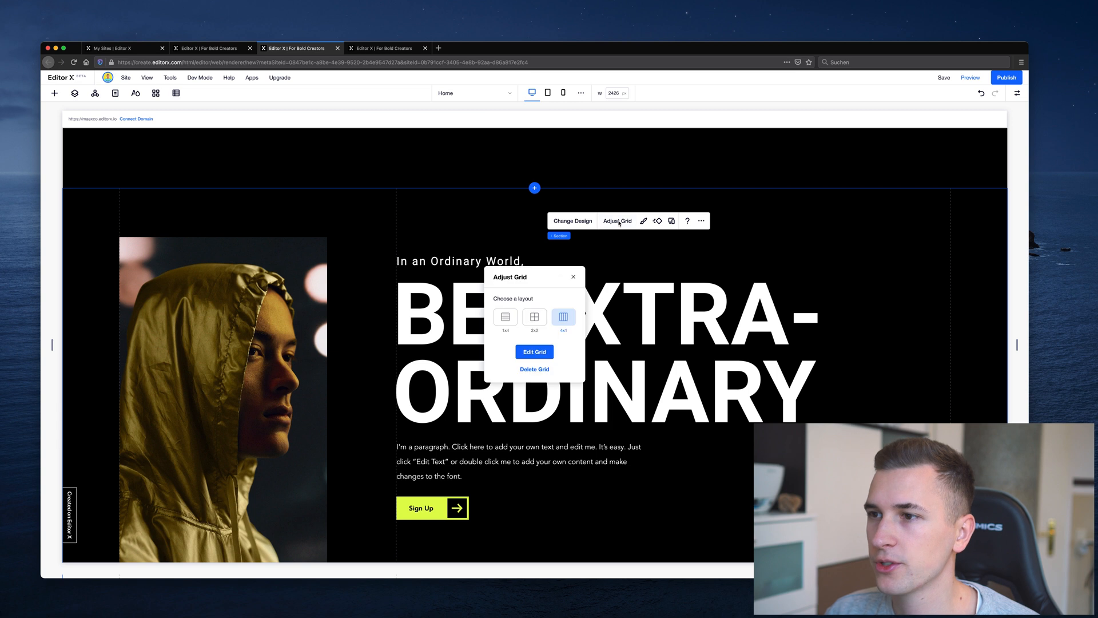
click(534, 352)
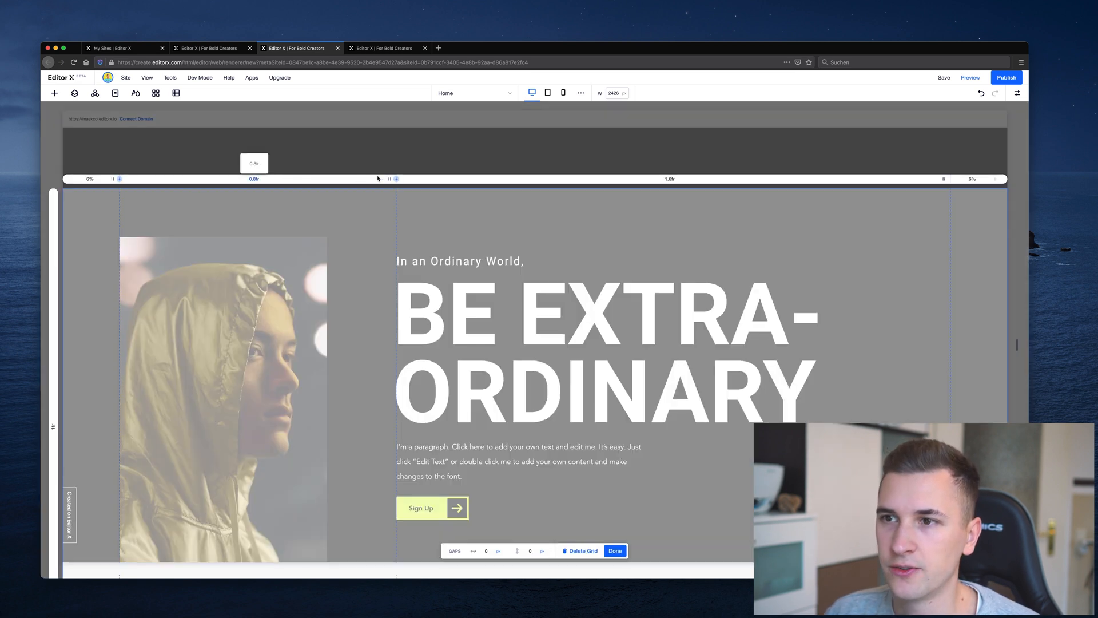
click(254, 178)
text(1)
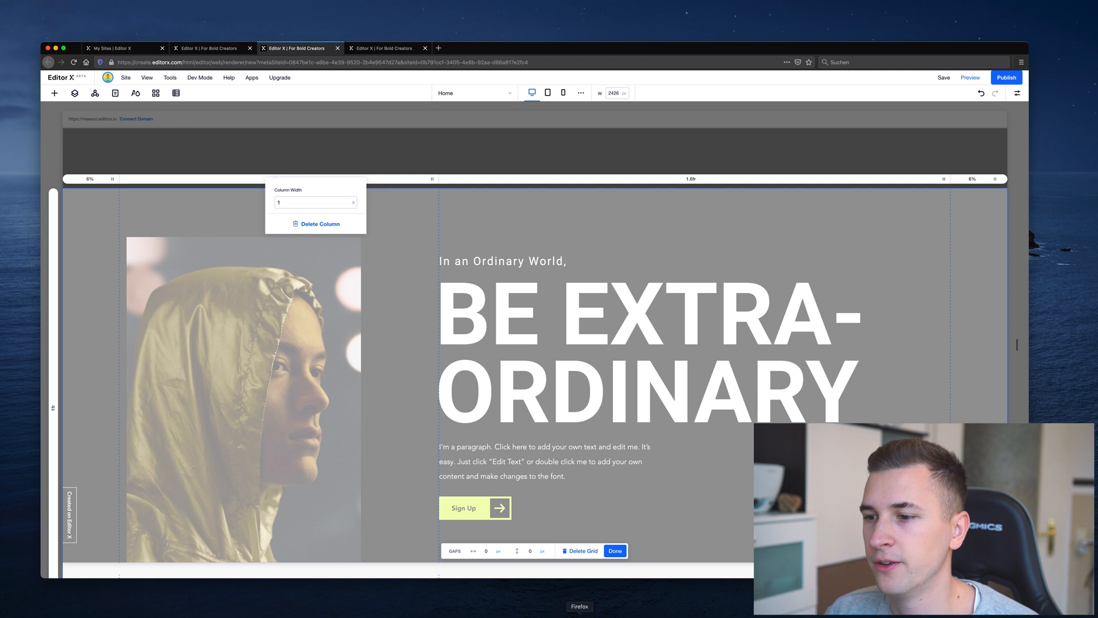
click(614, 550)
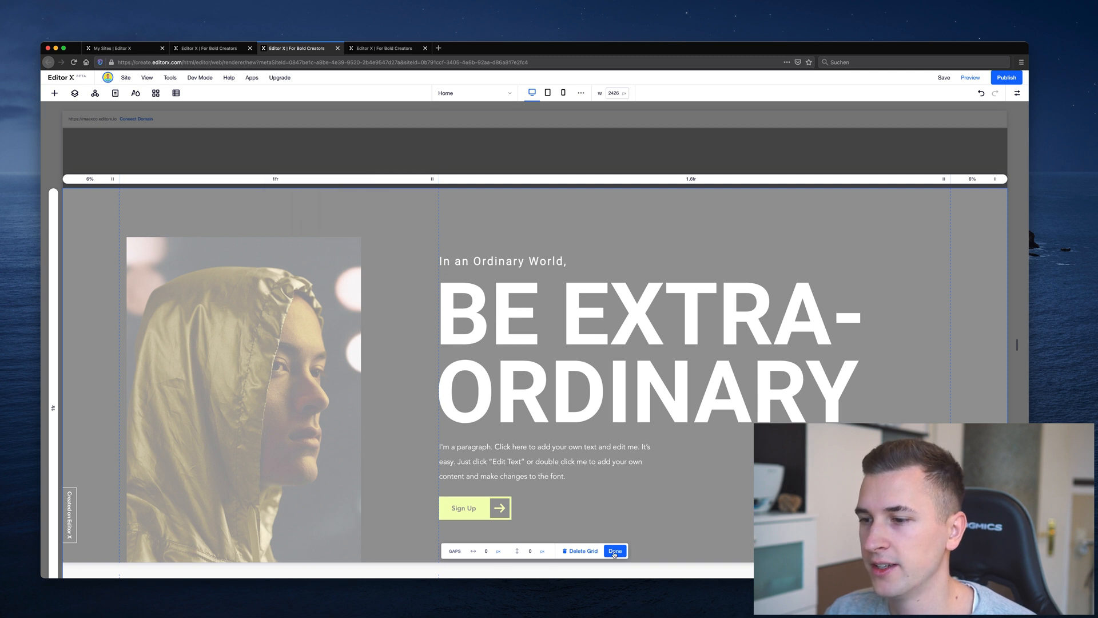
click(615, 550)
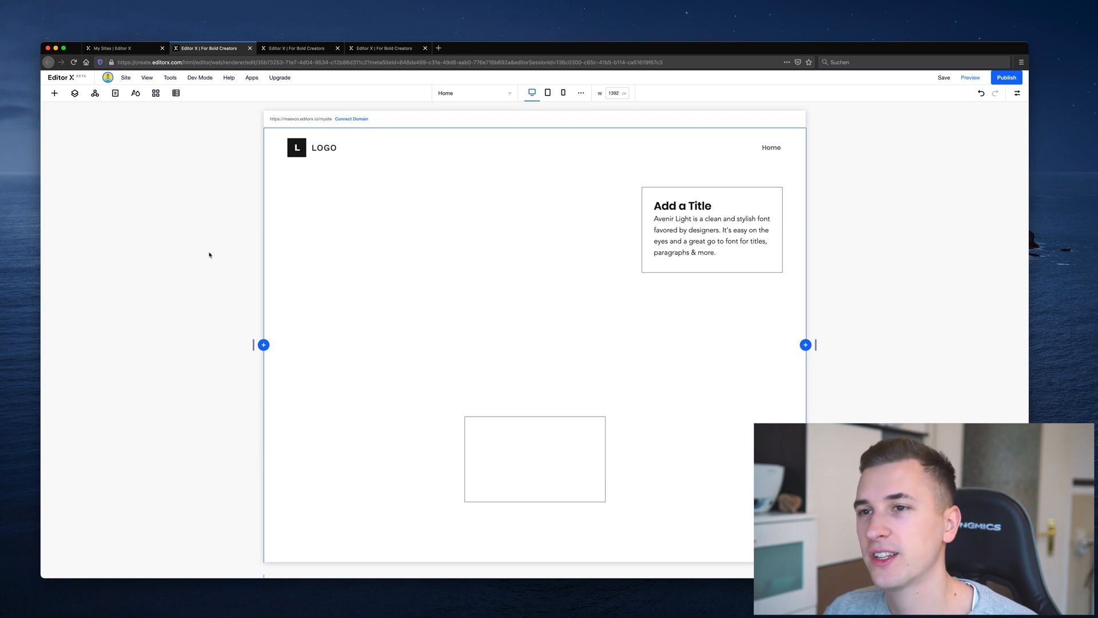
Step: Give the practice page's top section a 3x1 grid of three equal columns
click(385, 234)
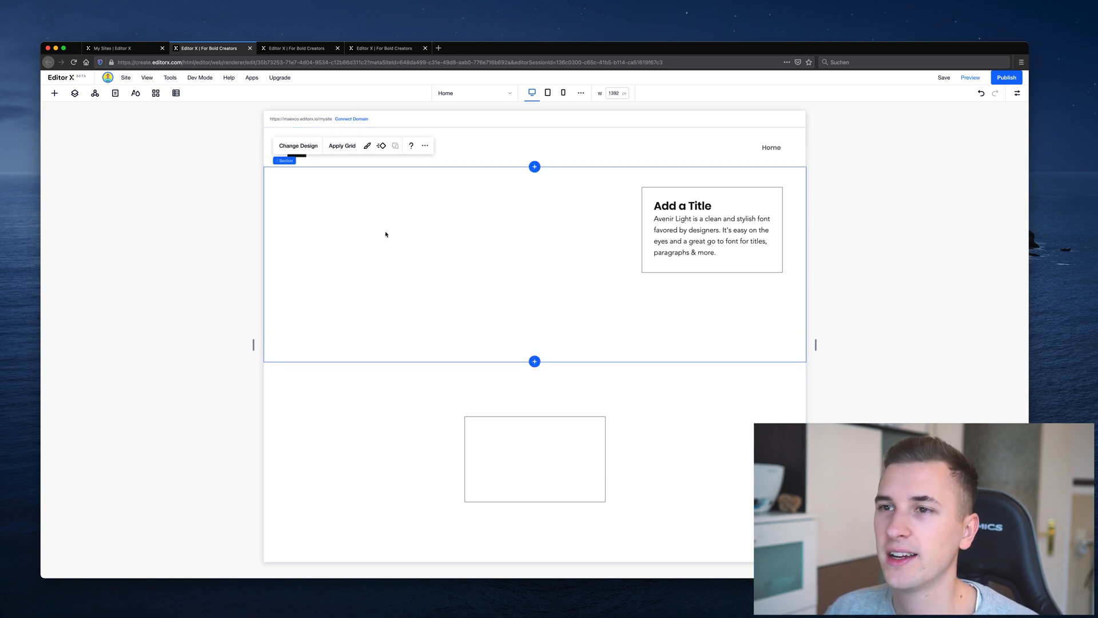
click(343, 145)
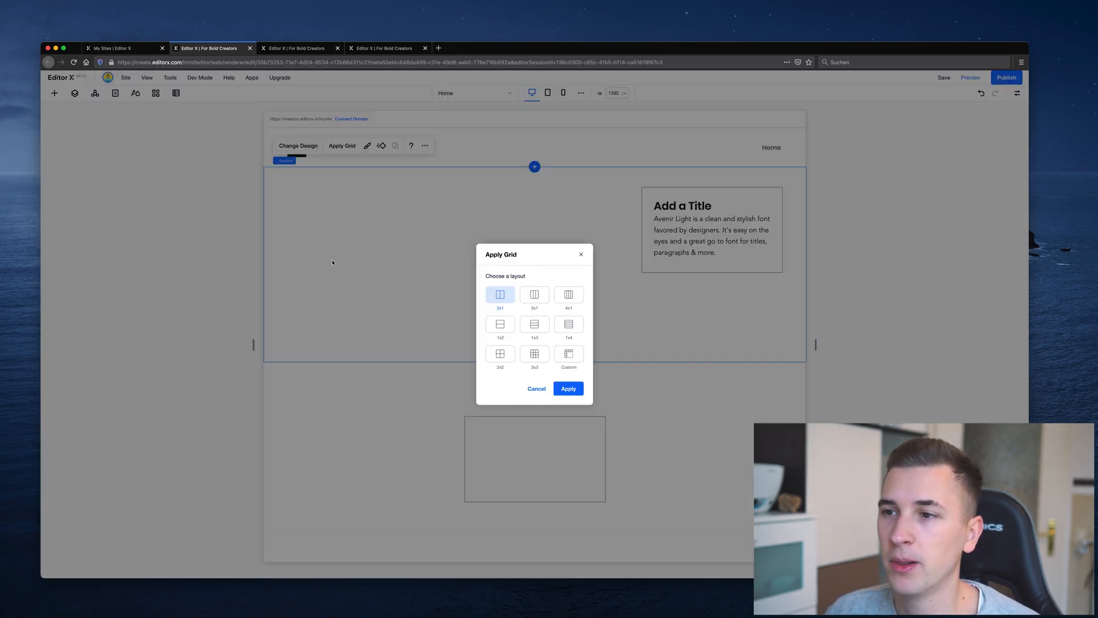
mouse_move(546, 347)
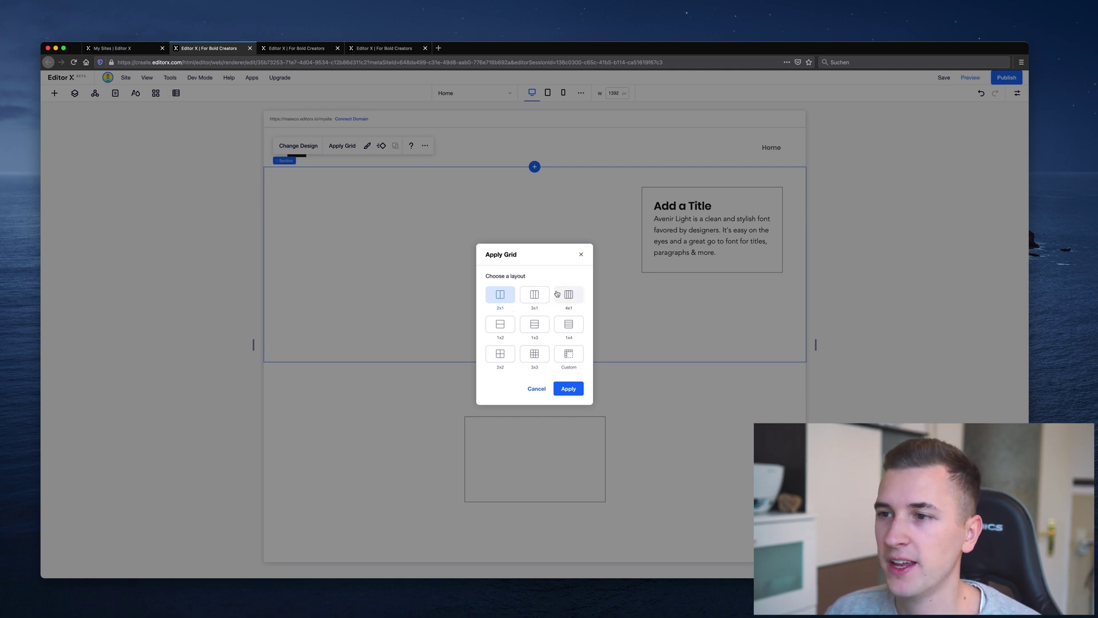
click(568, 354)
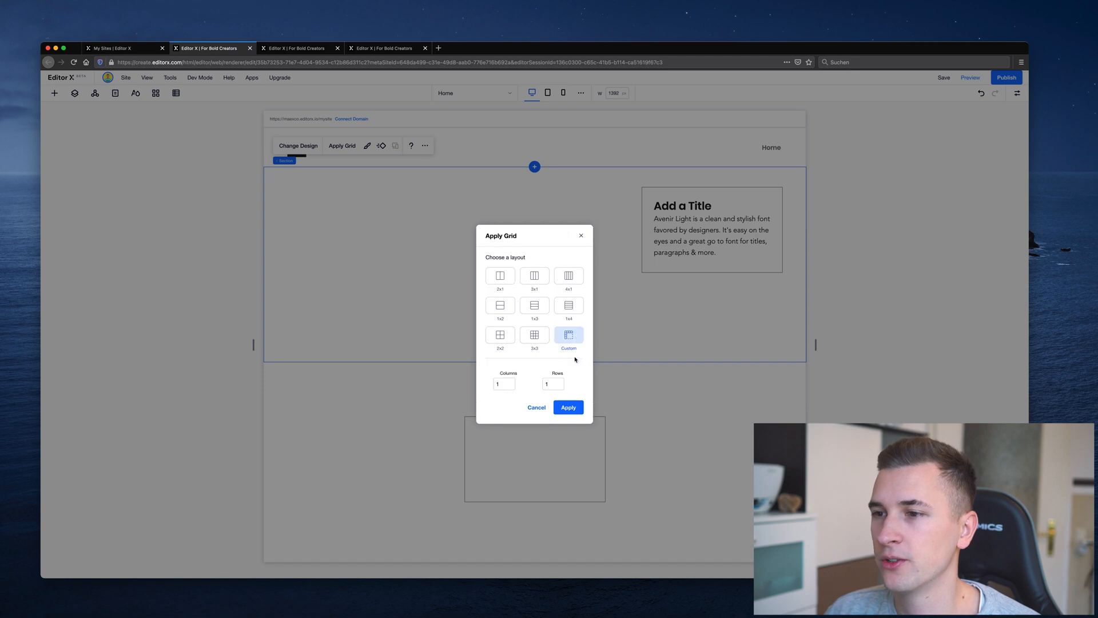
mouse_move(520, 375)
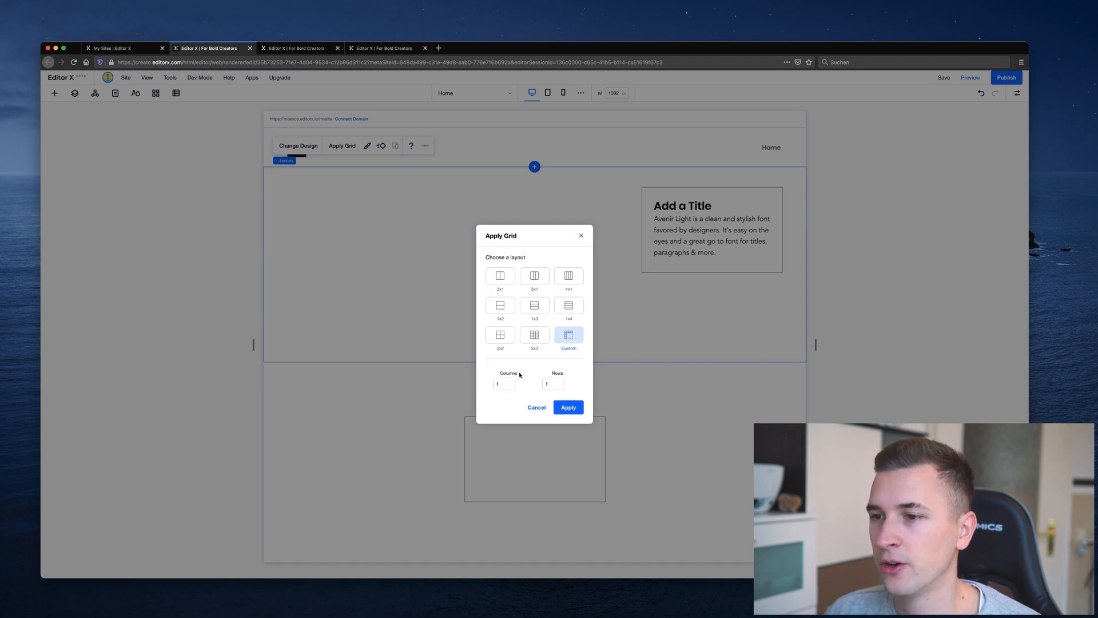
mouse_move(528, 390)
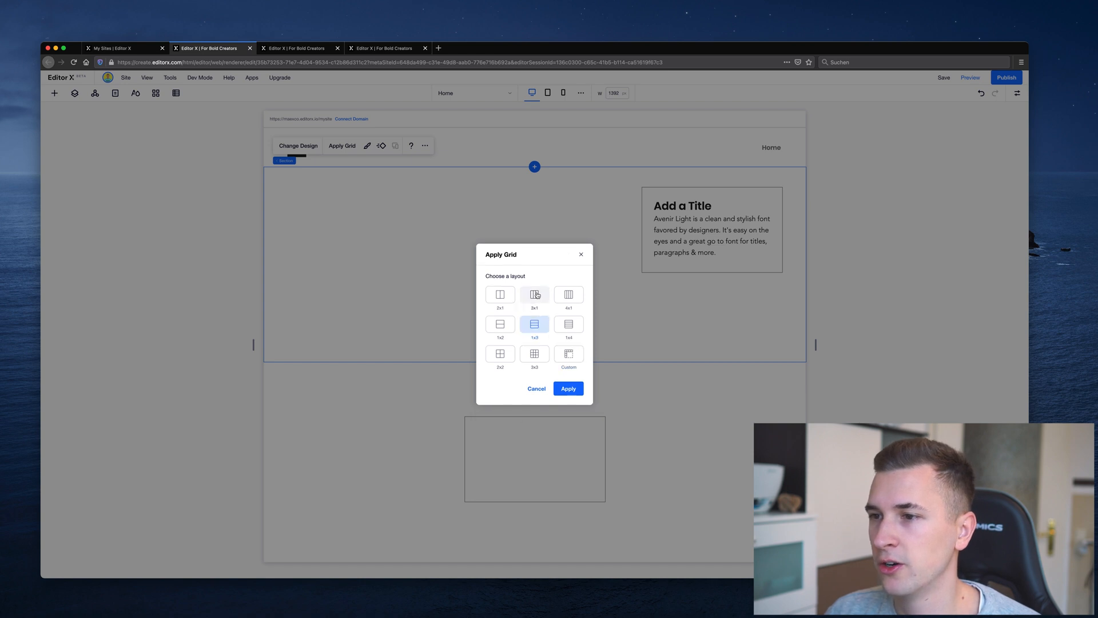
click(567, 387)
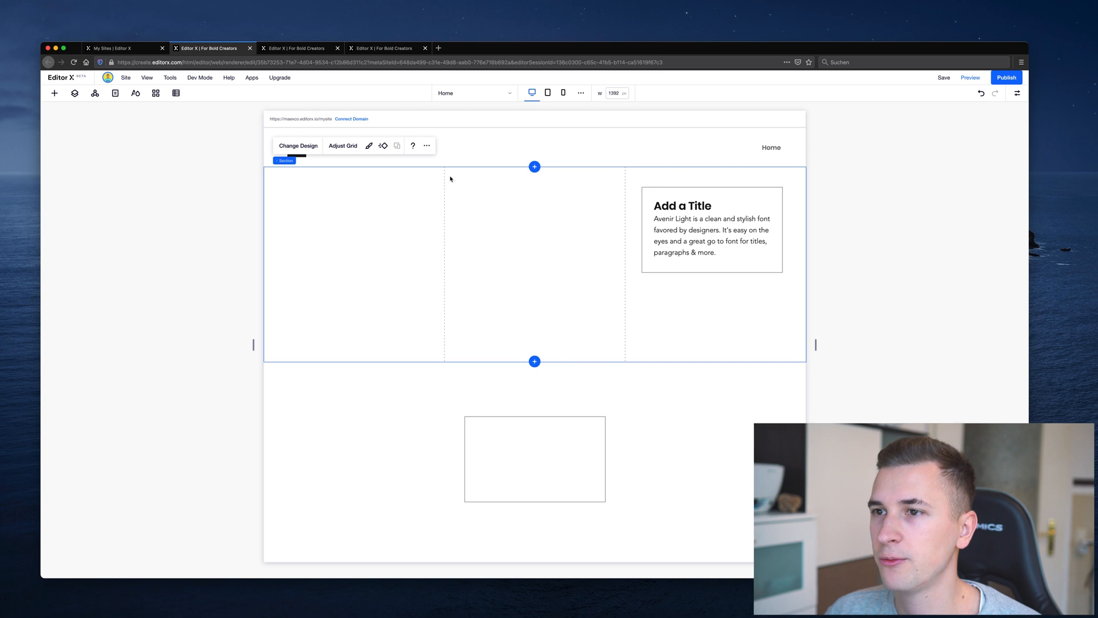
Step: Resize the columns to 0.7fr, 1.3fr and 1fr, then nudge the title box lower
click(342, 146)
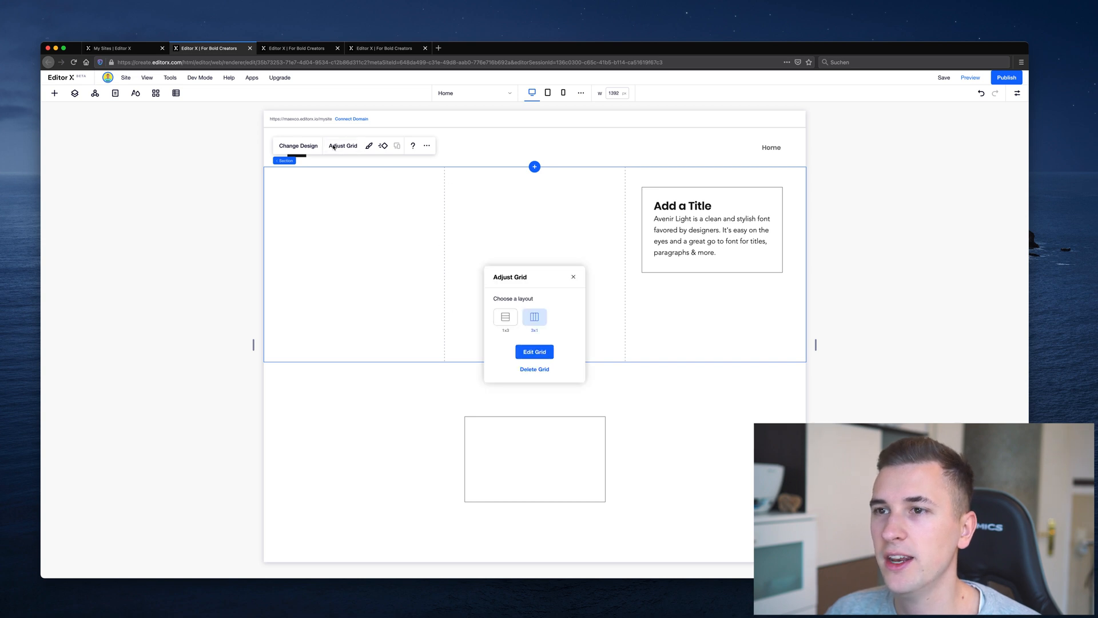
click(534, 351)
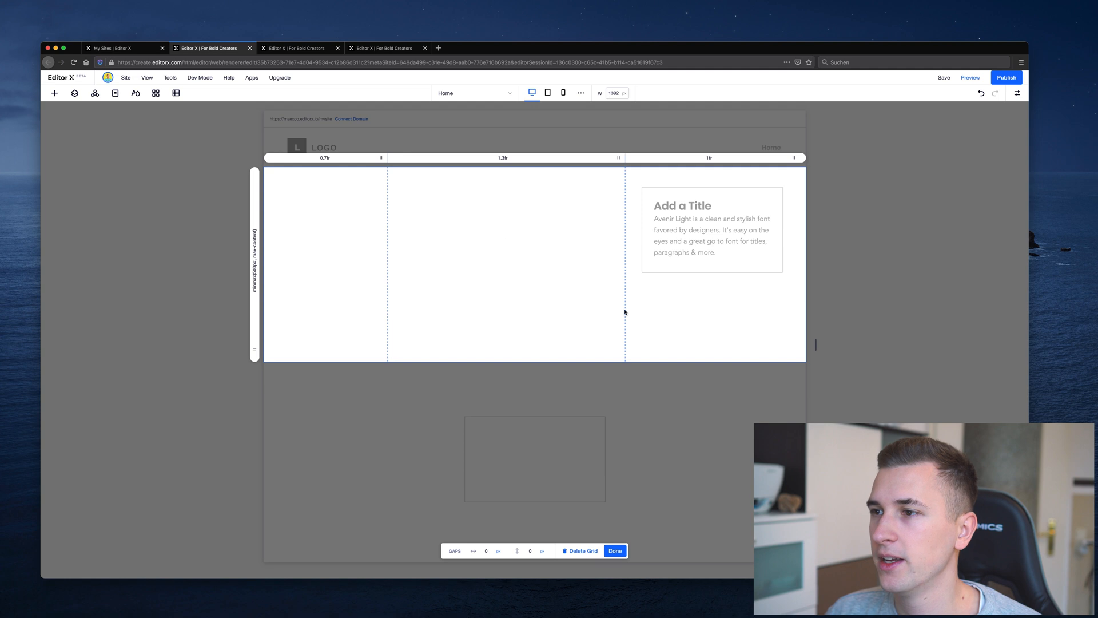
mouse_move(631, 487)
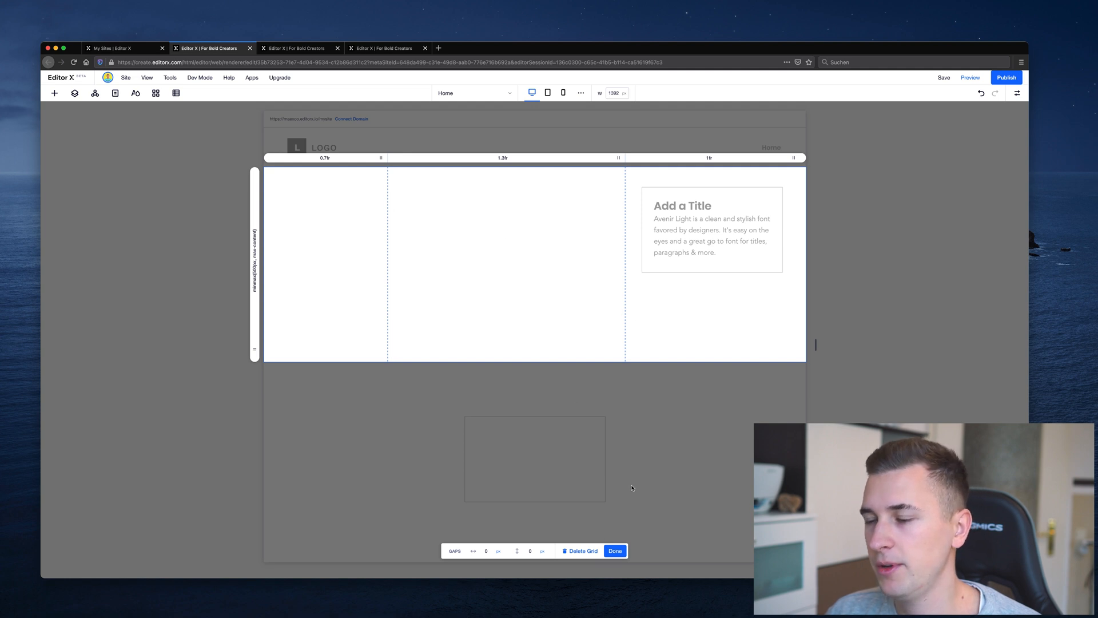
click(614, 550)
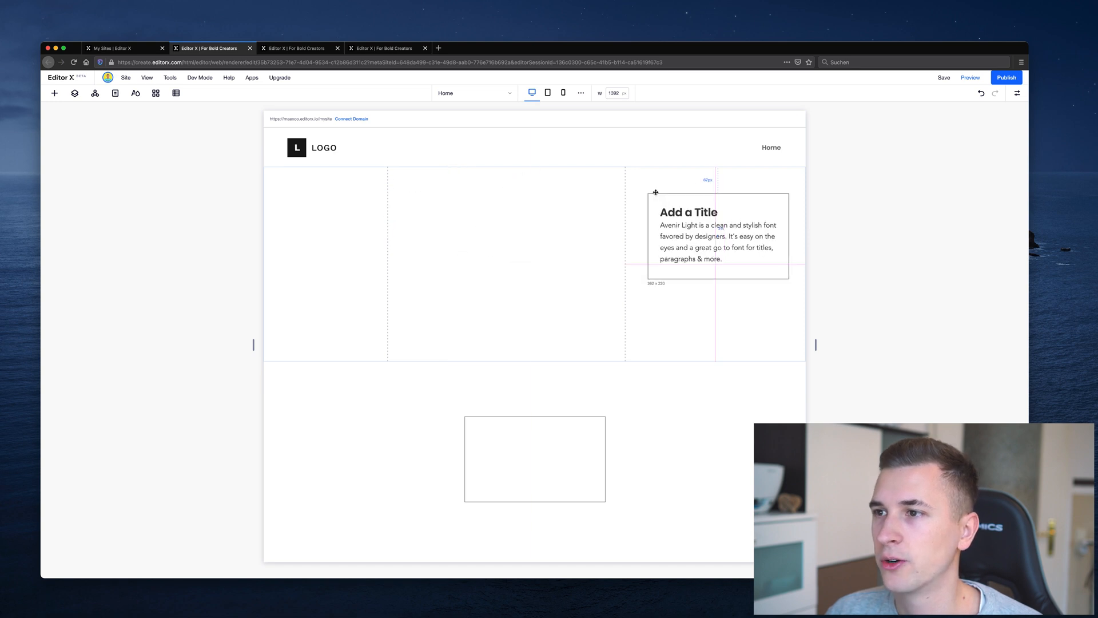
drag(688, 212, 686, 237)
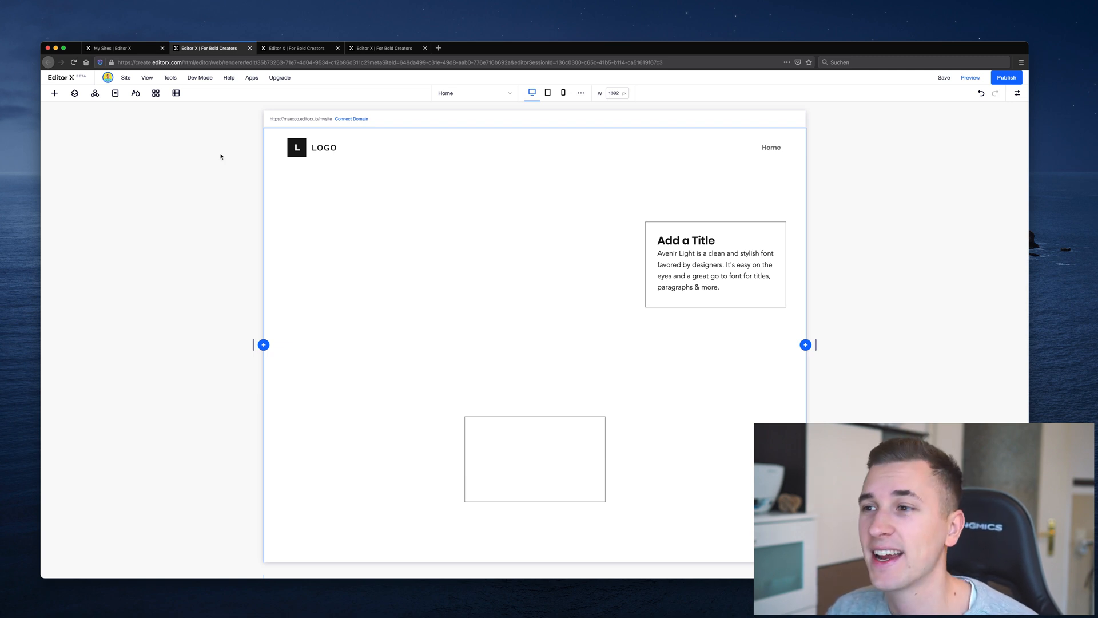
Step: Switch to the iPhone 12 example tab and select its hero image-and-headline stack
click(388, 48)
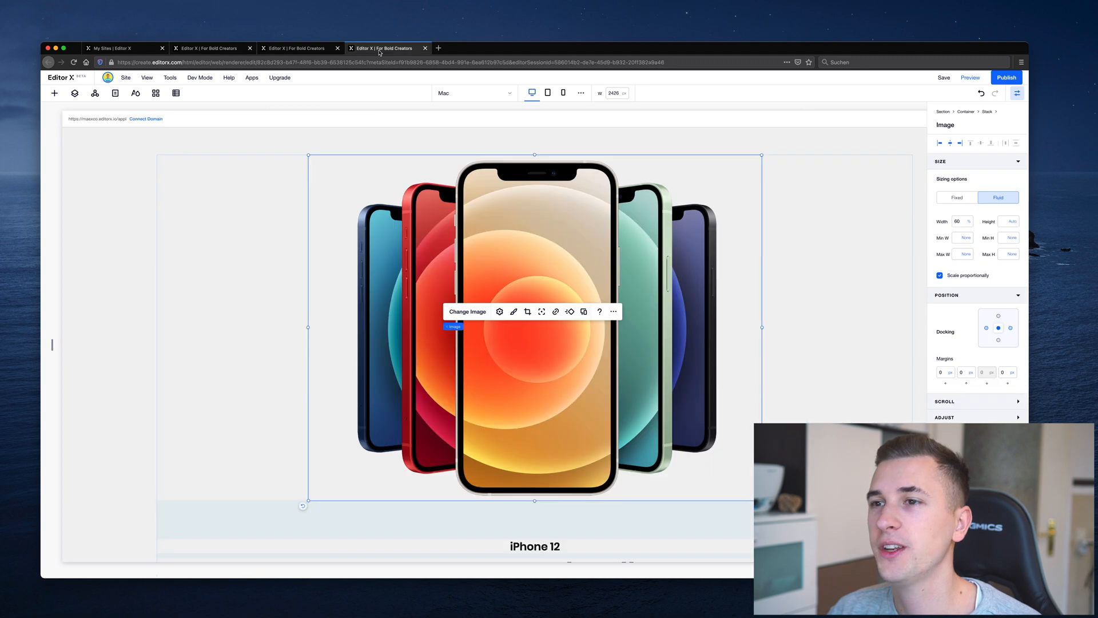
mouse_move(121, 260)
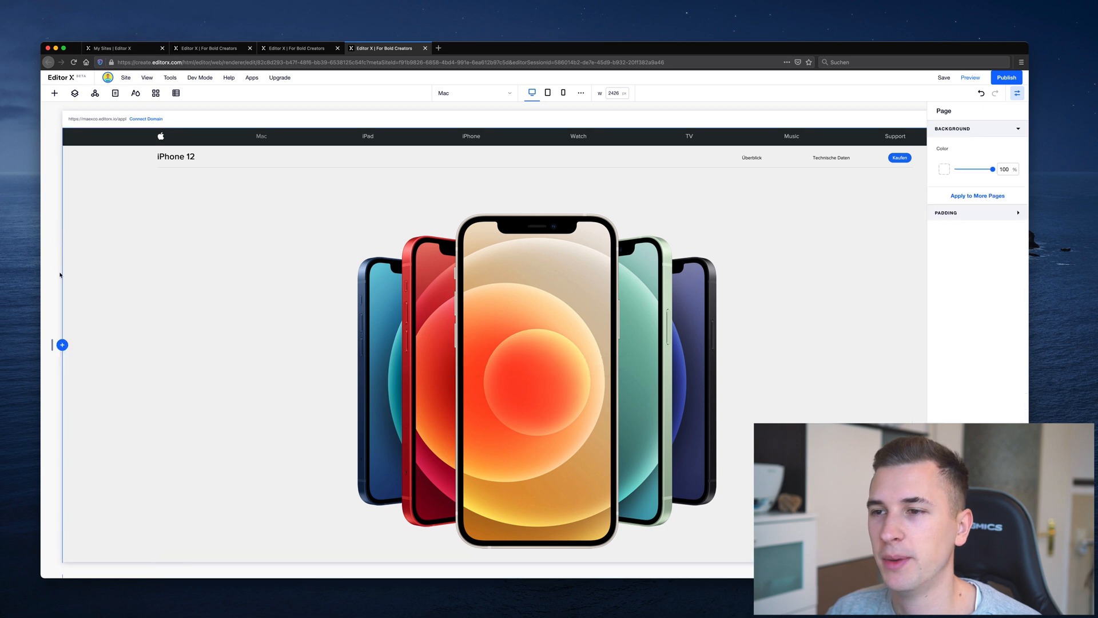
scroll(down, 3)
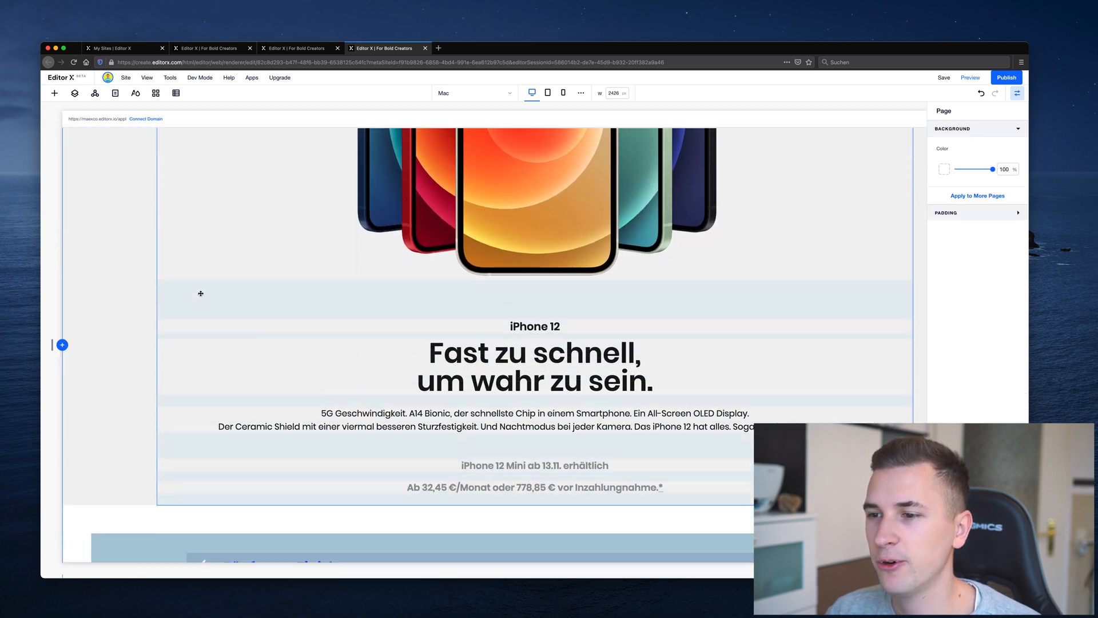
click(534, 325)
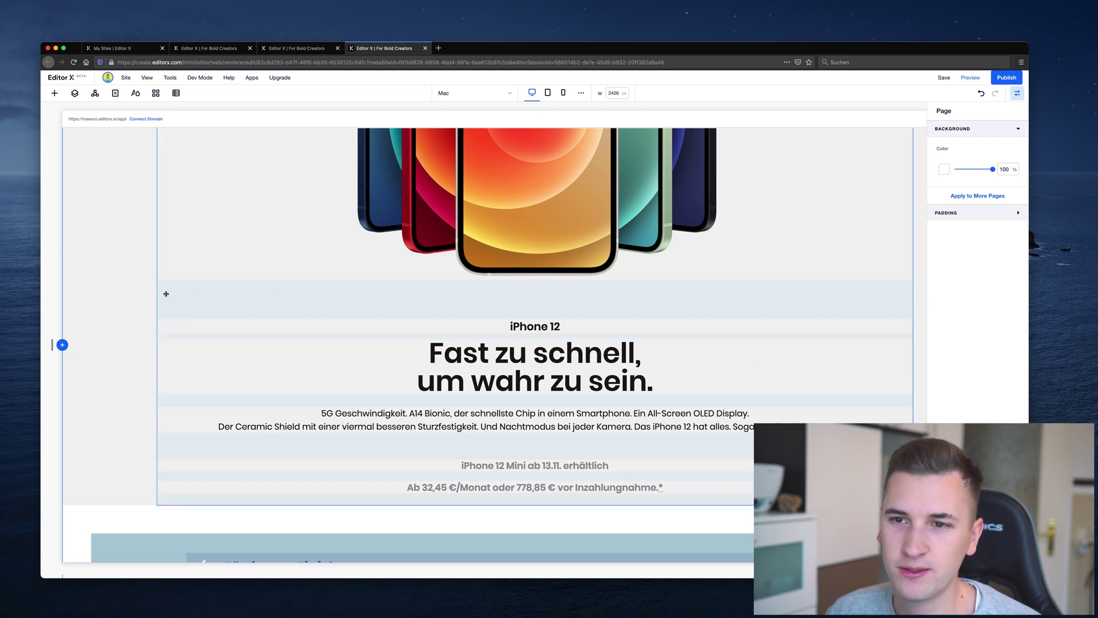
mouse_move(197, 305)
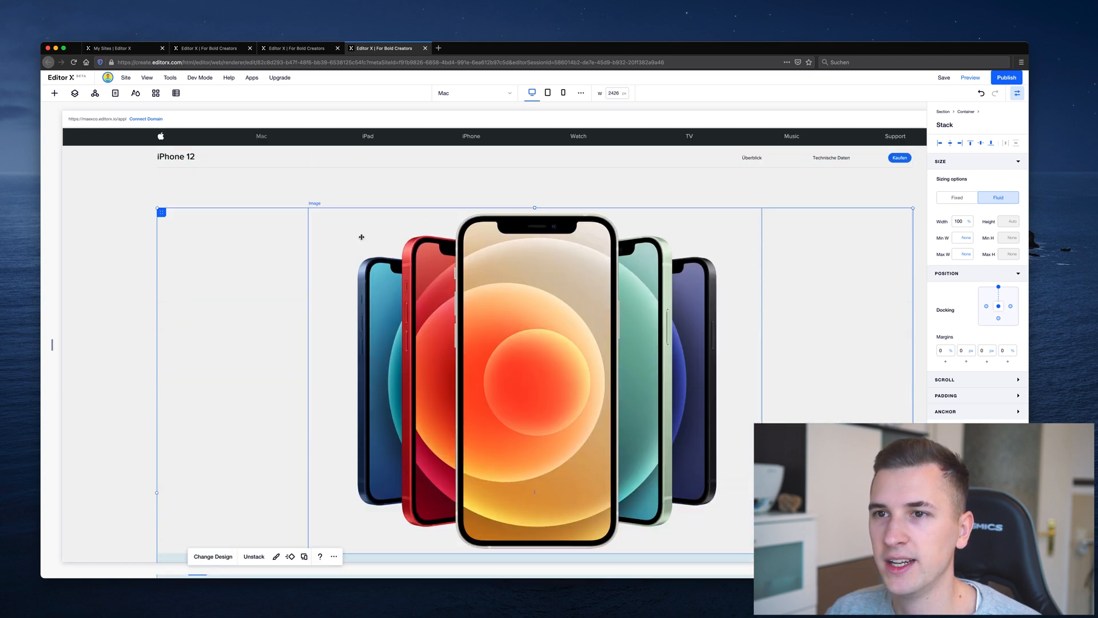
scroll(down, 3)
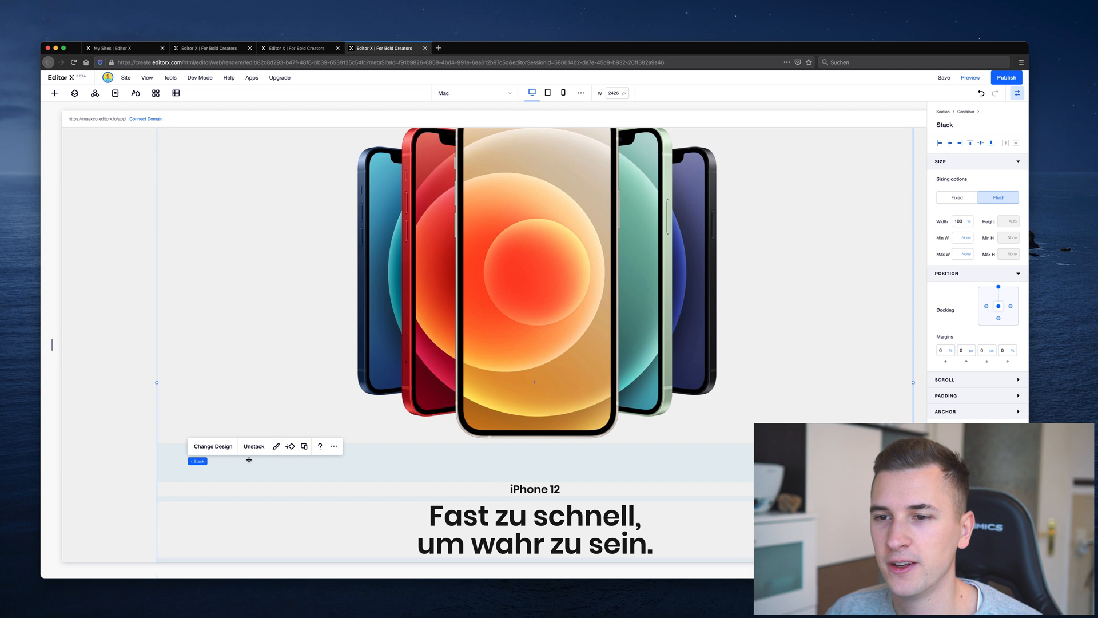
mouse_move(365, 471)
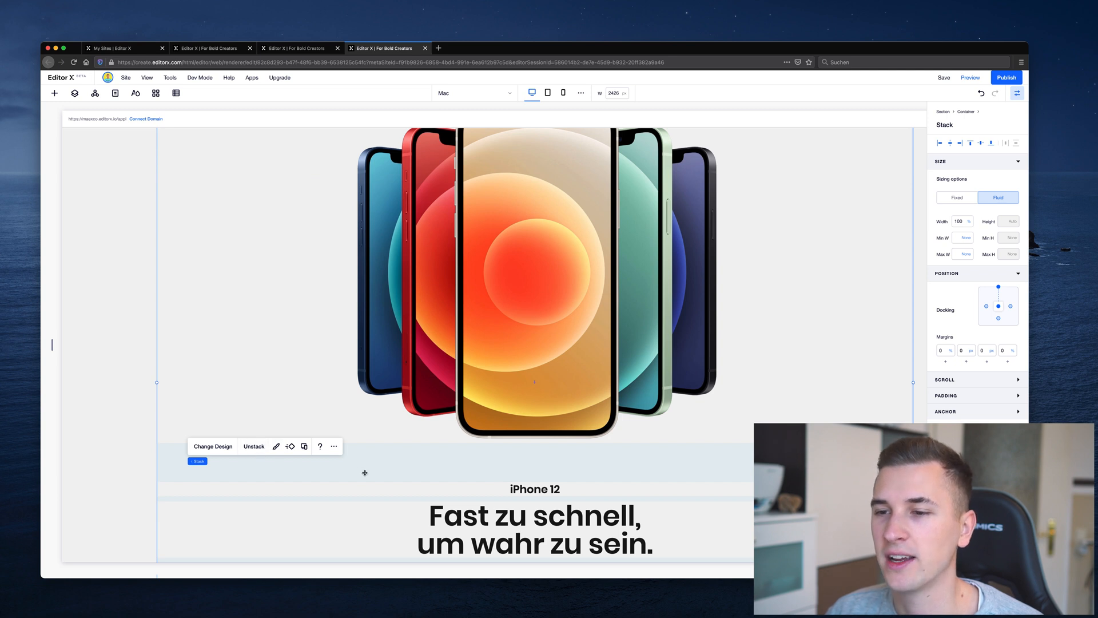
scroll(down, 3)
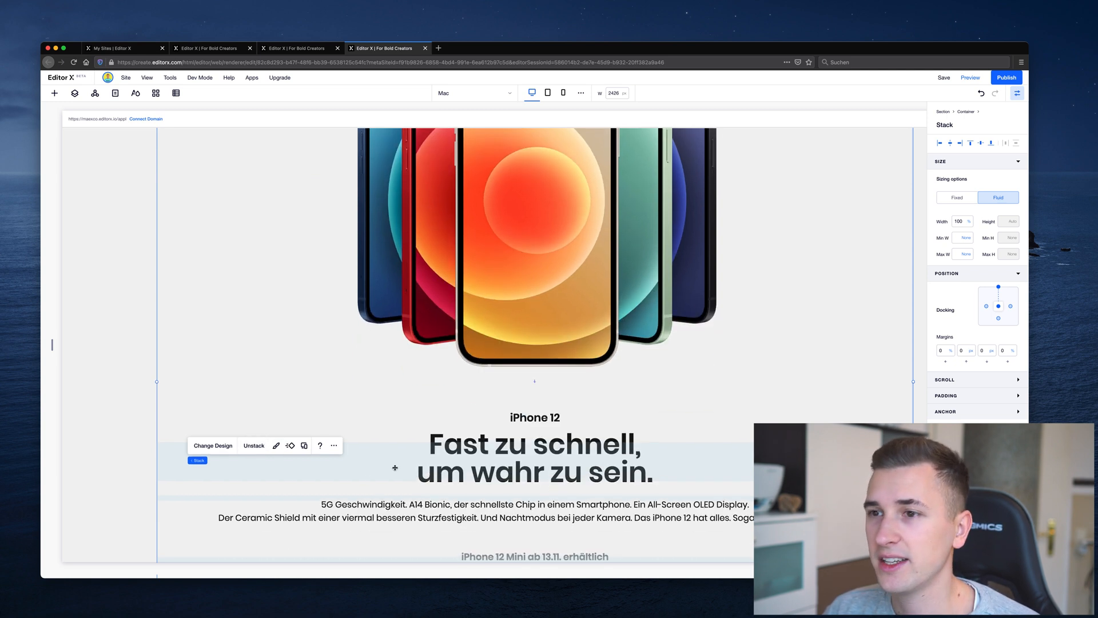
Step: Group the heading and paragraph into one stack inside the container, then reselect the title
click(210, 47)
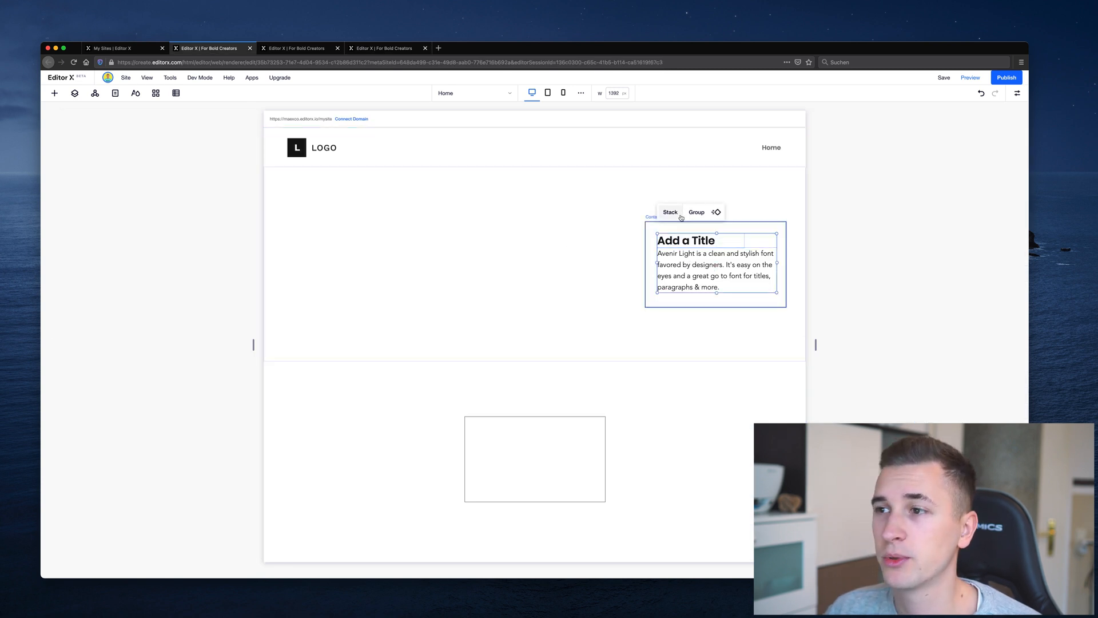
mouse_move(681, 278)
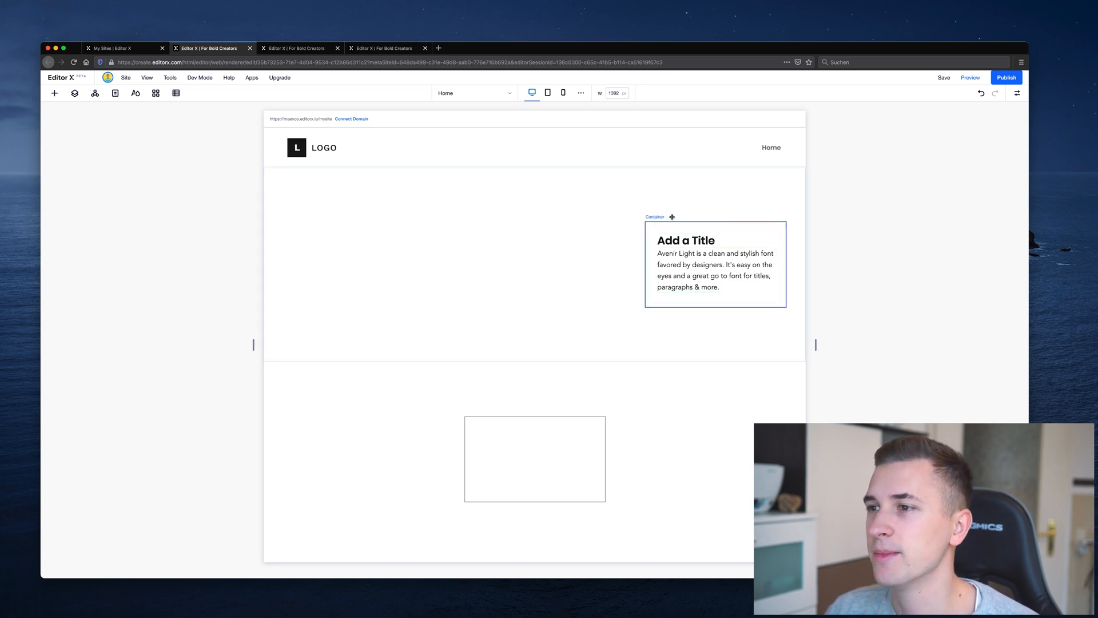
click(715, 264)
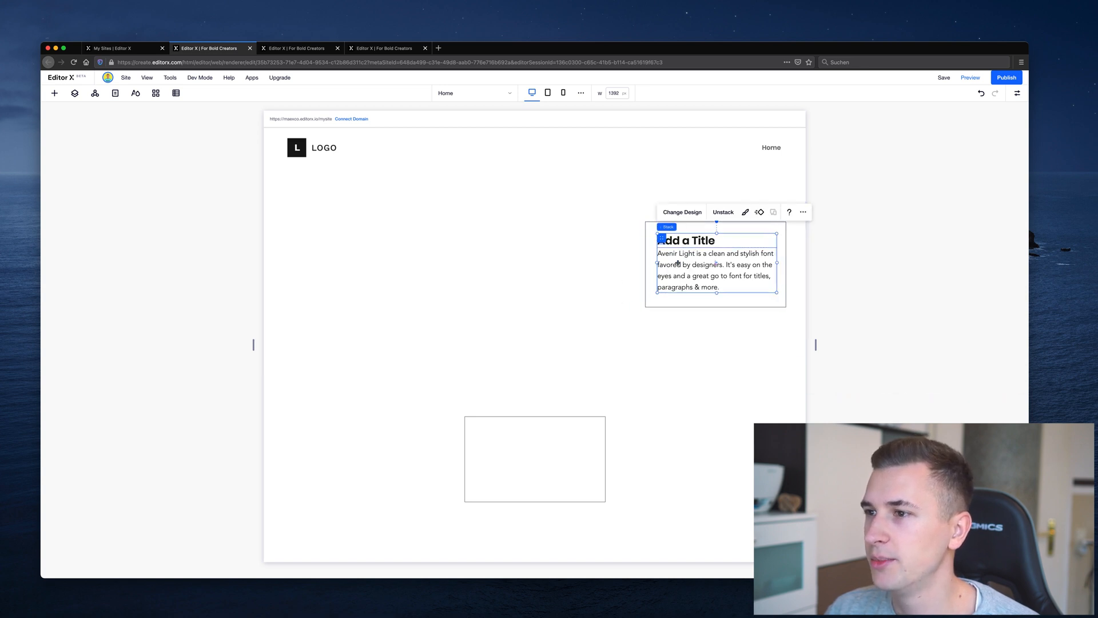
click(1017, 93)
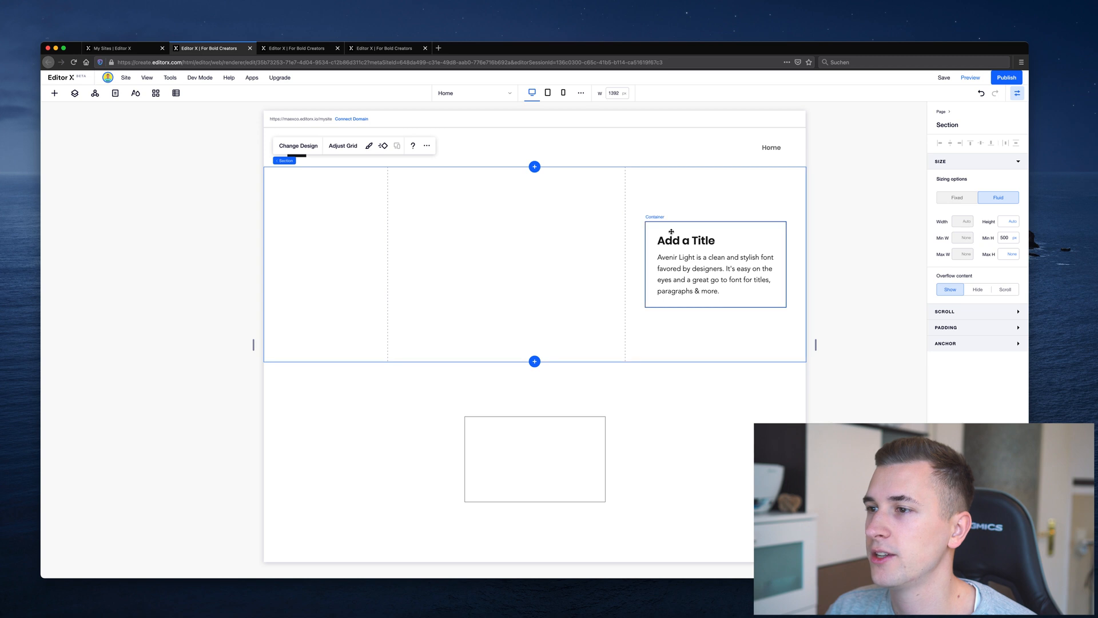
click(688, 241)
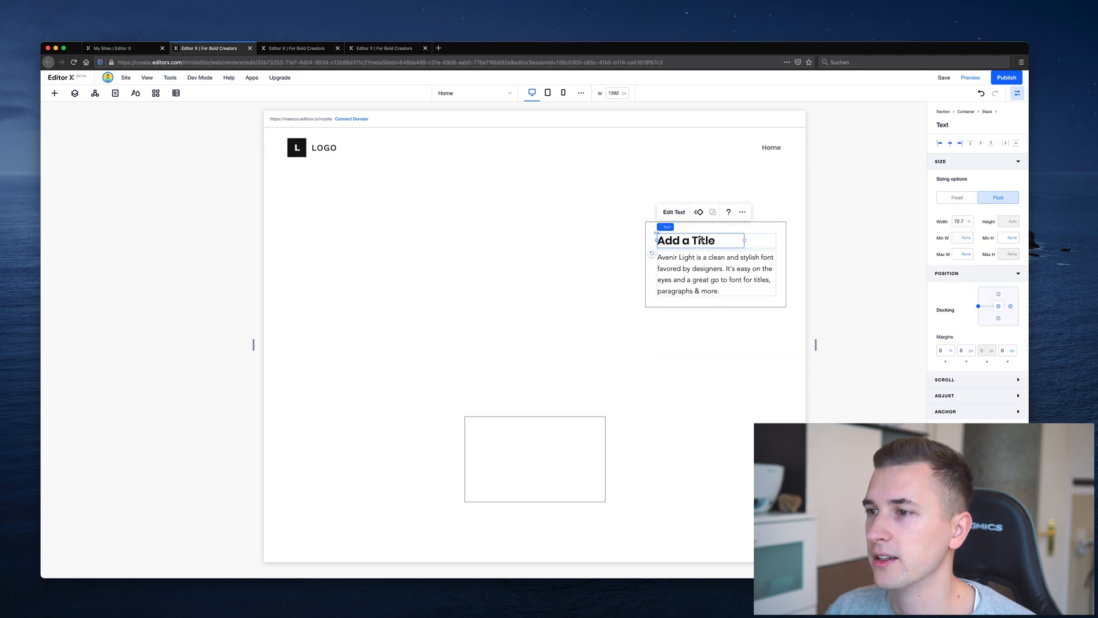
Step: On the iPhone 12 example page, drag the 'iPhone 12' label below the description paragraph
click(386, 48)
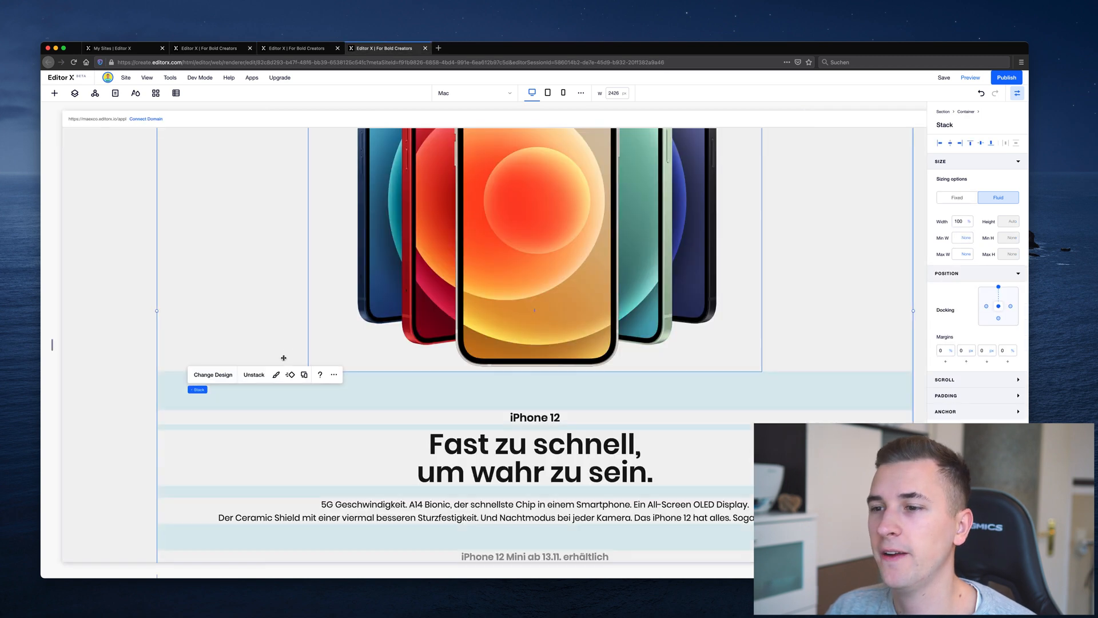
scroll(down, 3)
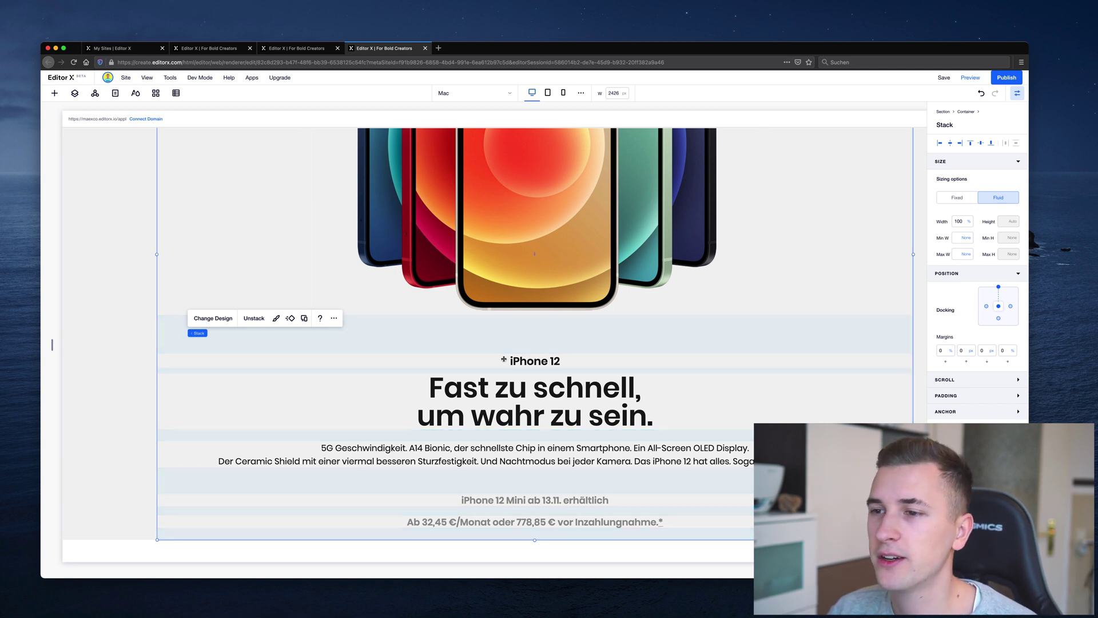
click(530, 361)
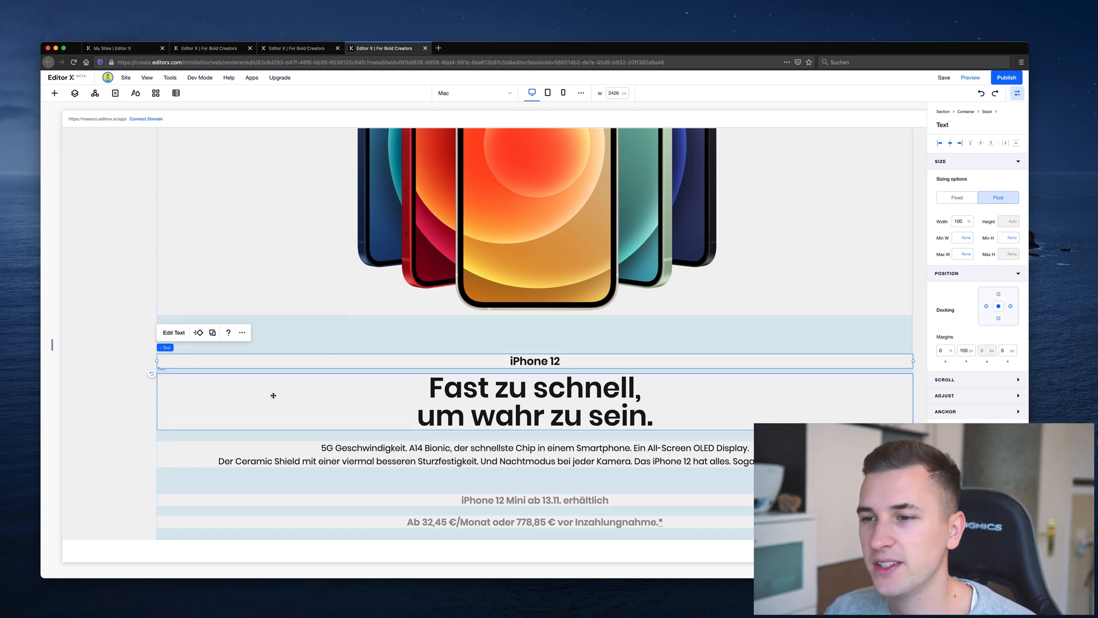
click(536, 361)
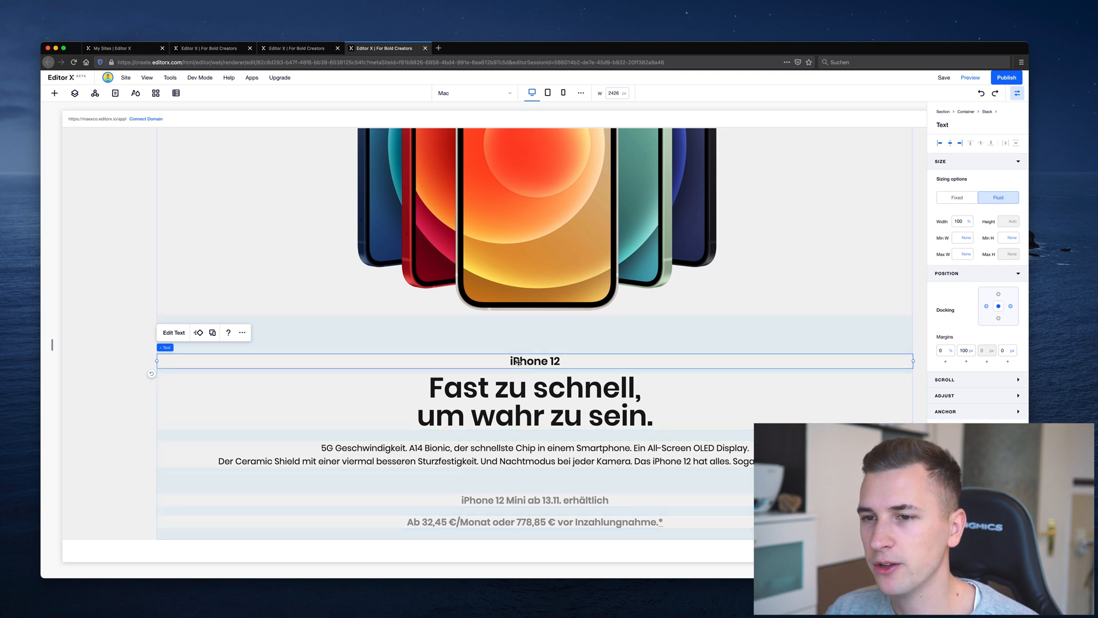
mouse_move(443, 369)
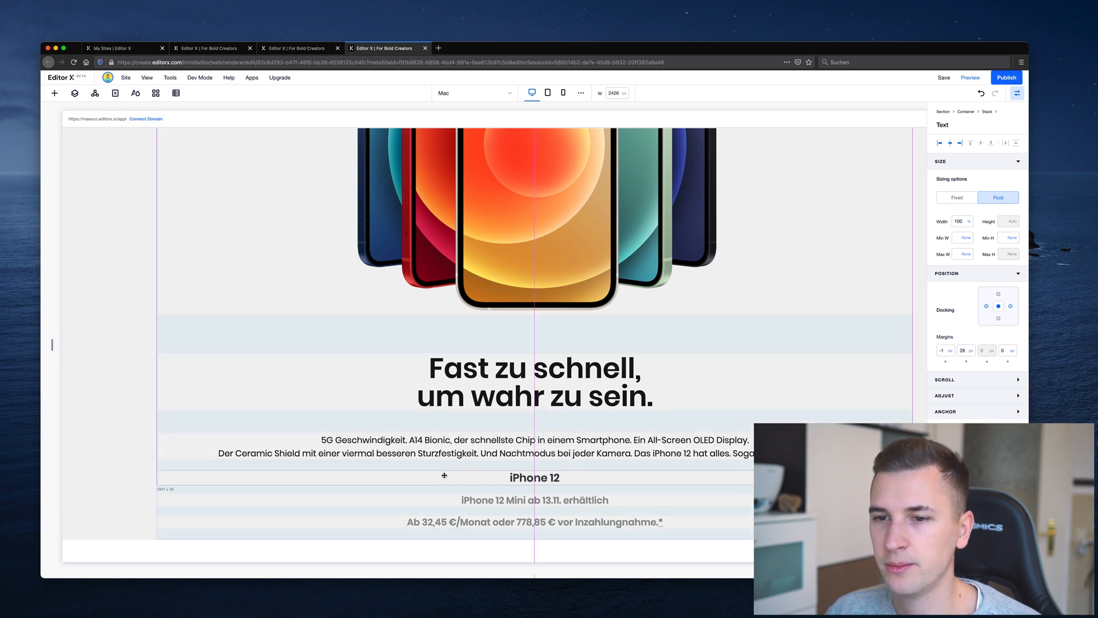
click(534, 382)
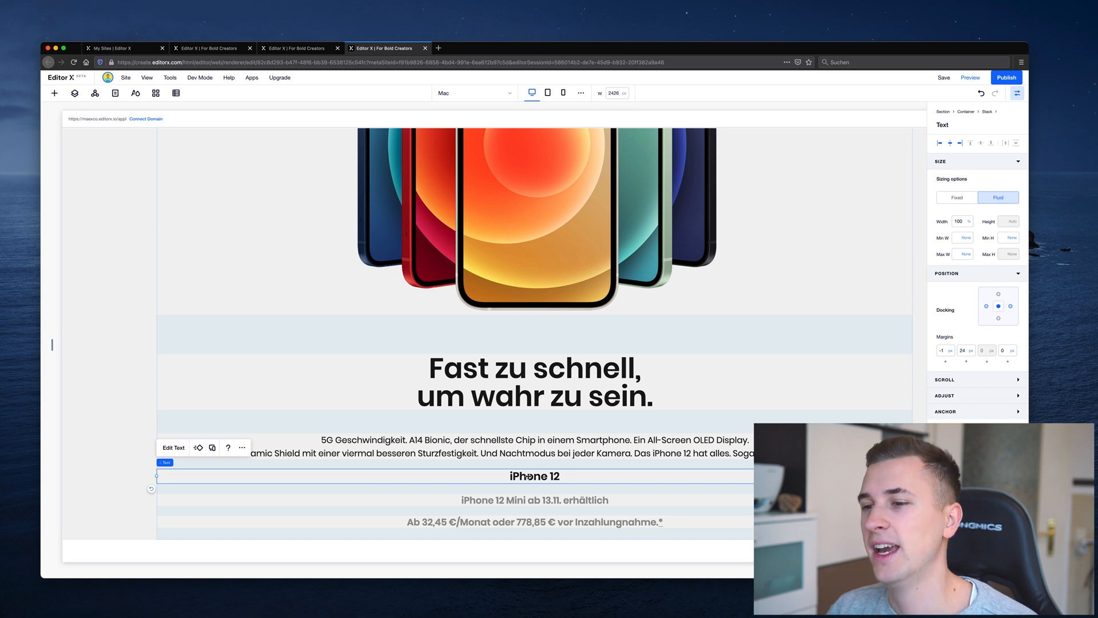
mouse_move(293, 475)
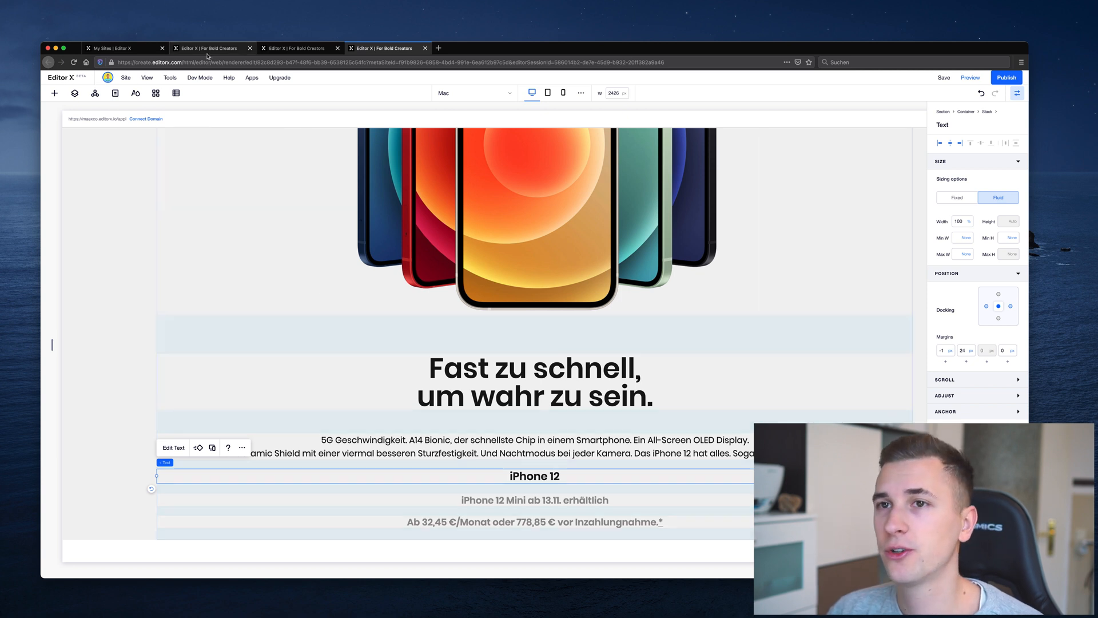
Step: Give the empty section a Layouter with four items arranged in two rows
click(210, 48)
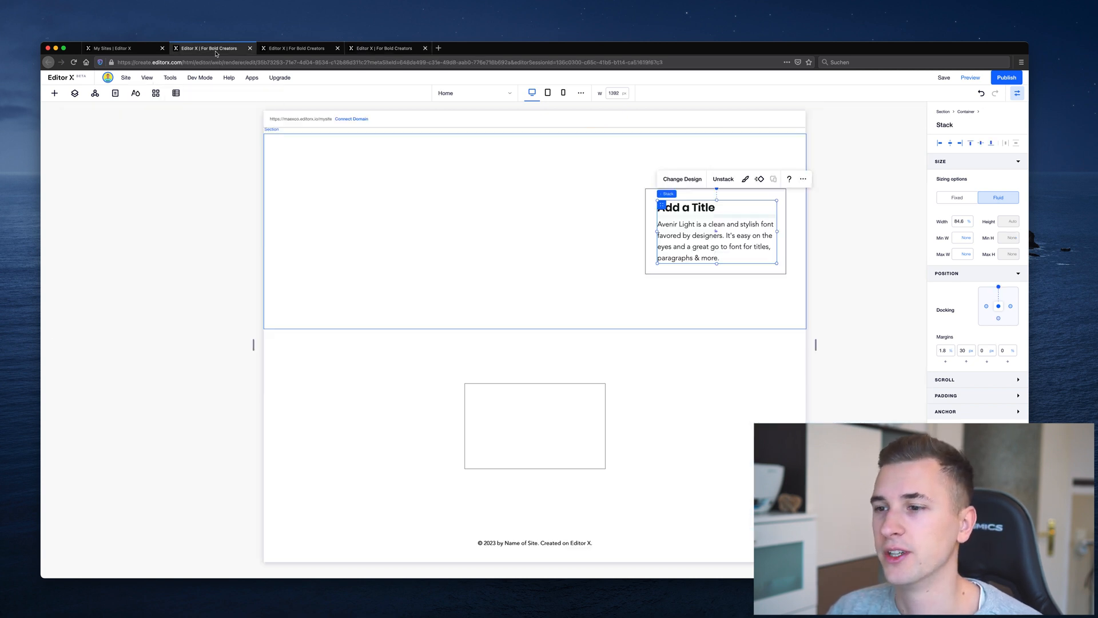
mouse_move(535, 524)
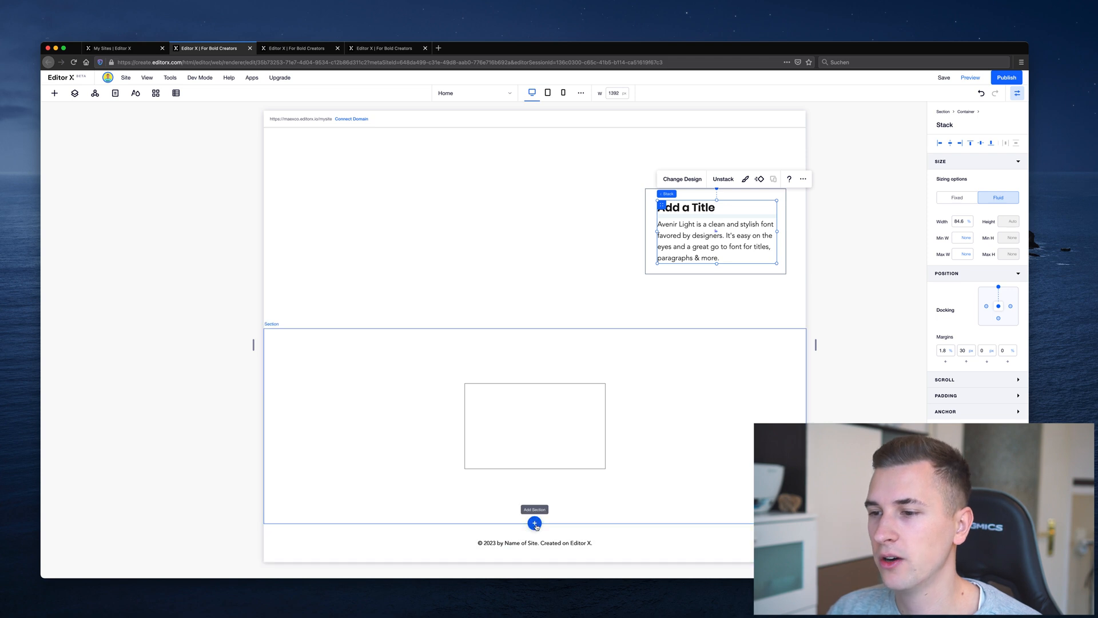
click(535, 523)
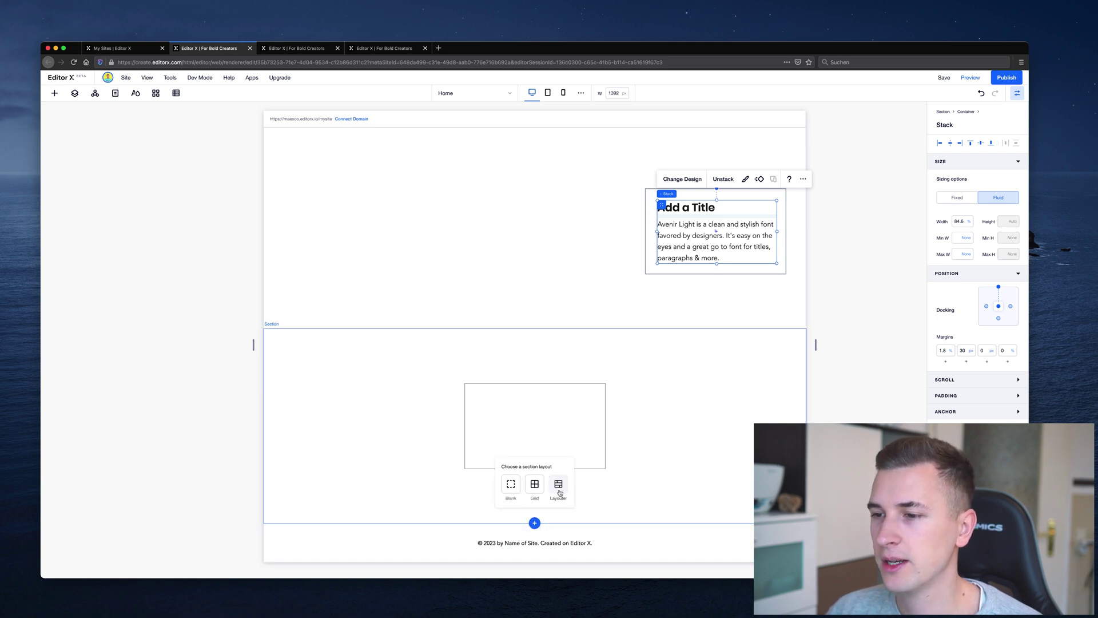
click(558, 487)
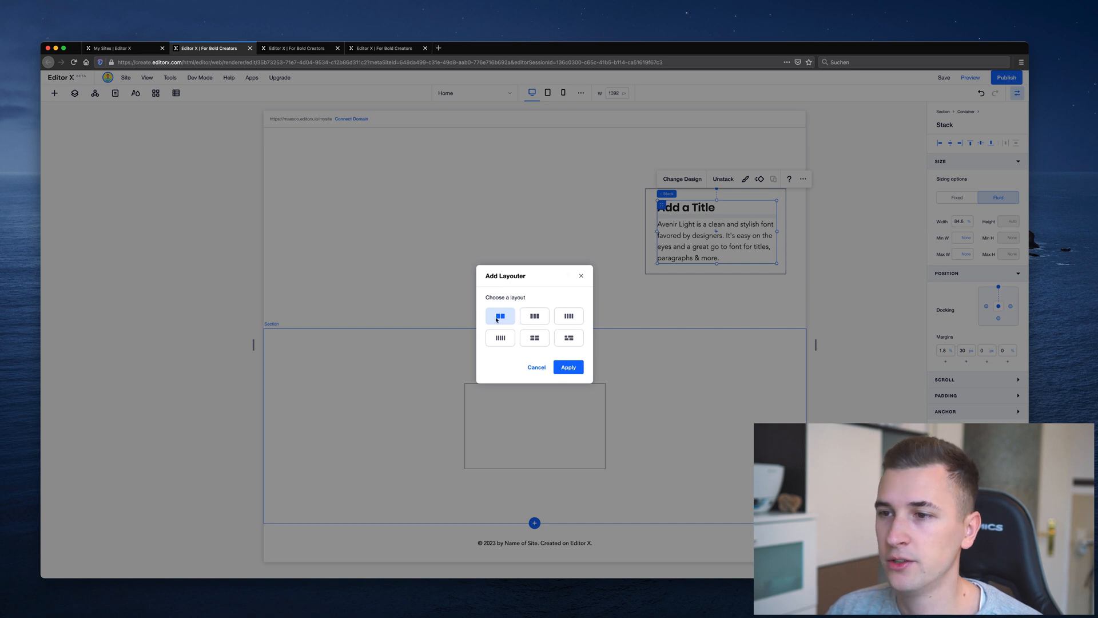
click(568, 337)
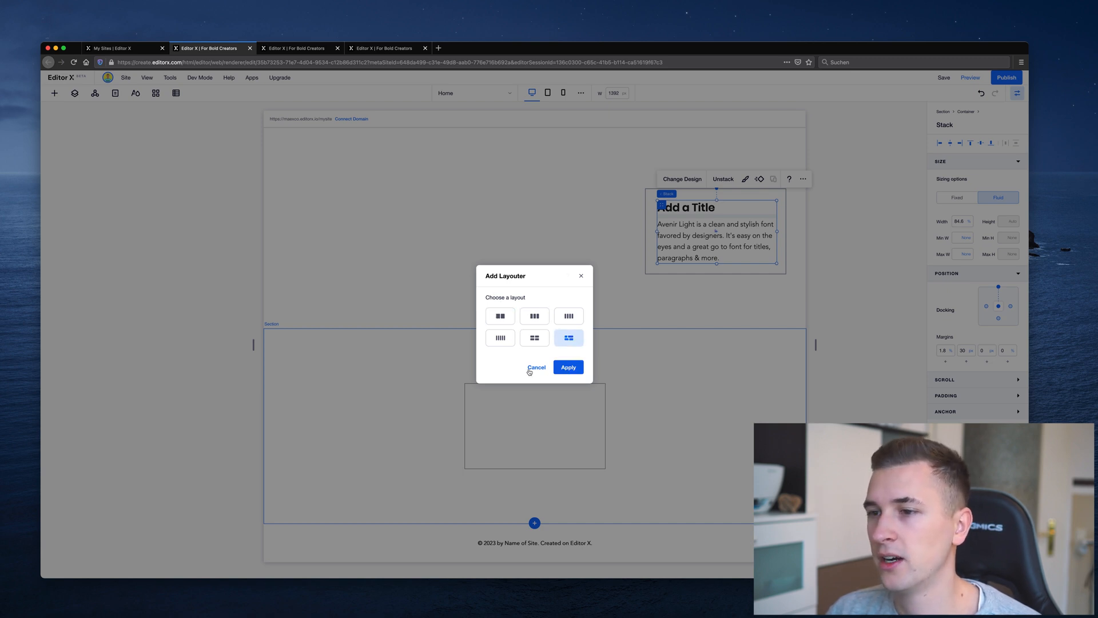
click(568, 368)
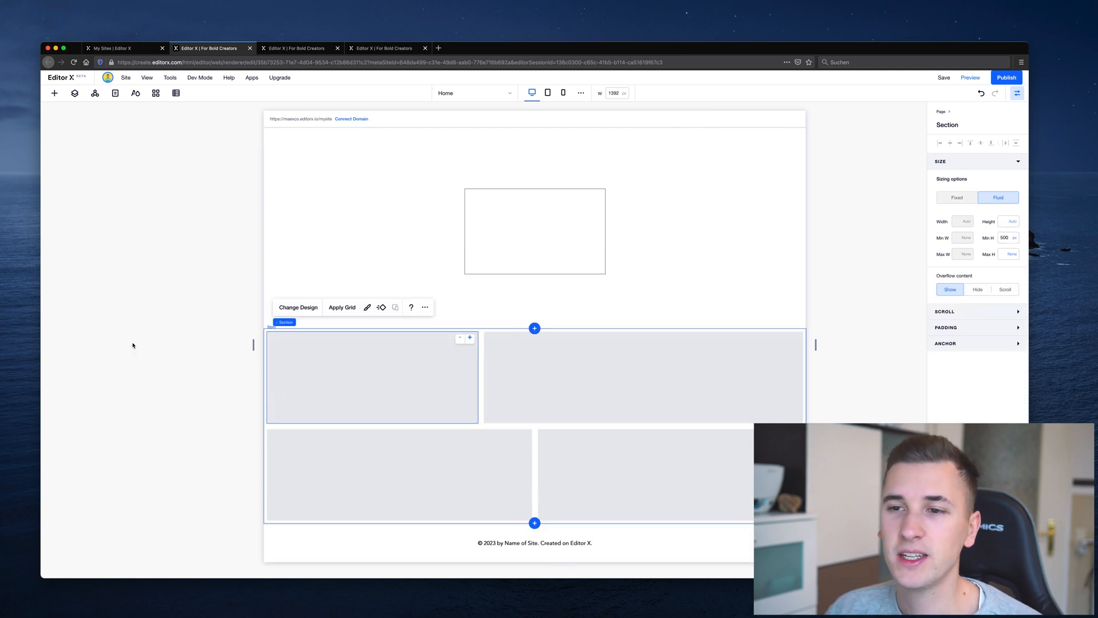
mouse_move(146, 329)
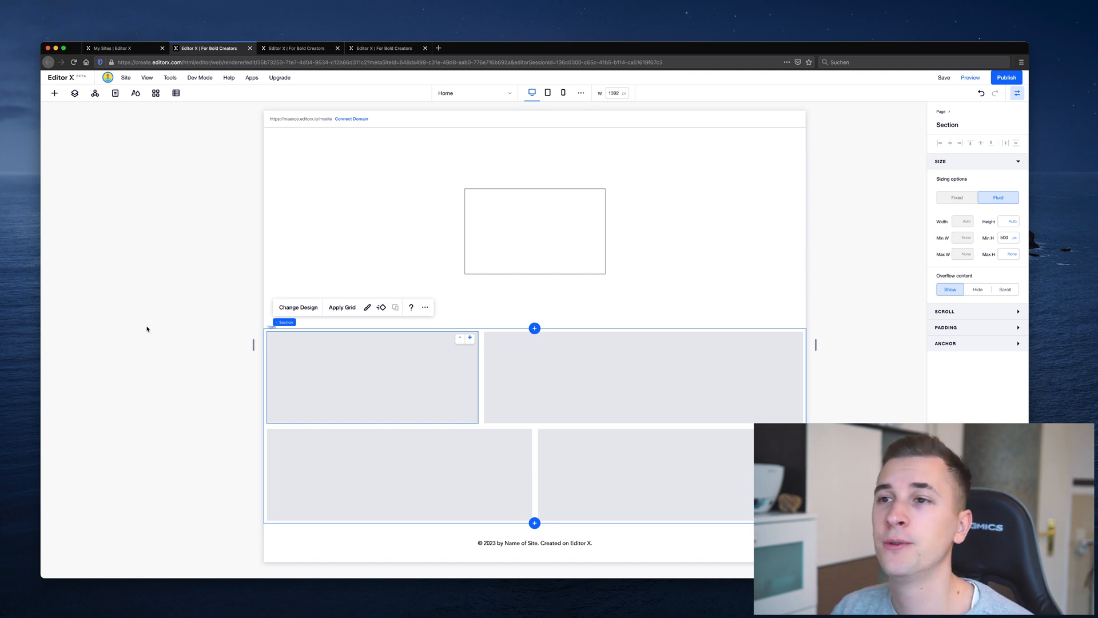
mouse_move(266, 375)
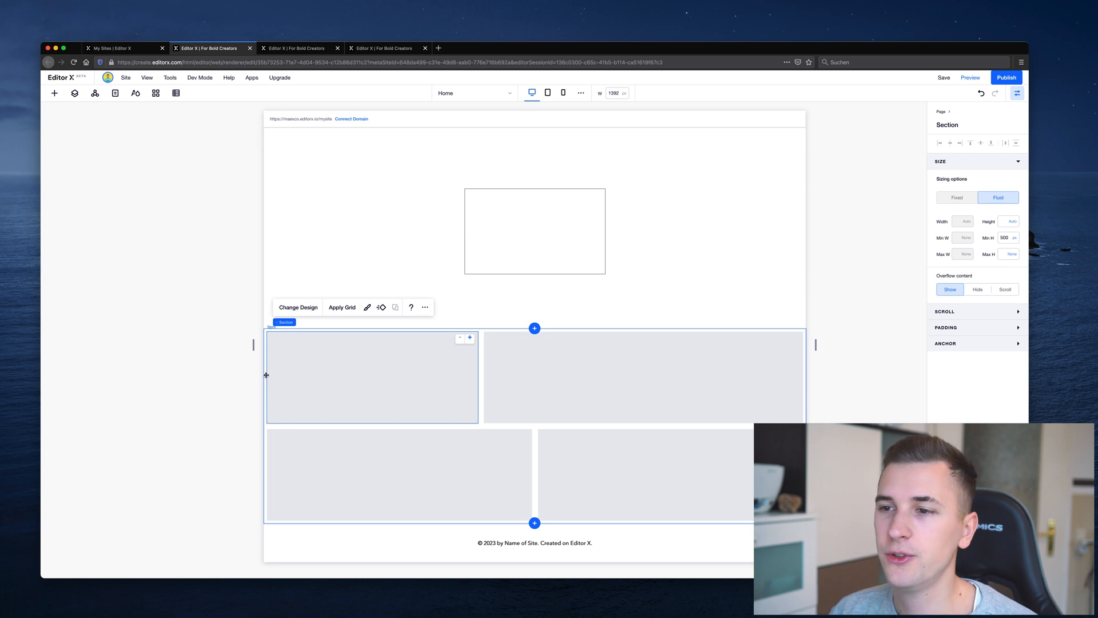
Step: Widen the top-left grey Layouter item
click(574, 362)
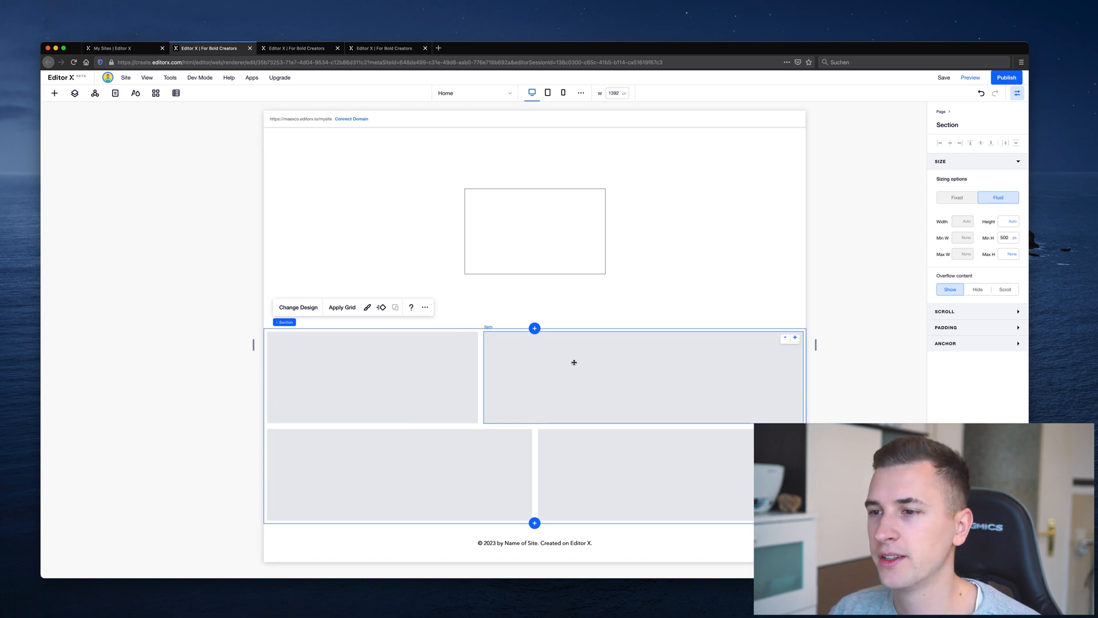
click(399, 475)
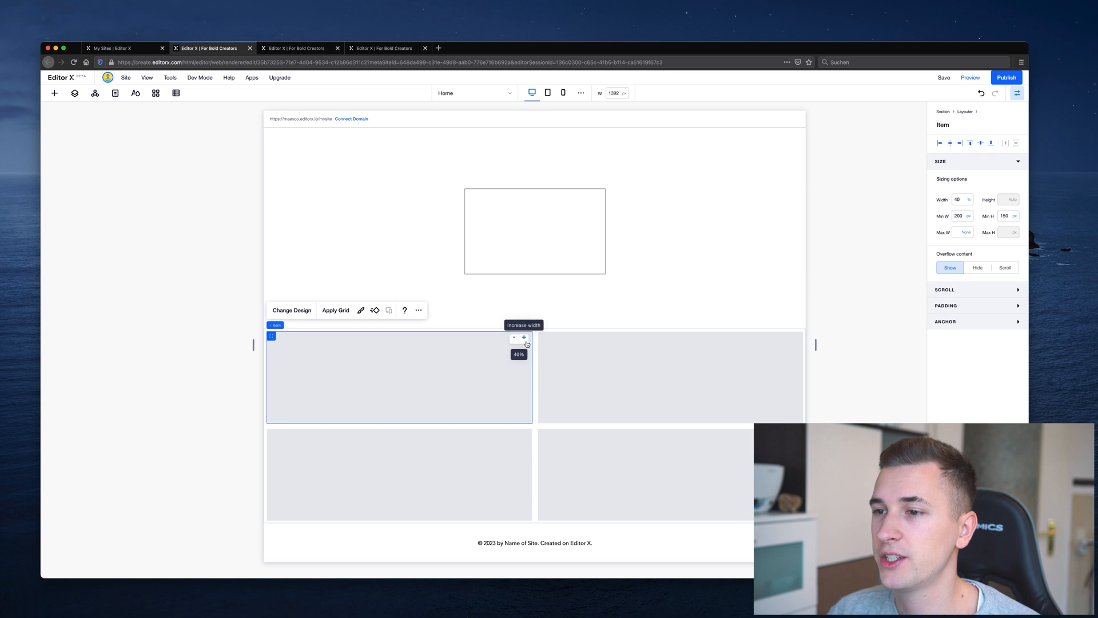
click(524, 338)
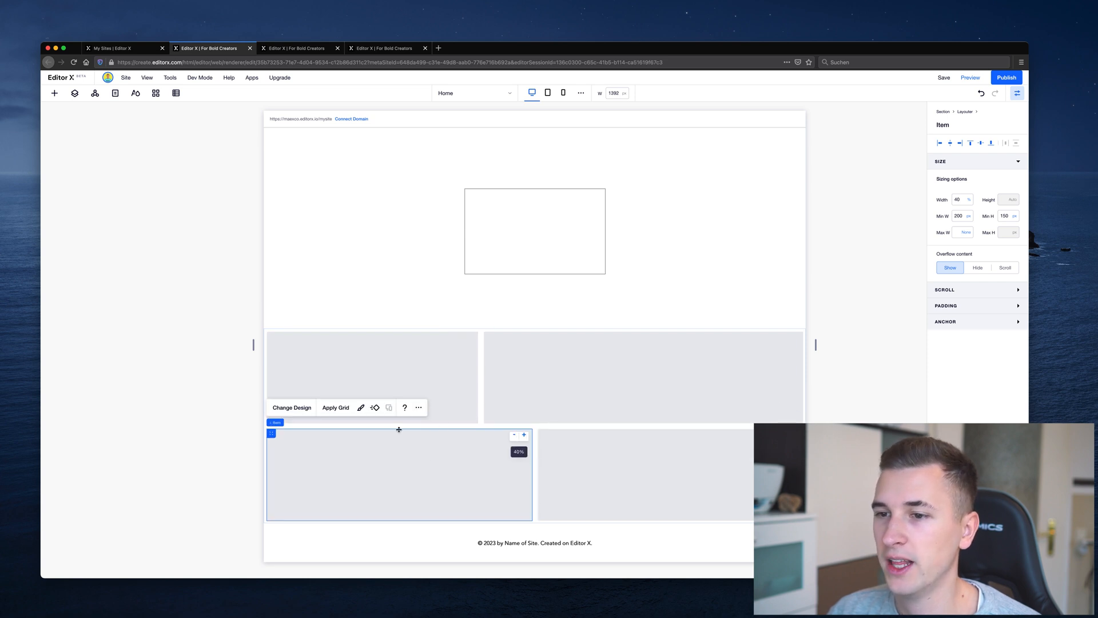
Step: Add an item from the bottom-left item's menu and make the bottom row's widths uneven
right_click(399, 429)
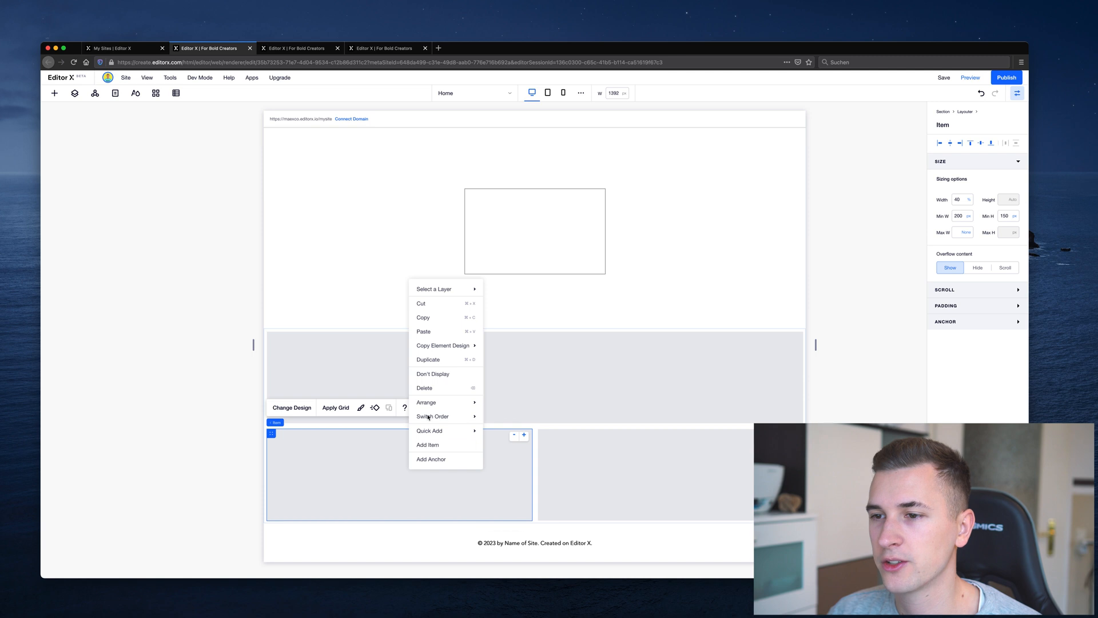
click(428, 445)
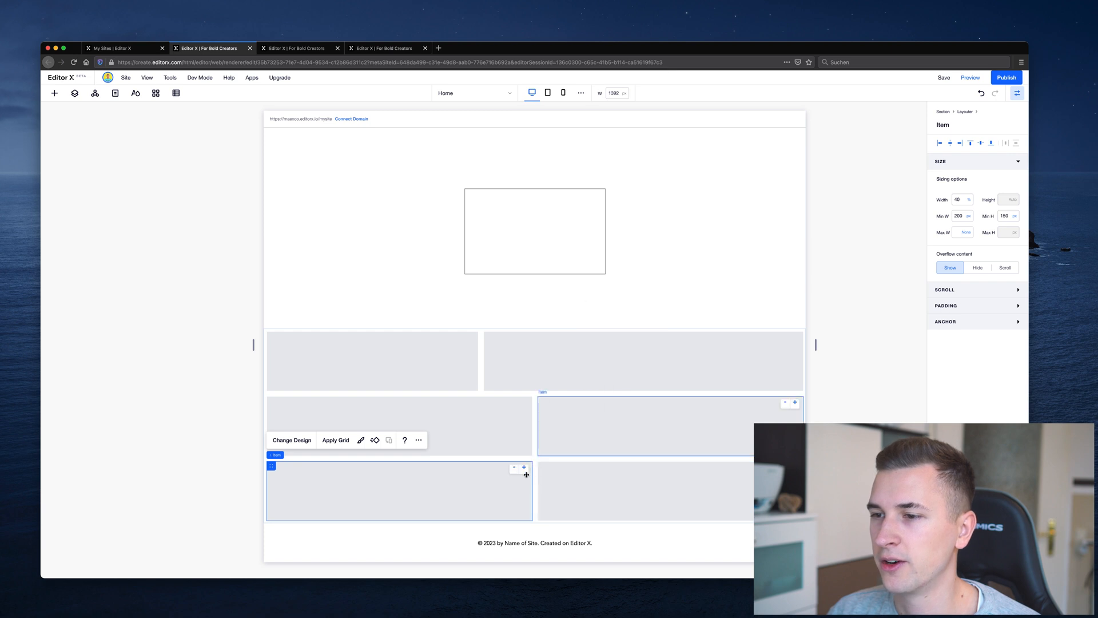
click(618, 490)
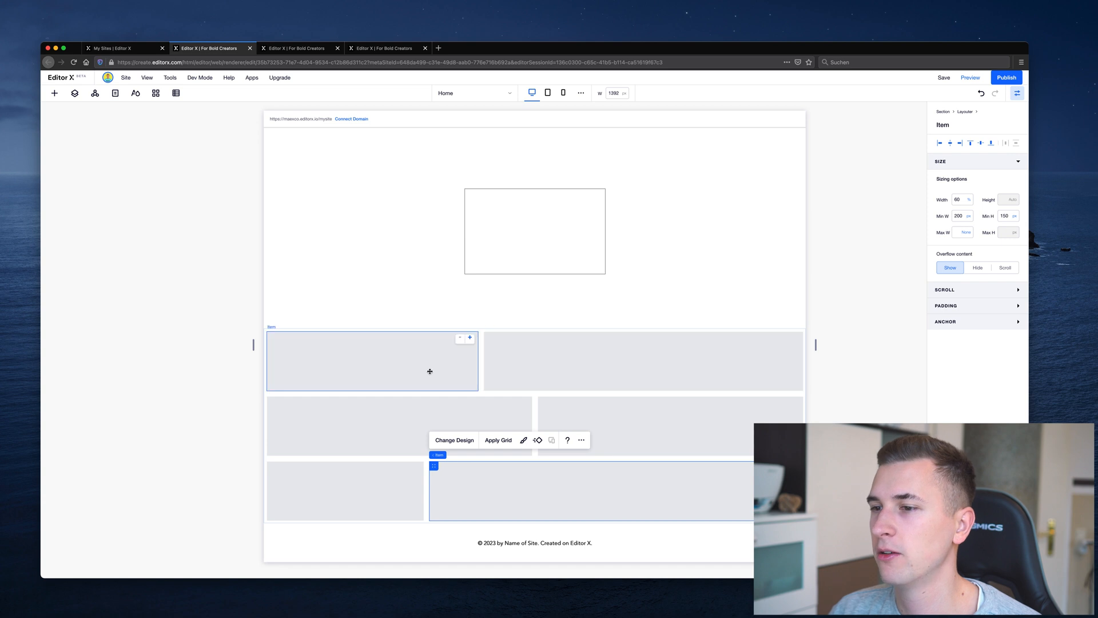
scroll(down, 3)
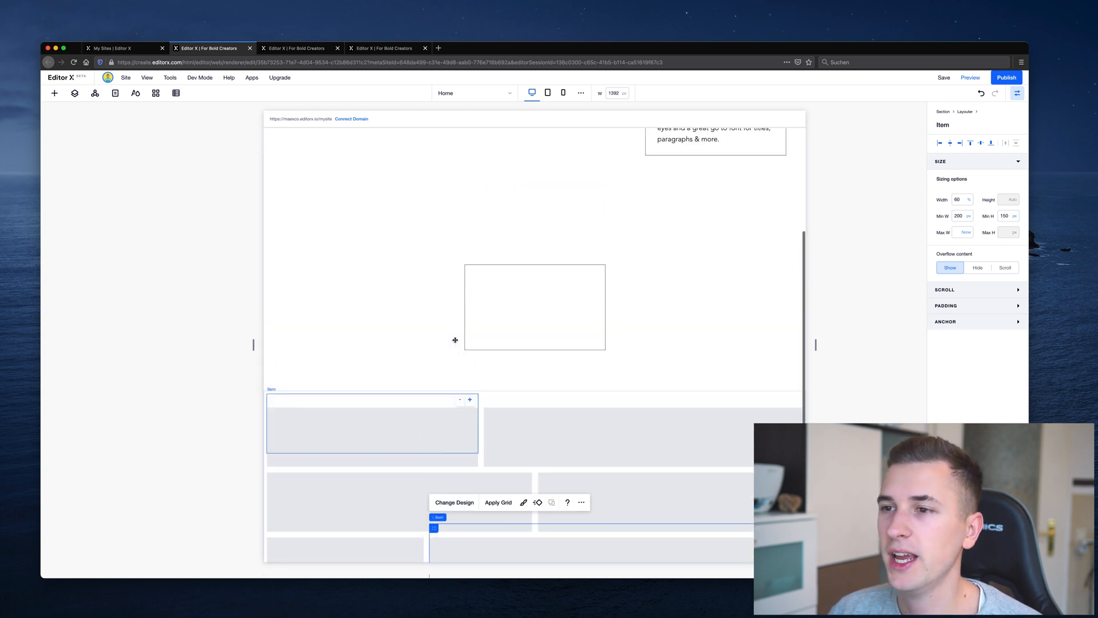
scroll(up, 3)
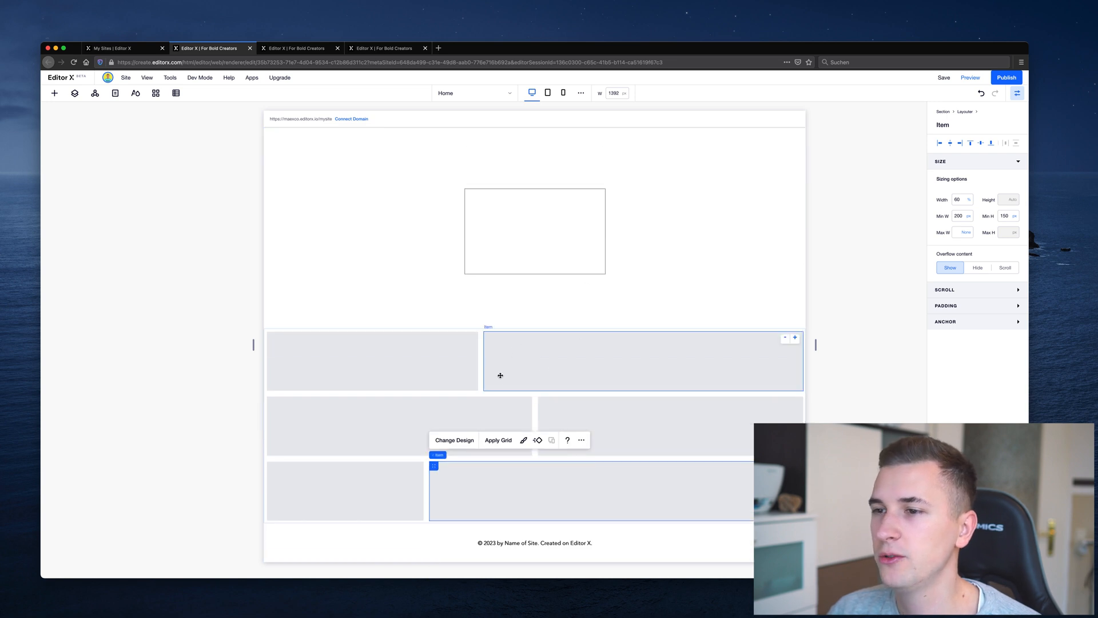
mouse_move(571, 366)
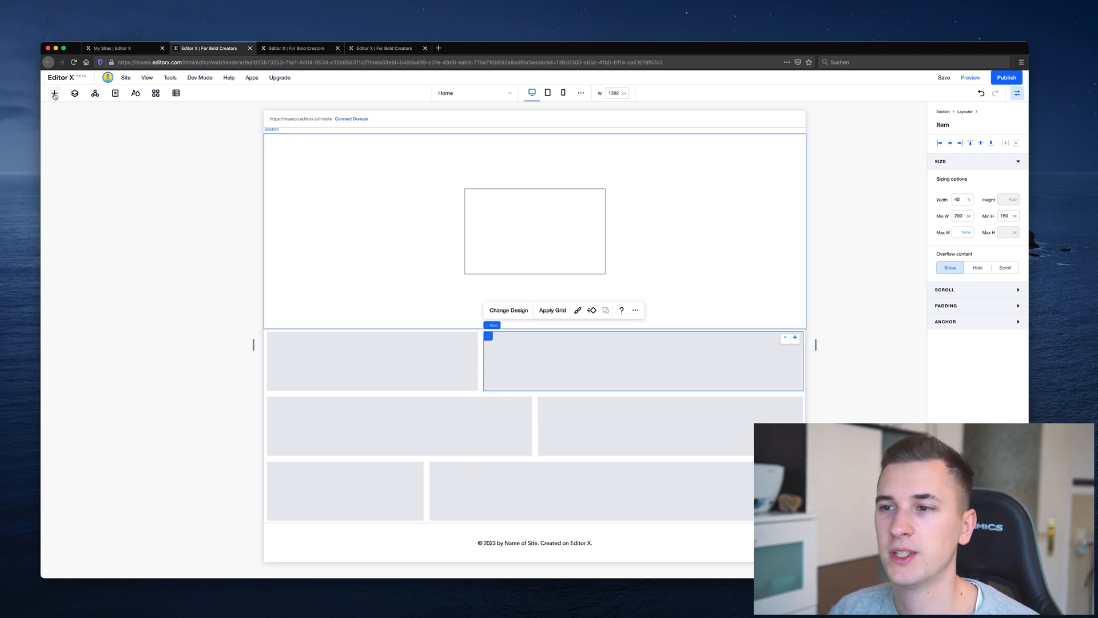
Step: Place the mountain image in the top-right item, stretch it to fill, and select its item
click(54, 93)
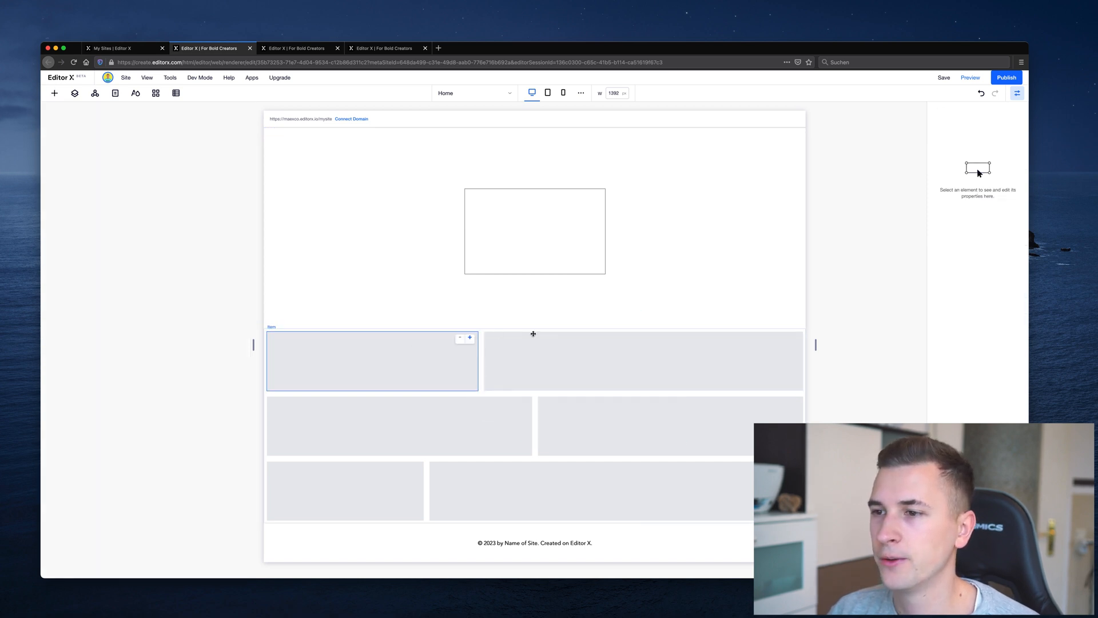
click(605, 361)
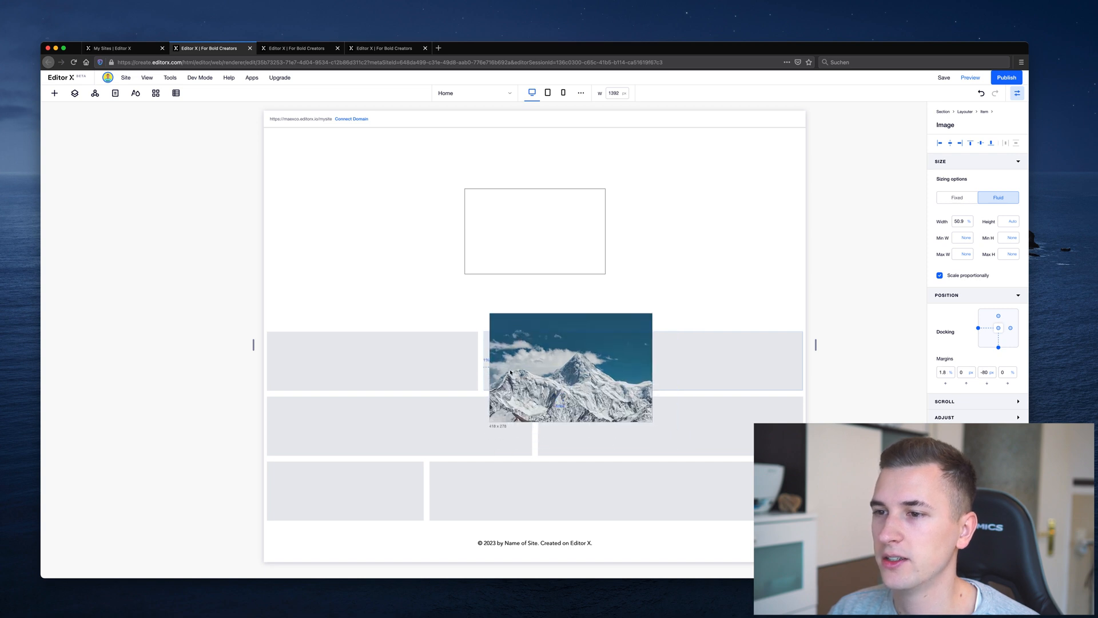
click(570, 367)
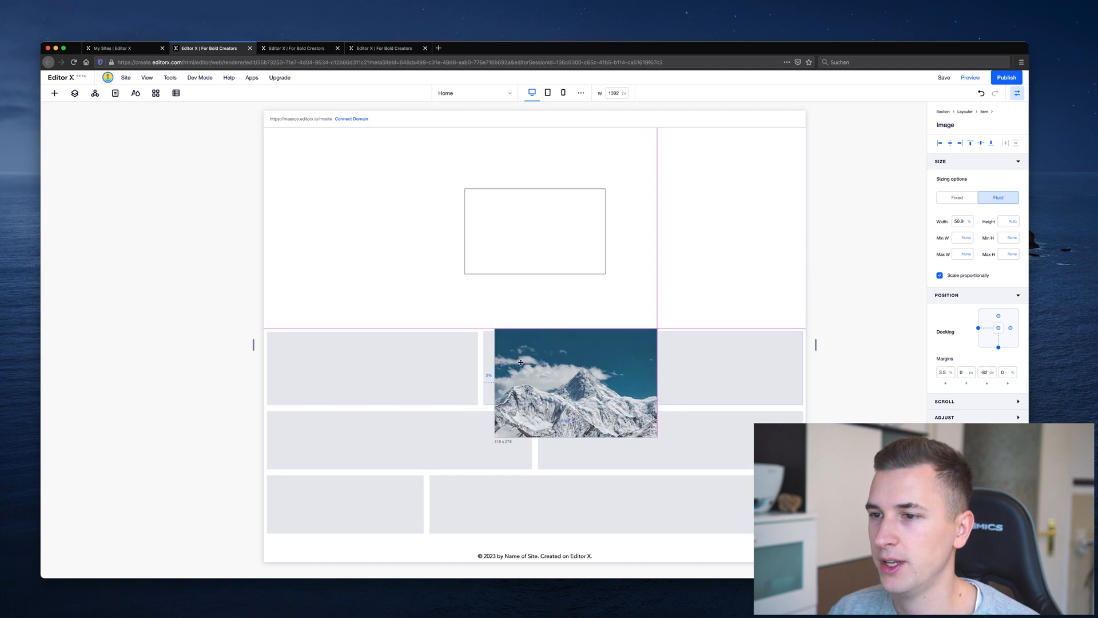
click(574, 381)
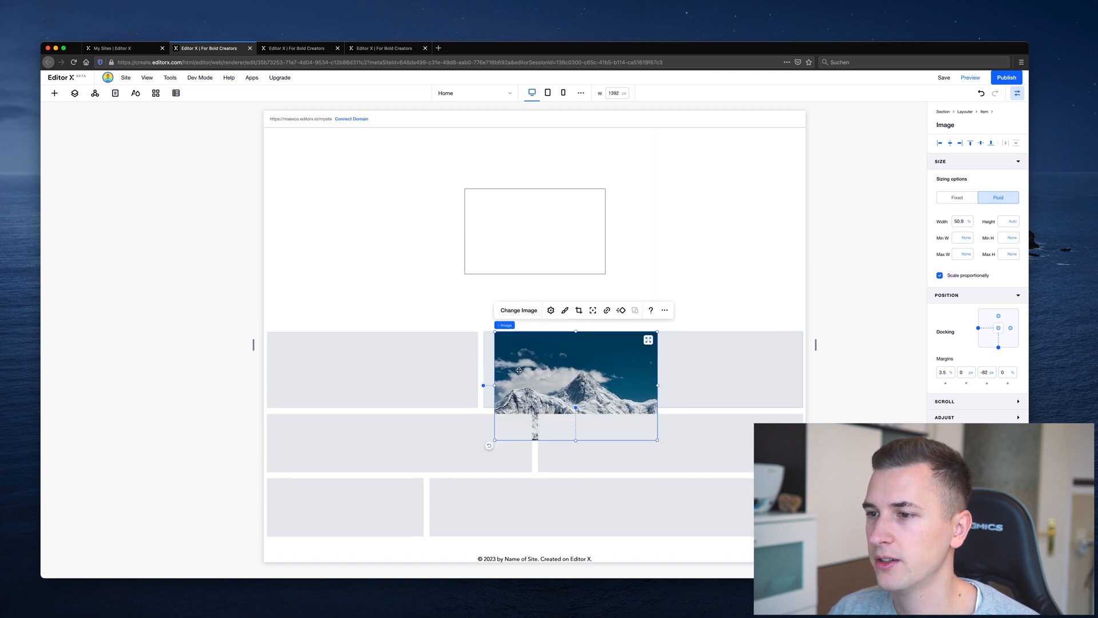
mouse_move(647, 340)
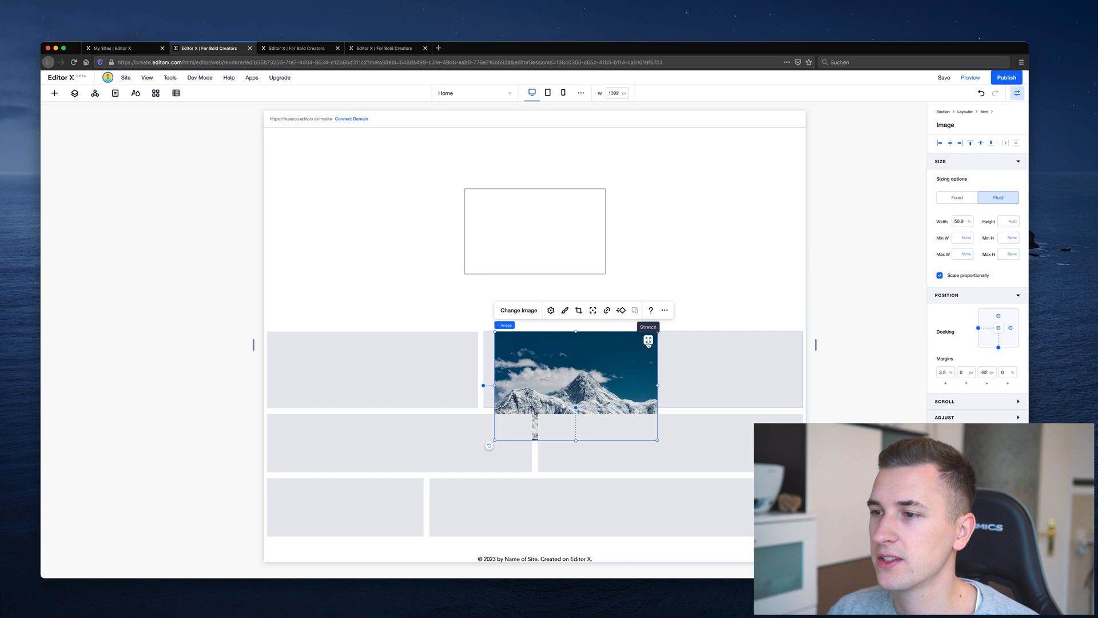
click(648, 327)
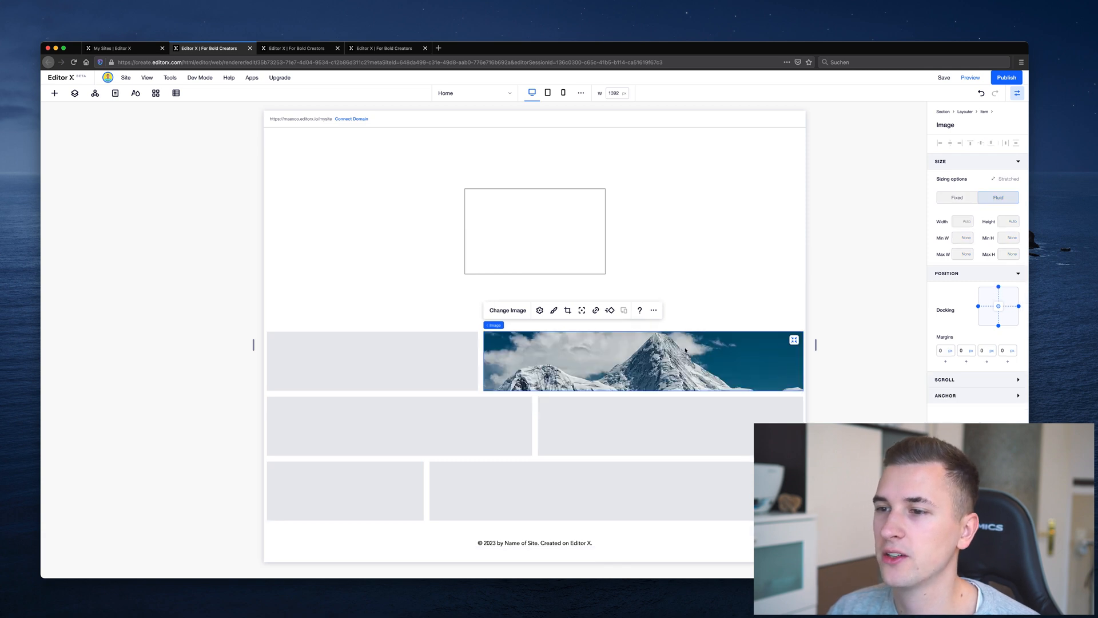
mouse_move(581, 389)
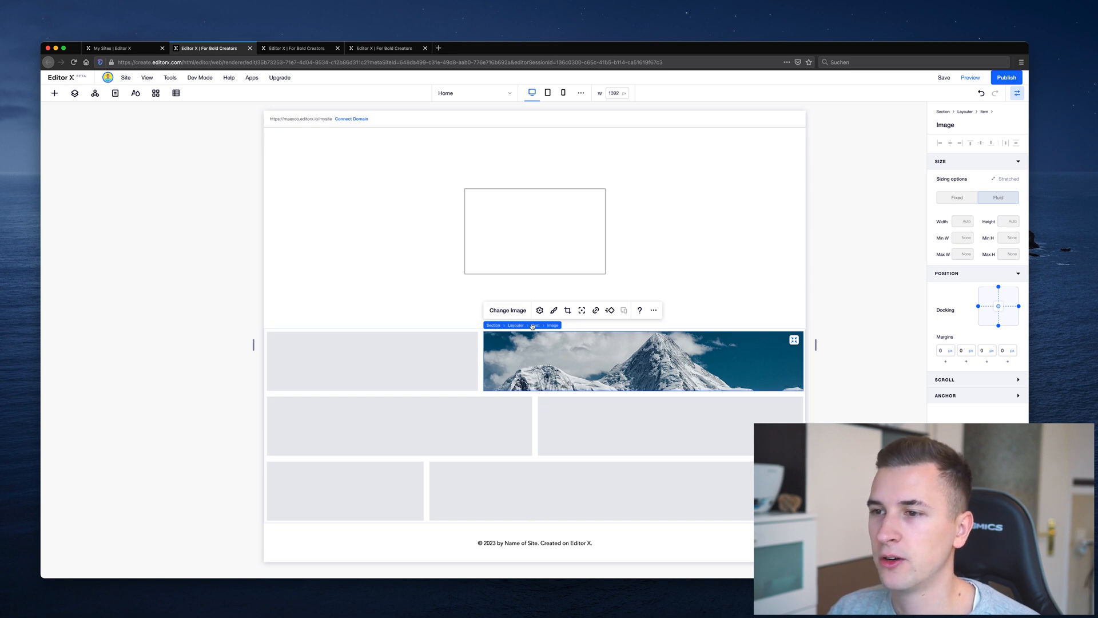
click(515, 325)
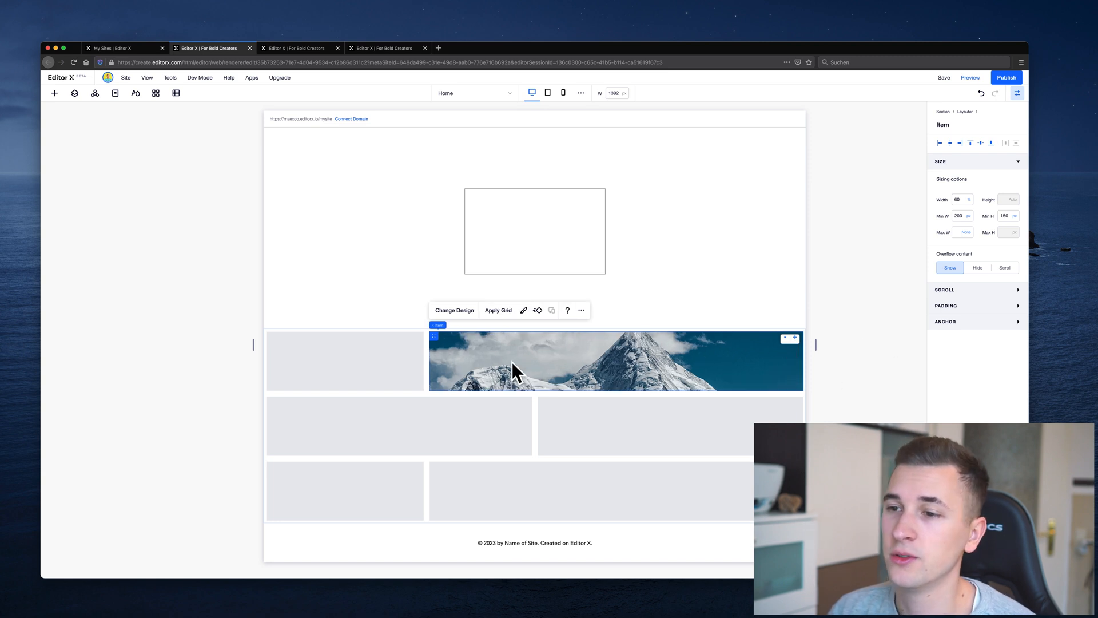
click(344, 360)
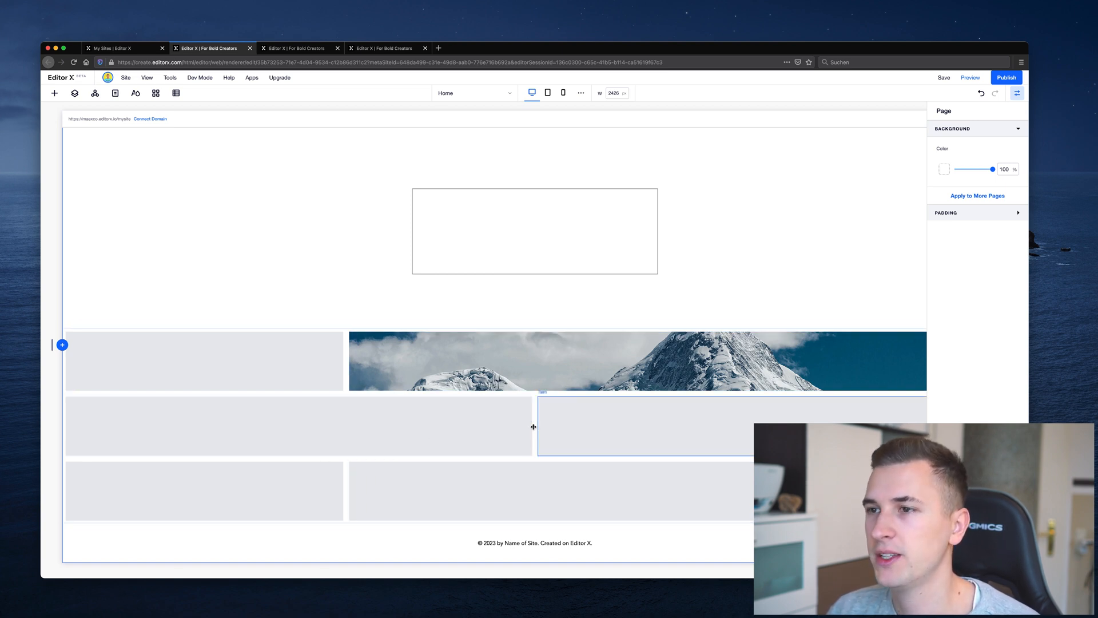
Step: Scroll through the stacked Layouter items in mobile view, then switch to the PWR footwear site
click(563, 93)
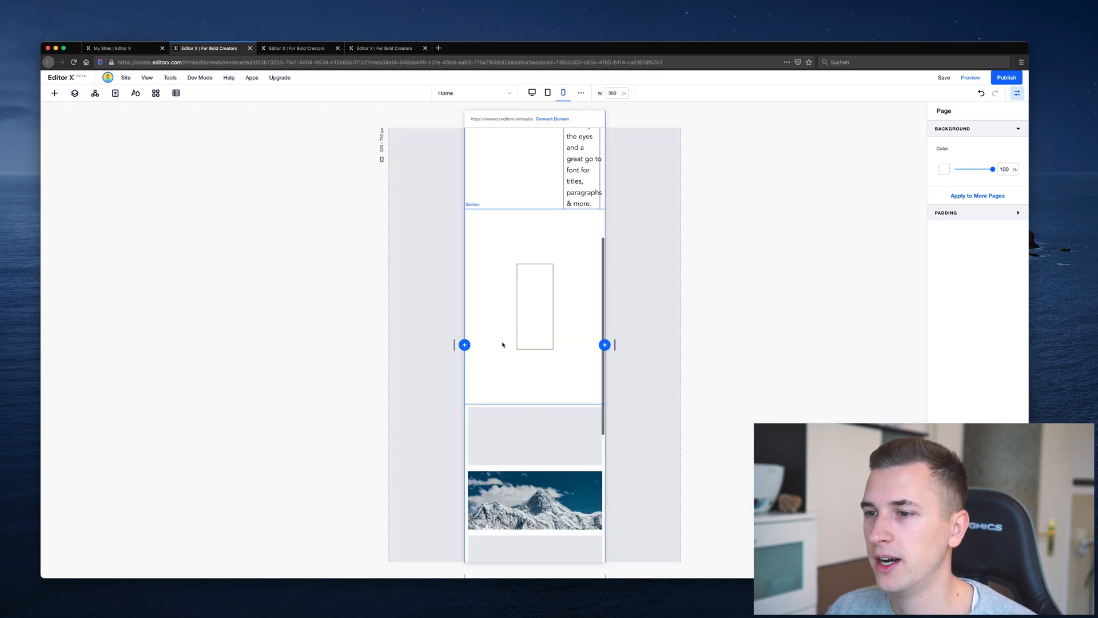
scroll(down, 3)
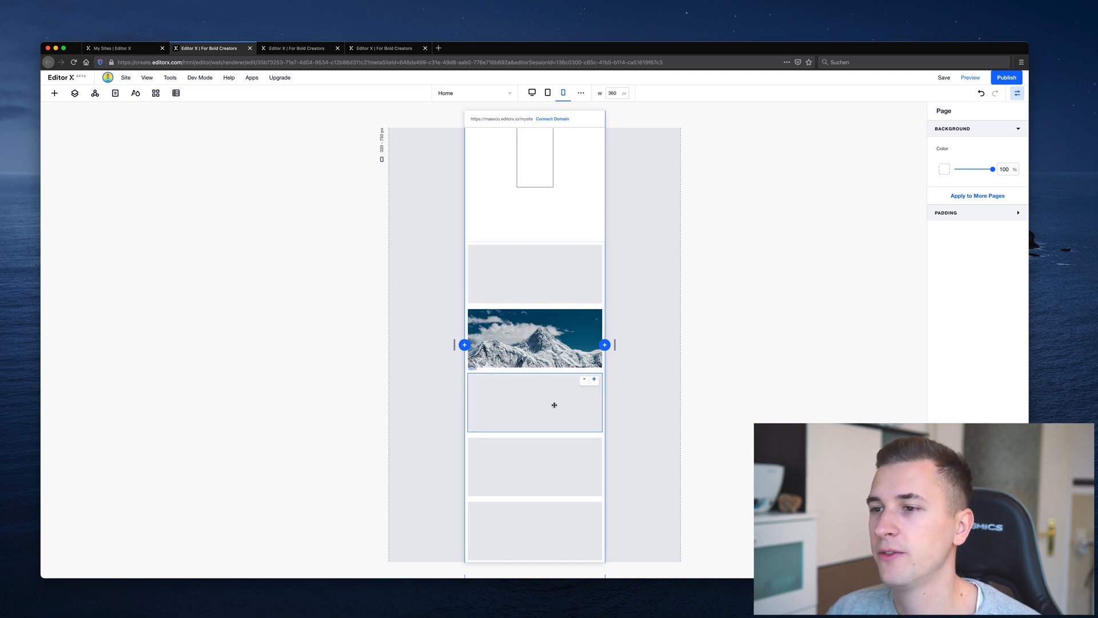
scroll(up, 3)
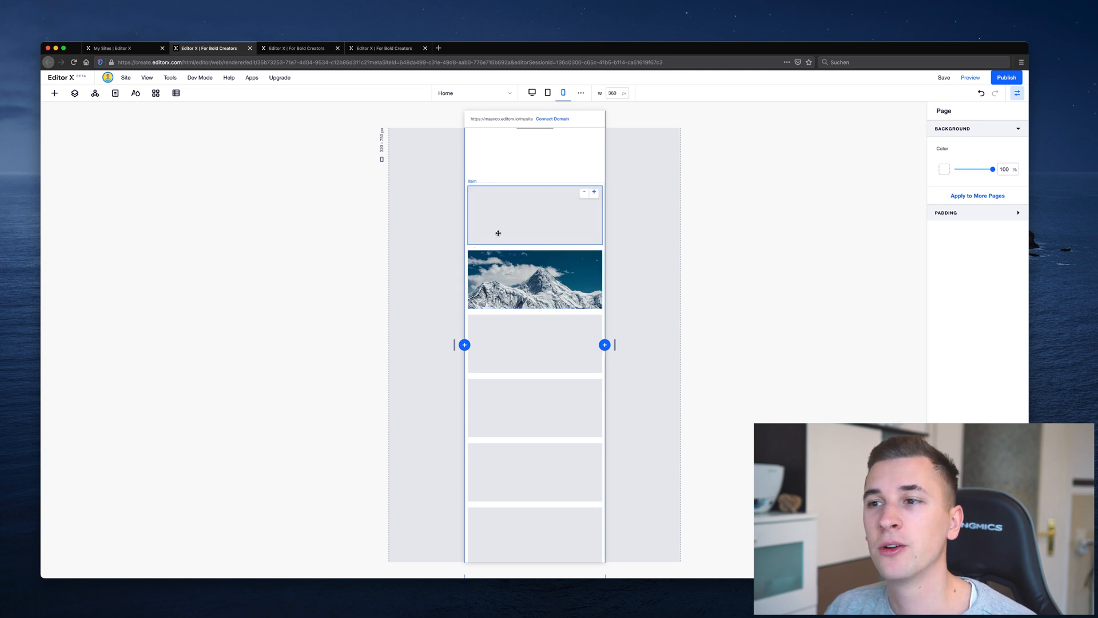
click(299, 48)
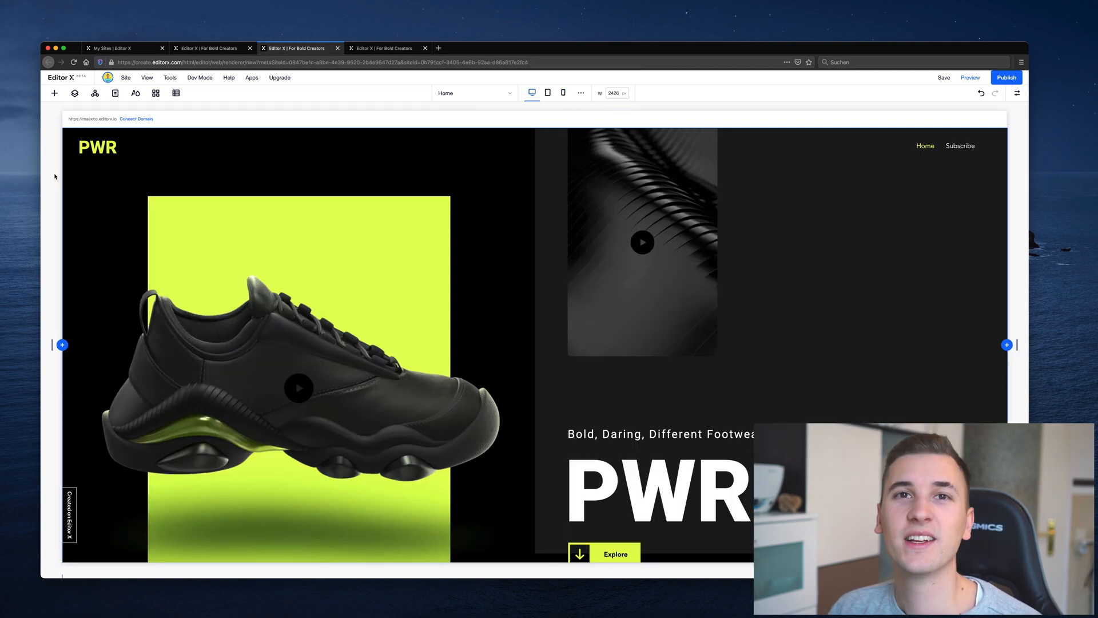